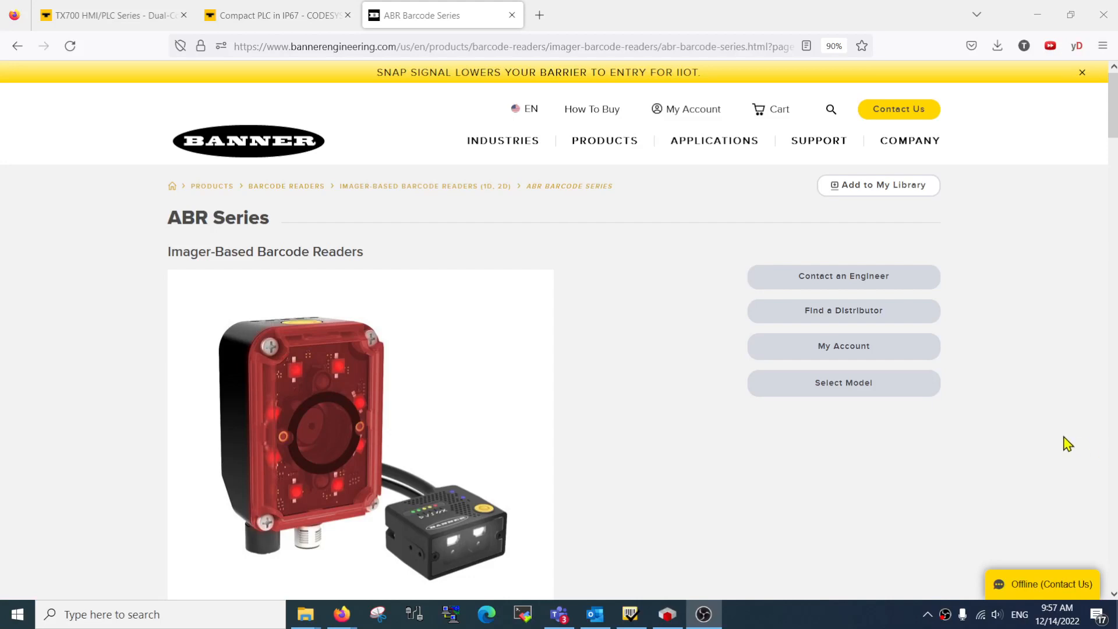
mouse_move(647, 307)
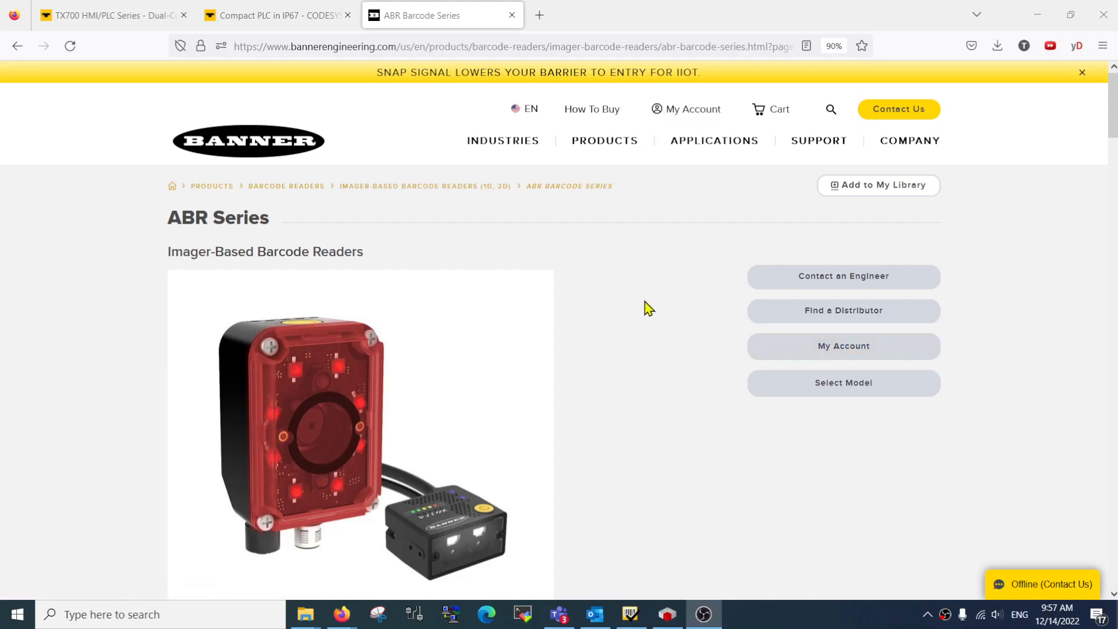
mouse_move(328, 205)
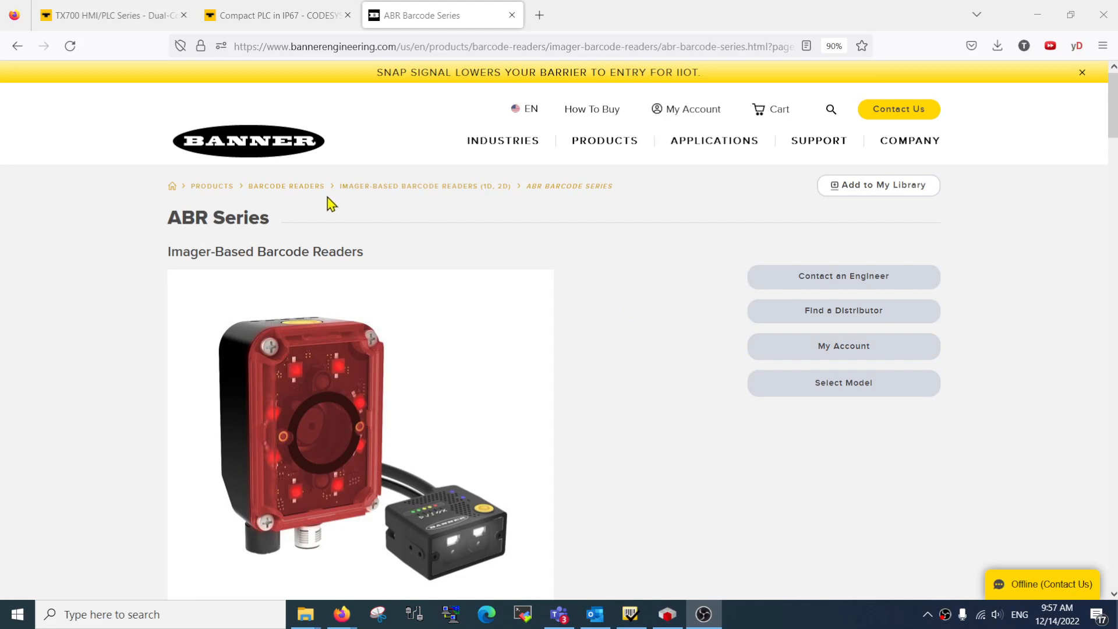
mouse_move(292, 217)
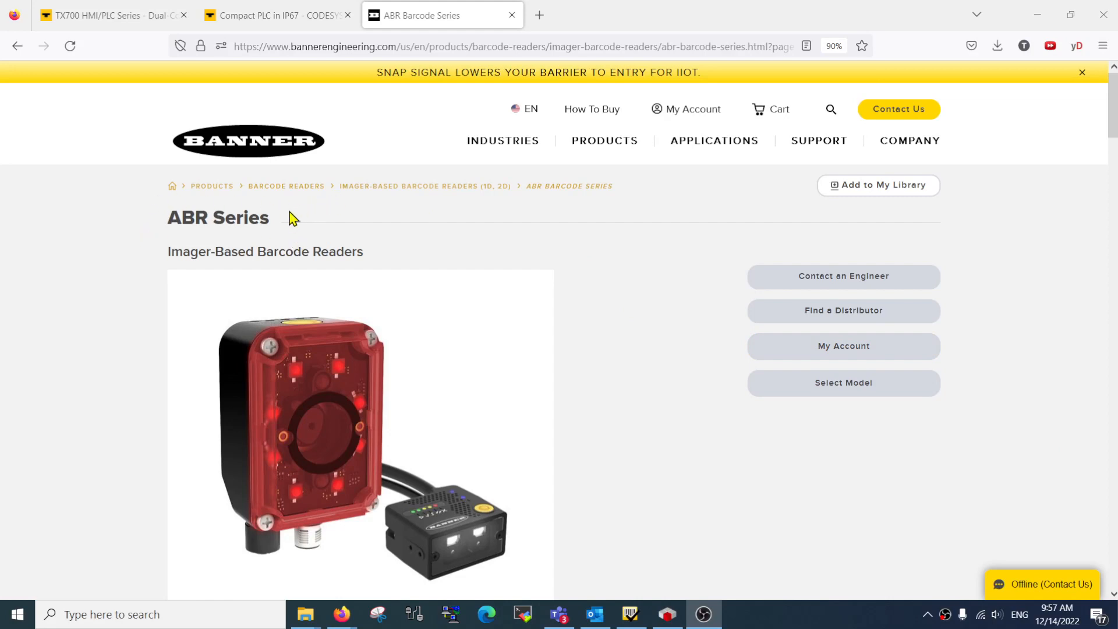
mouse_move(517, 254)
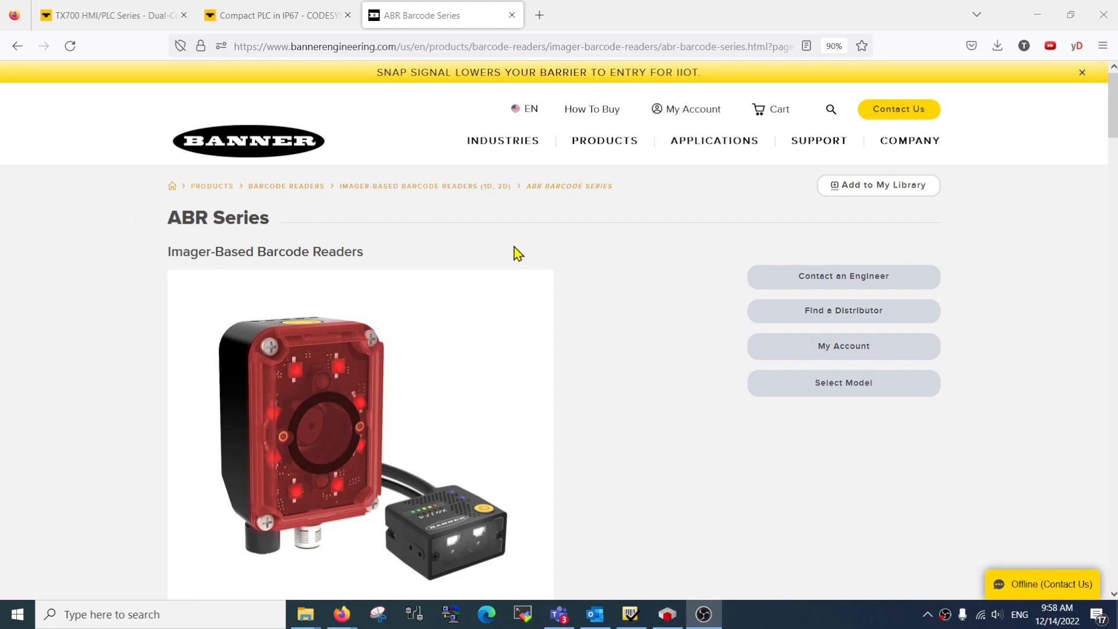
mouse_move(282, 232)
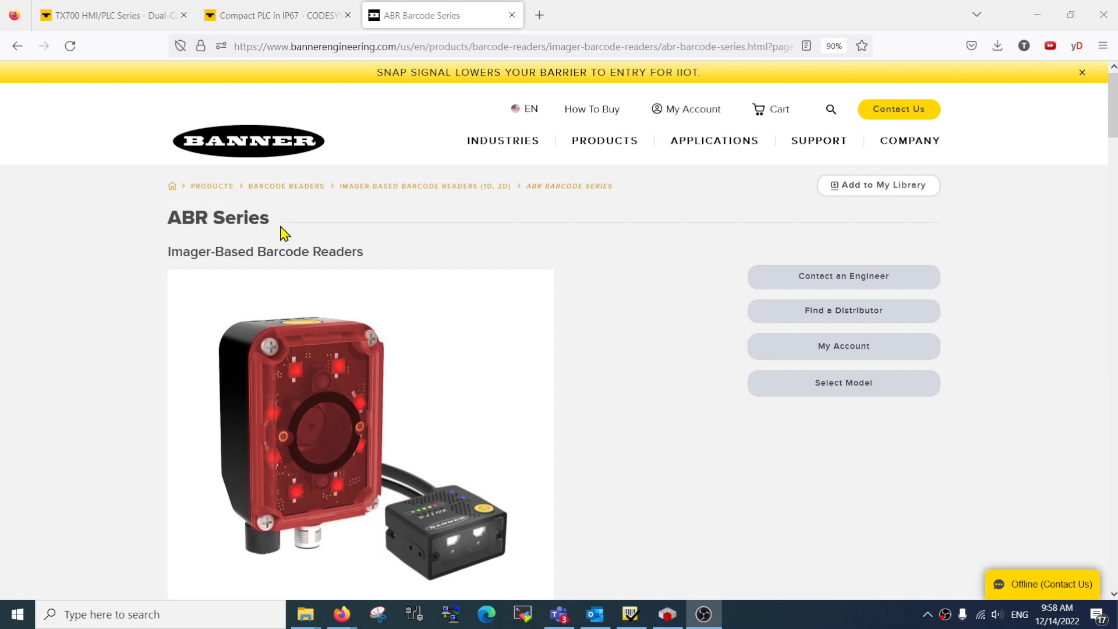
mouse_move(160, 224)
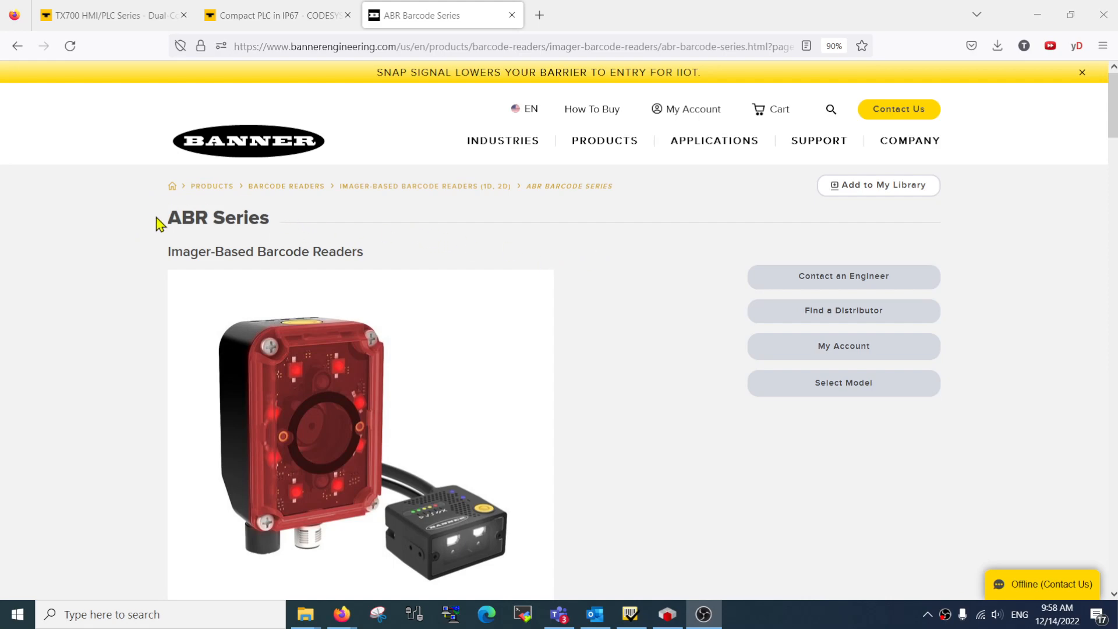
mouse_move(169, 230)
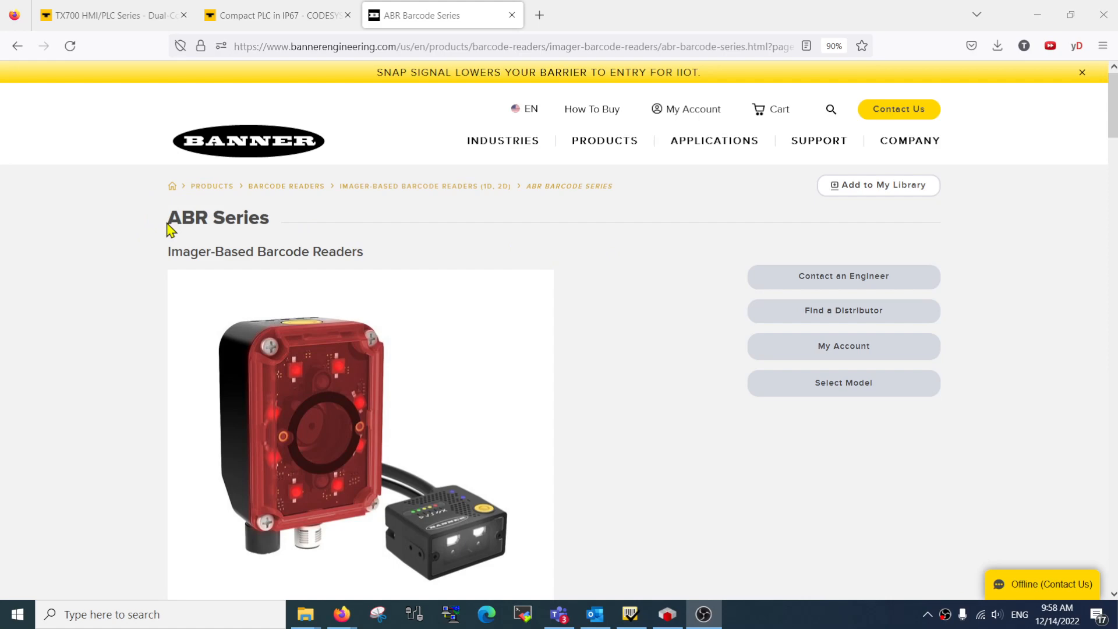
Expand the ABR Series Software and Downloads sections to show the GSD and EDS product data files.
scroll("down", 3)
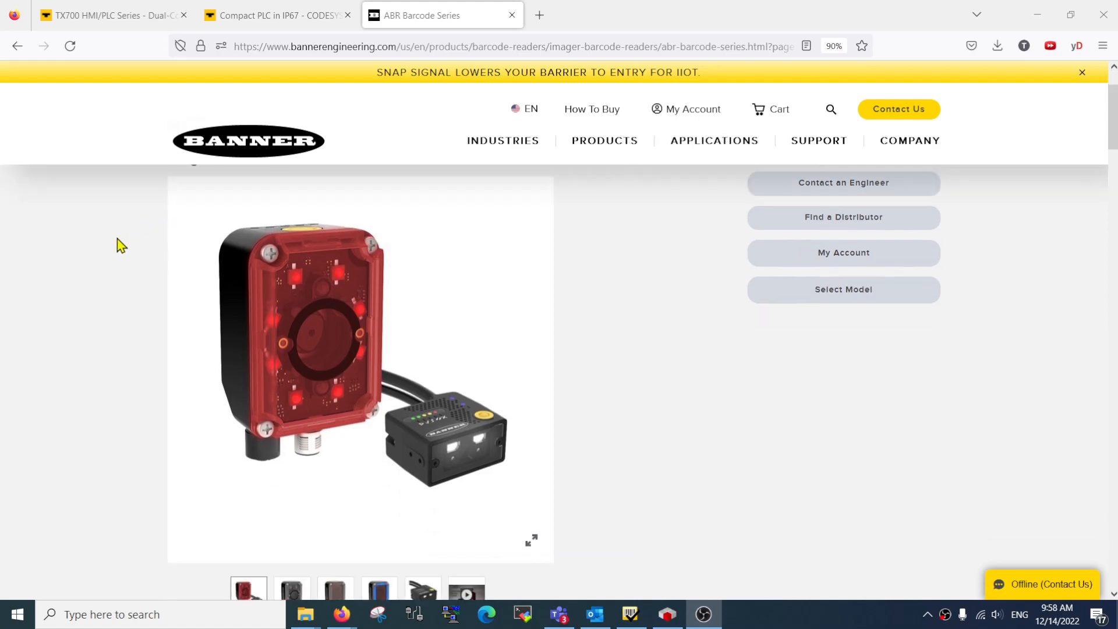
scroll("up", 3)
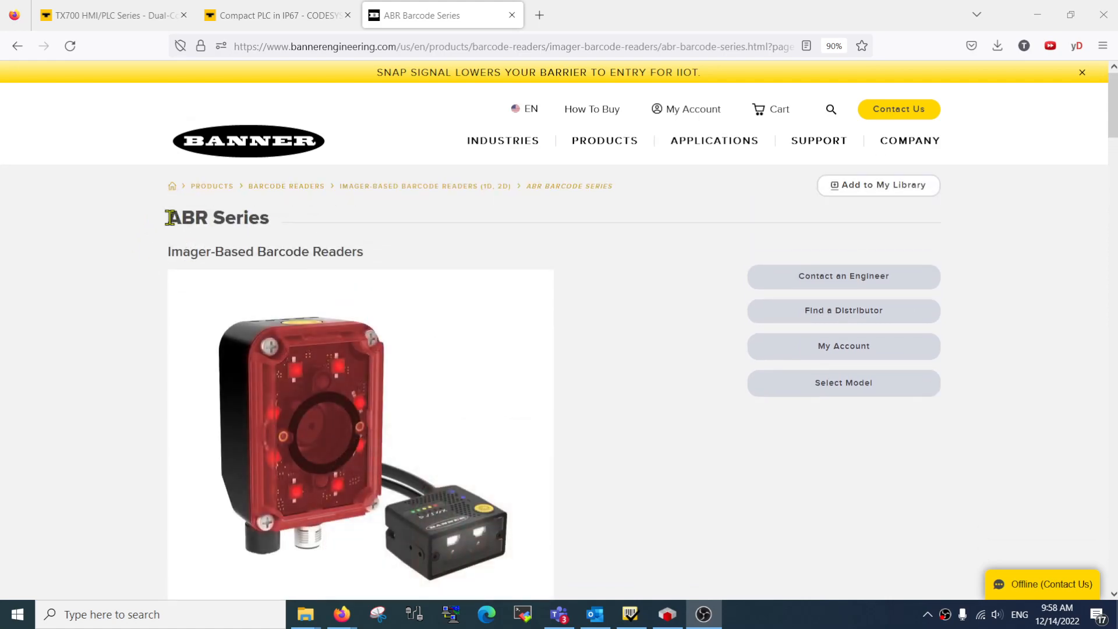
scroll("down", 3)
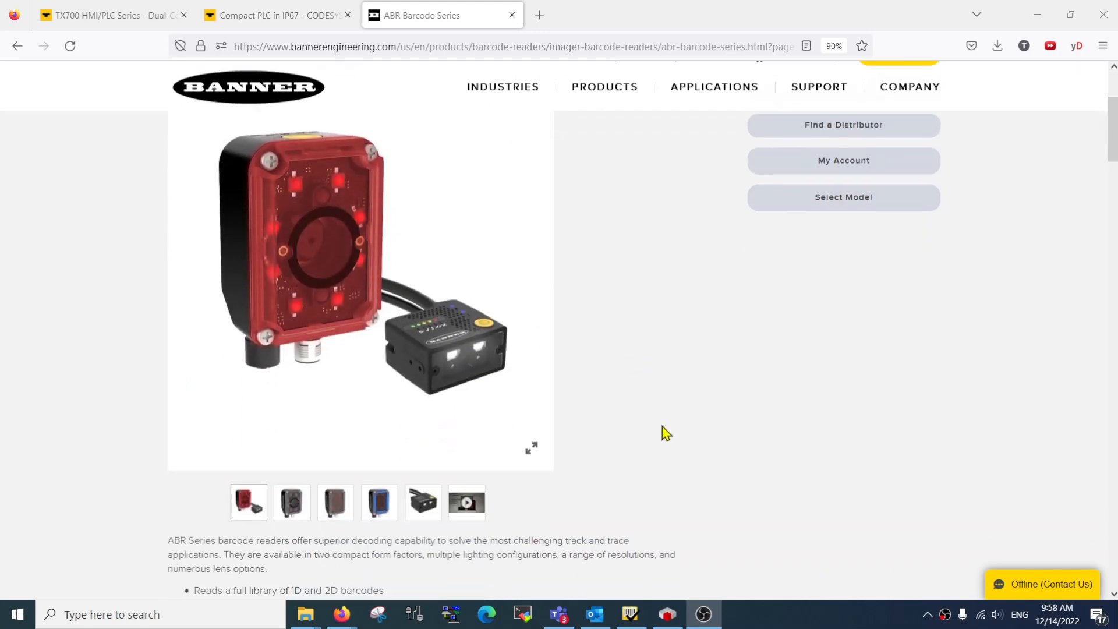
scroll("down", 3)
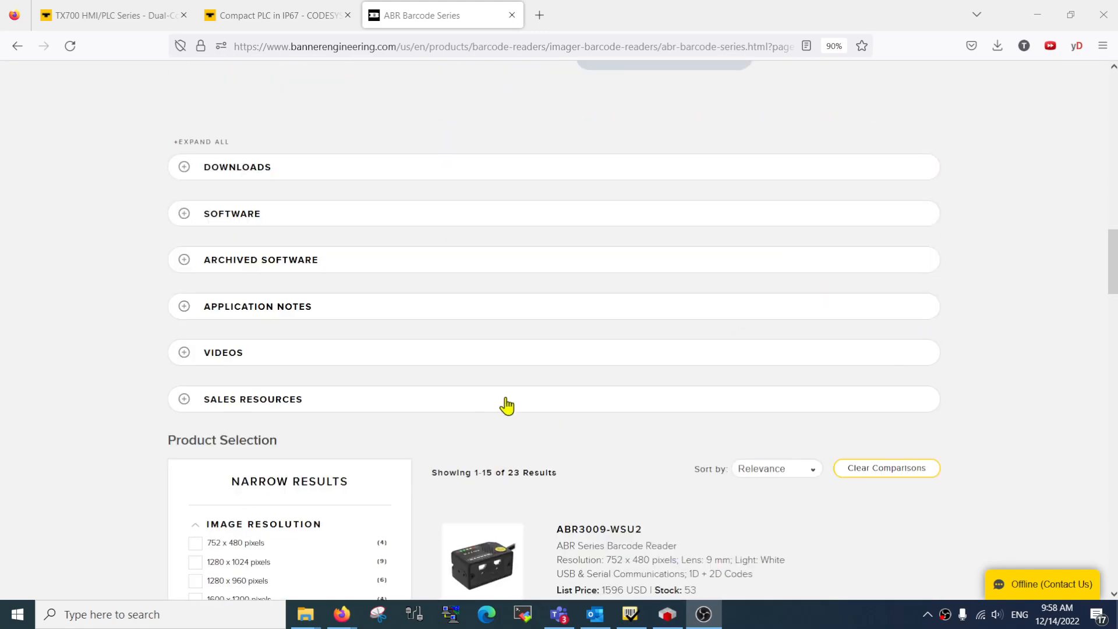
mouse_move(284, 273)
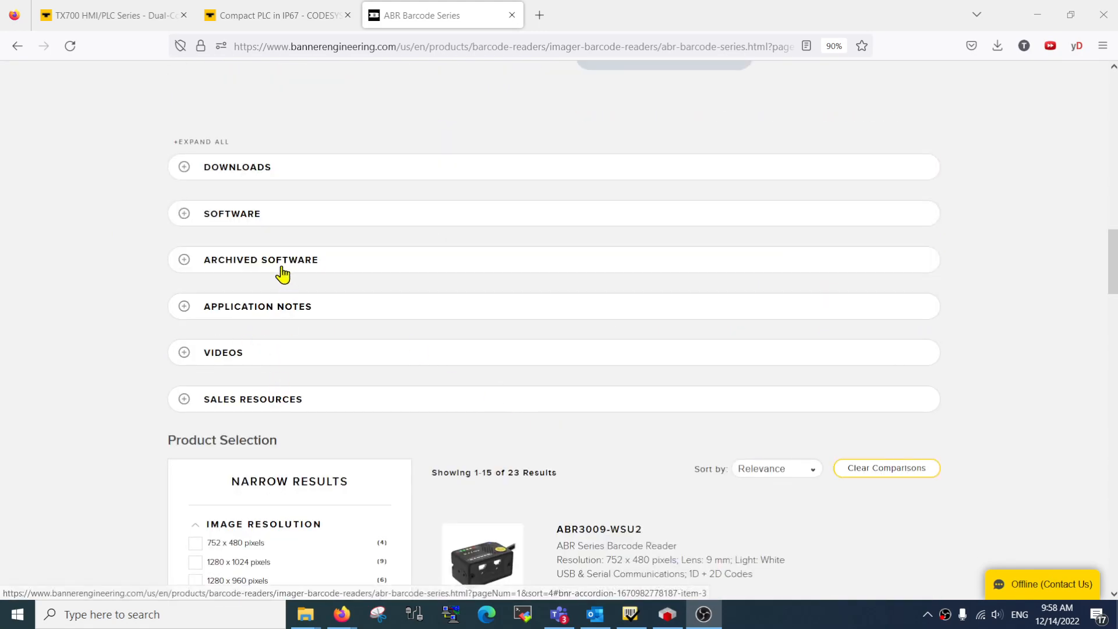
left_click(232, 213)
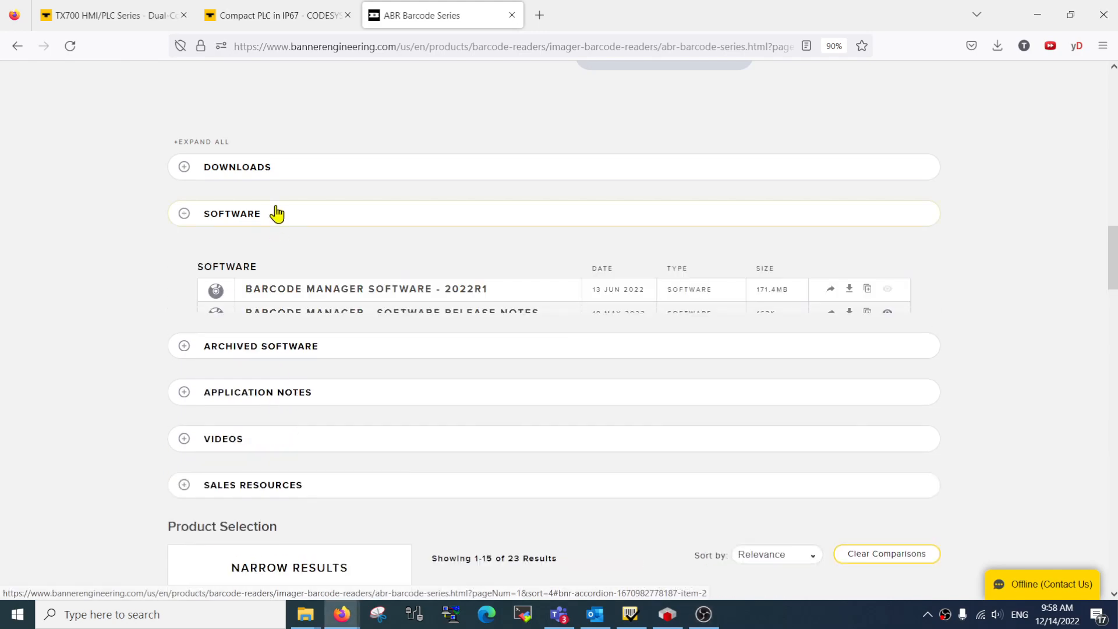
left_click(237, 166)
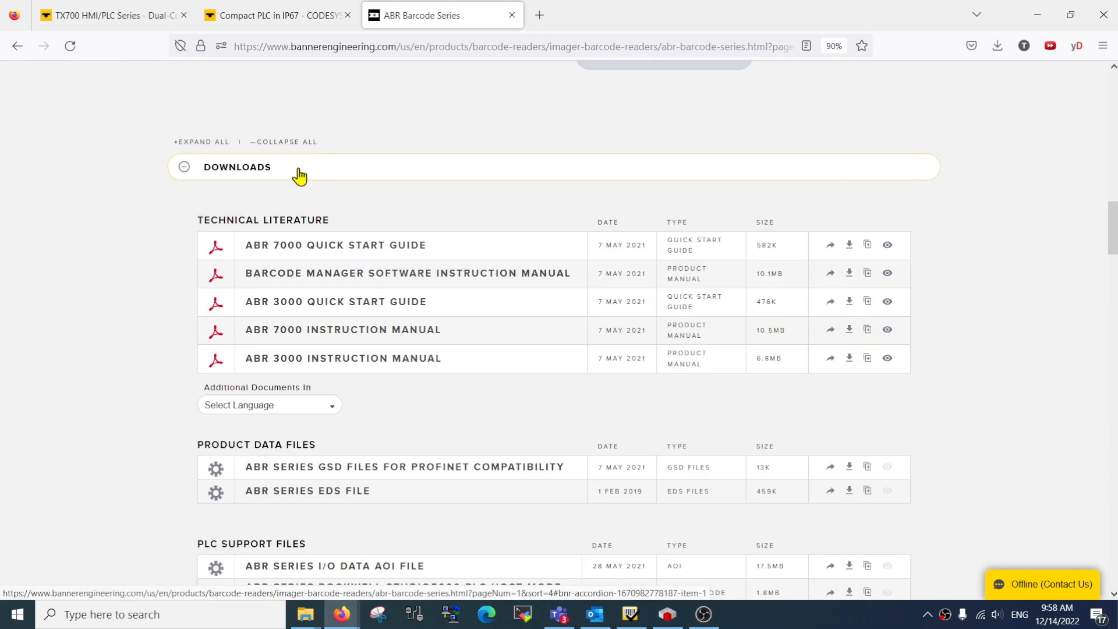
scroll("down", 3)
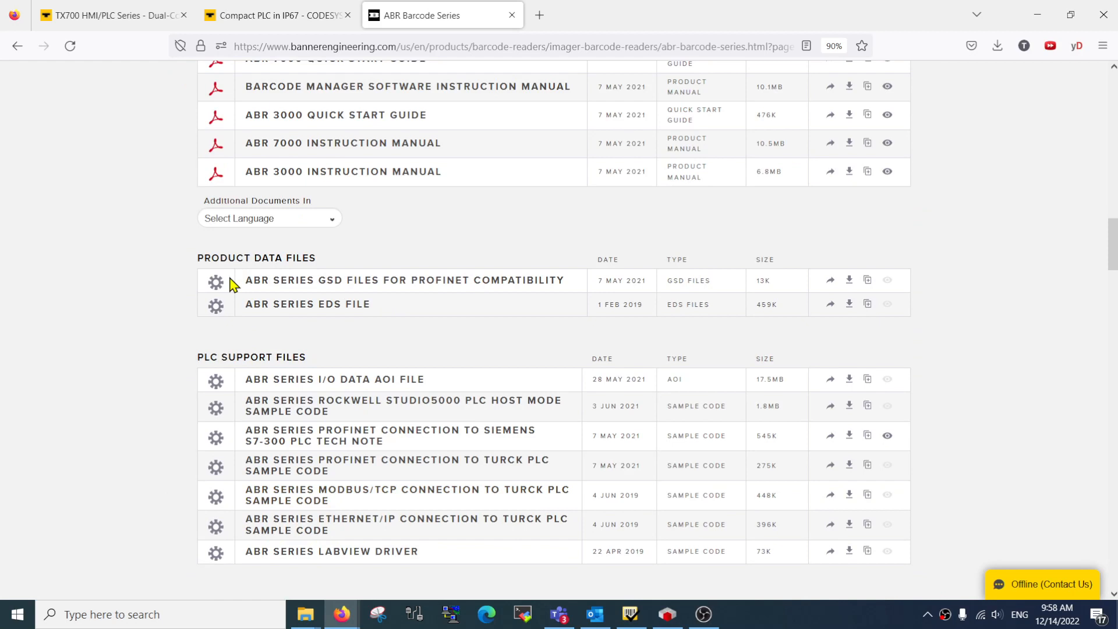
mouse_move(431, 289)
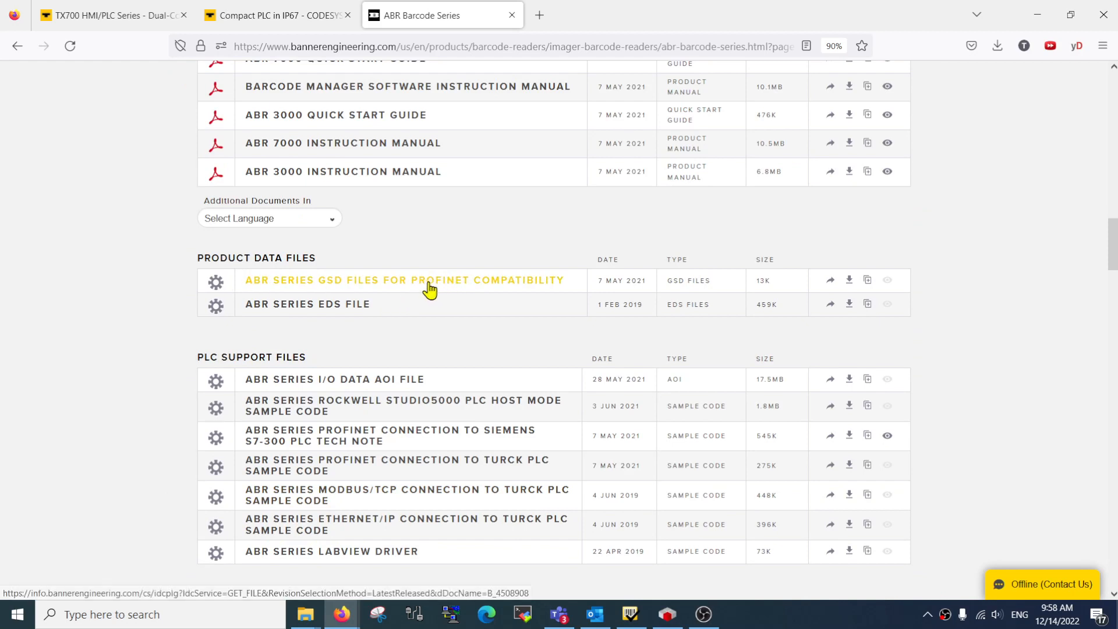
mouse_move(357, 326)
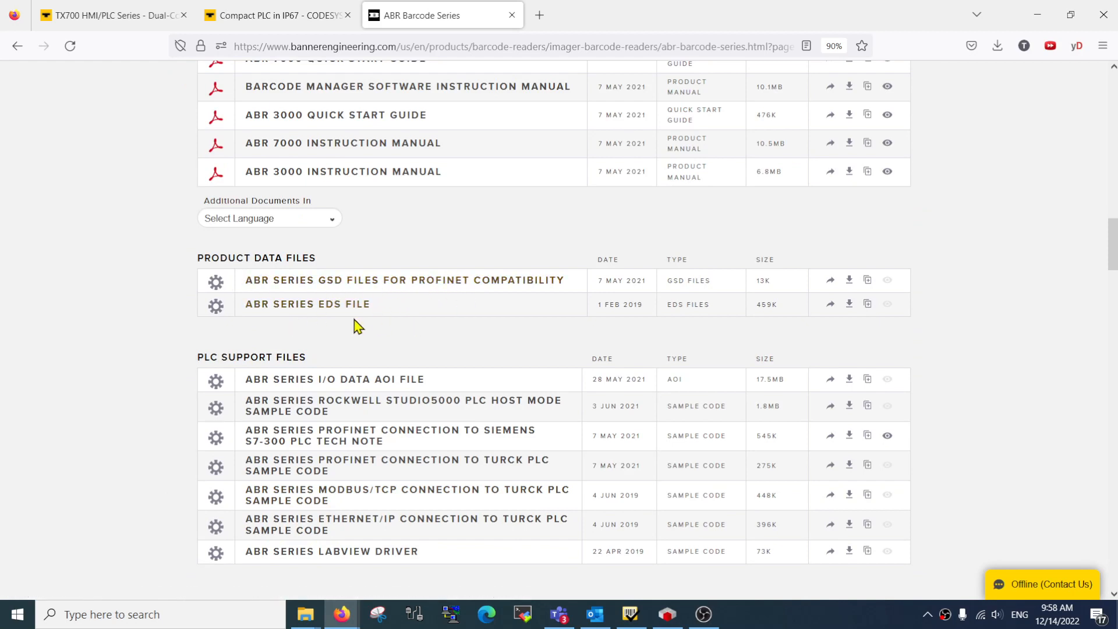
Switch to the Downloads Explorer window and enter the ABR EthernetIP to Turck TBEN Sample Code folder.
key("alt+tab")
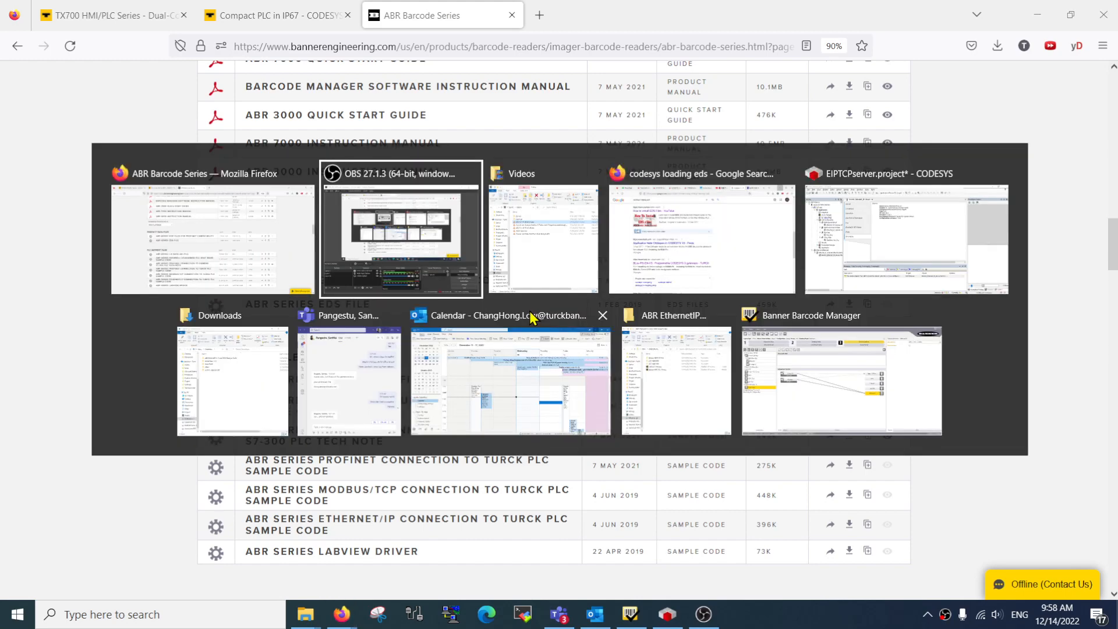
mouse_move(184, 376)
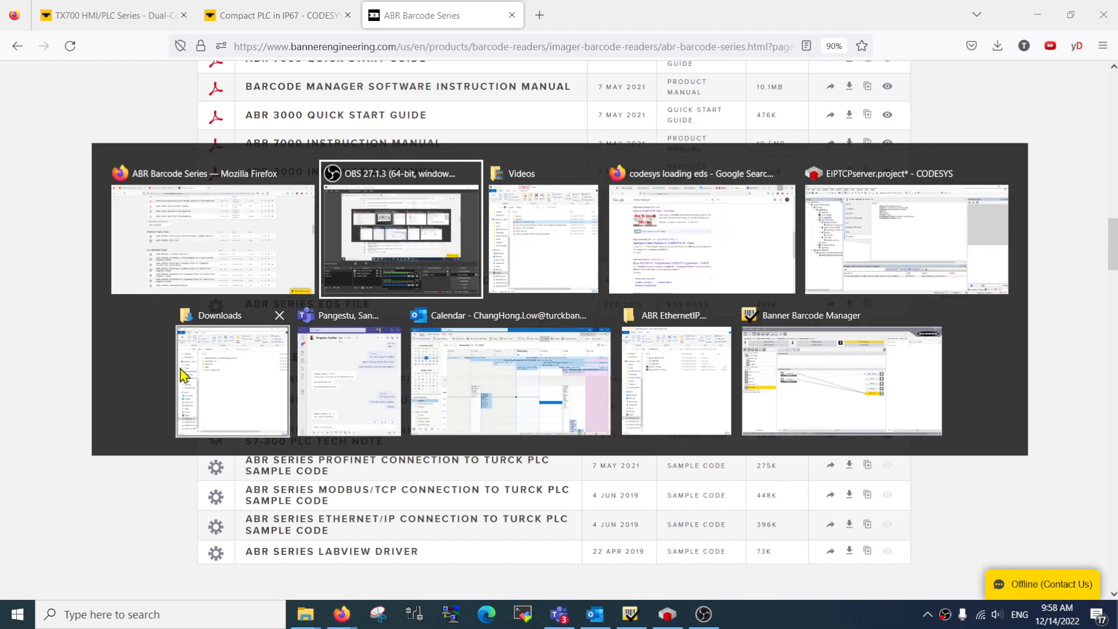
left_click(230, 382)
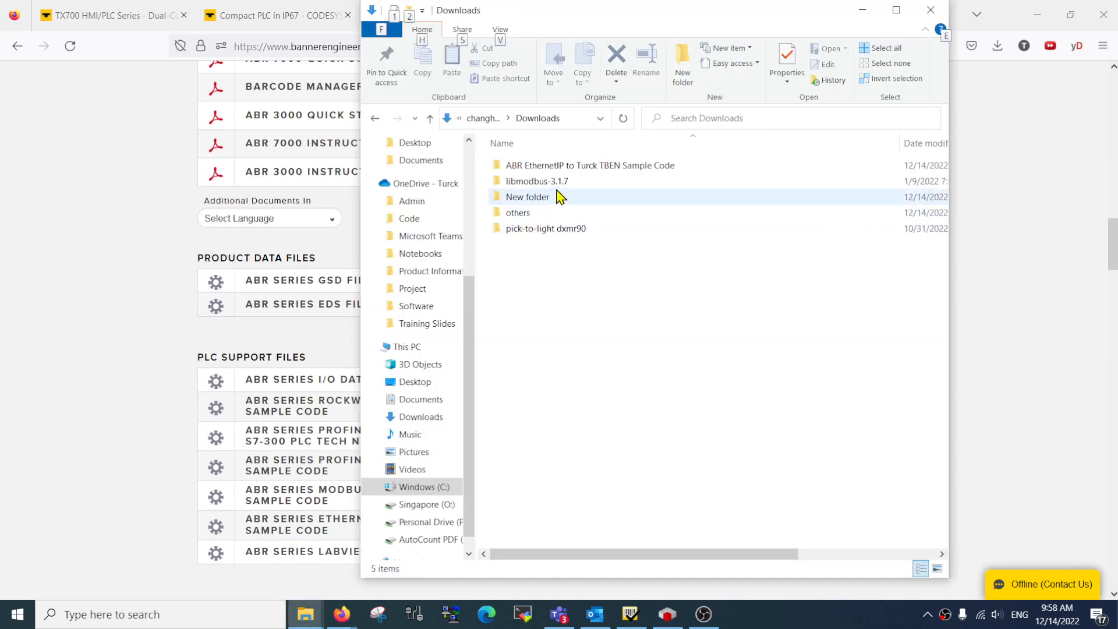
double_click(527, 197)
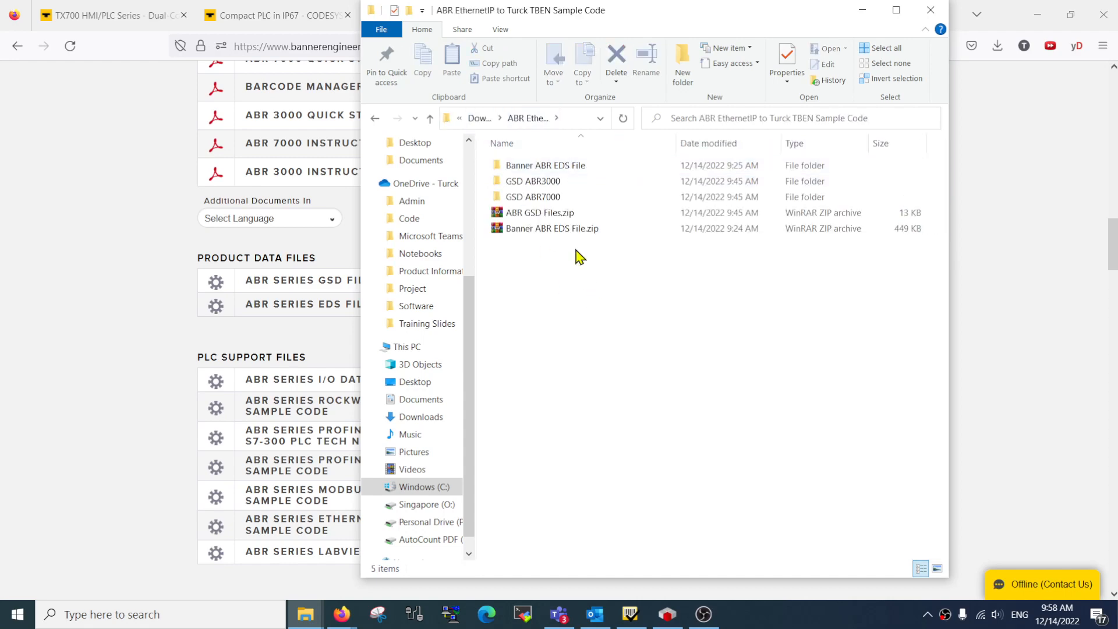
Browse the Banner ABR EDS File folder contents and return to the sample code folder.
left_click(539, 212)
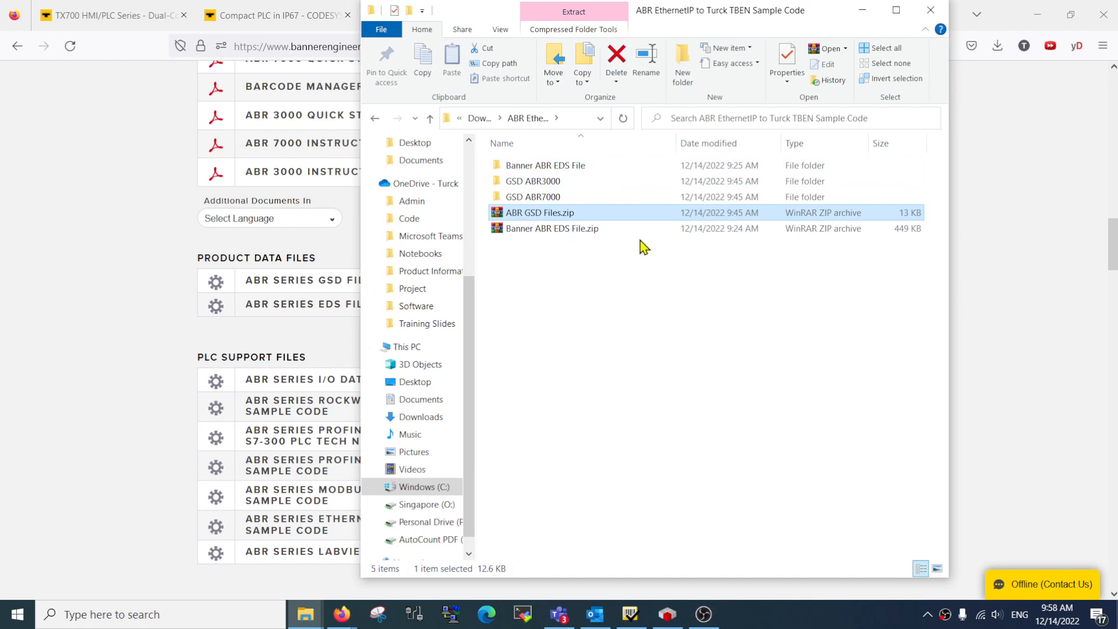
left_click(545, 164)
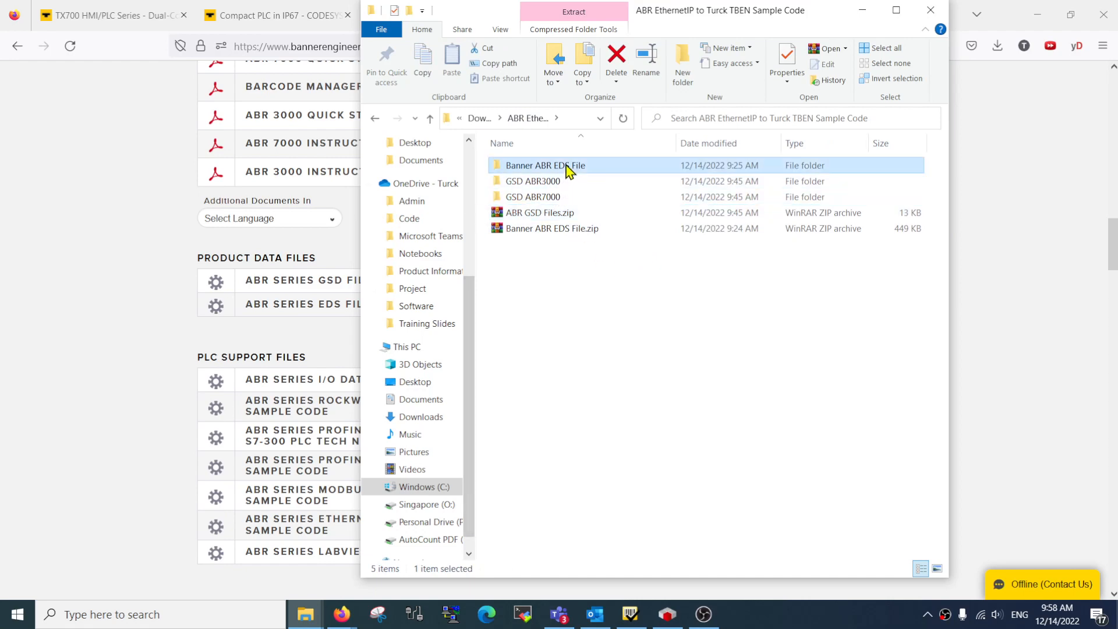
double_click(545, 164)
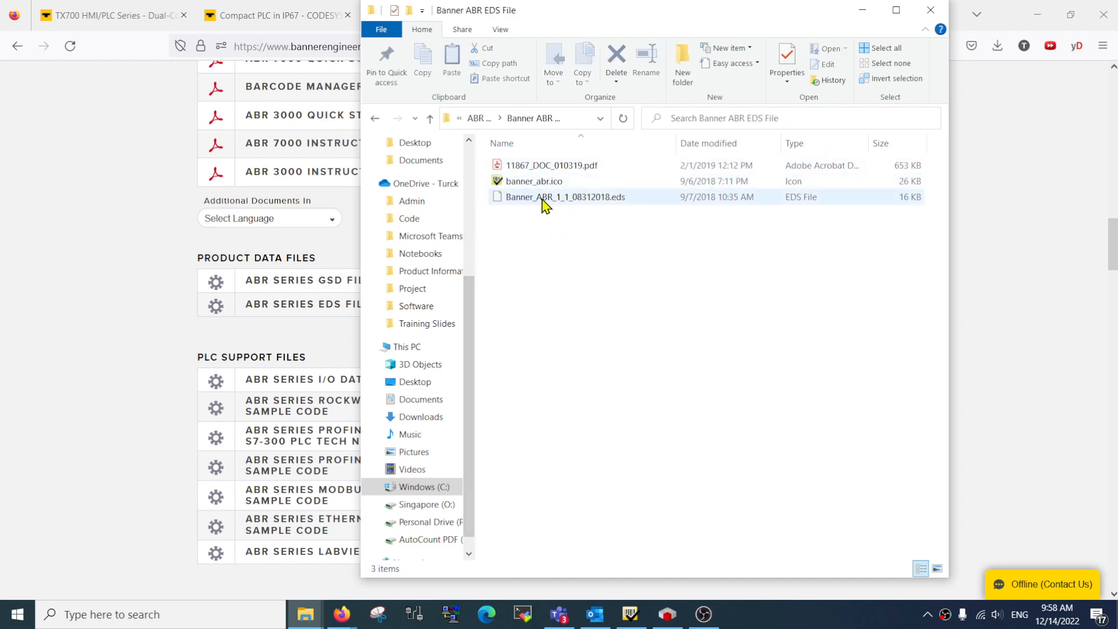
left_click(562, 196)
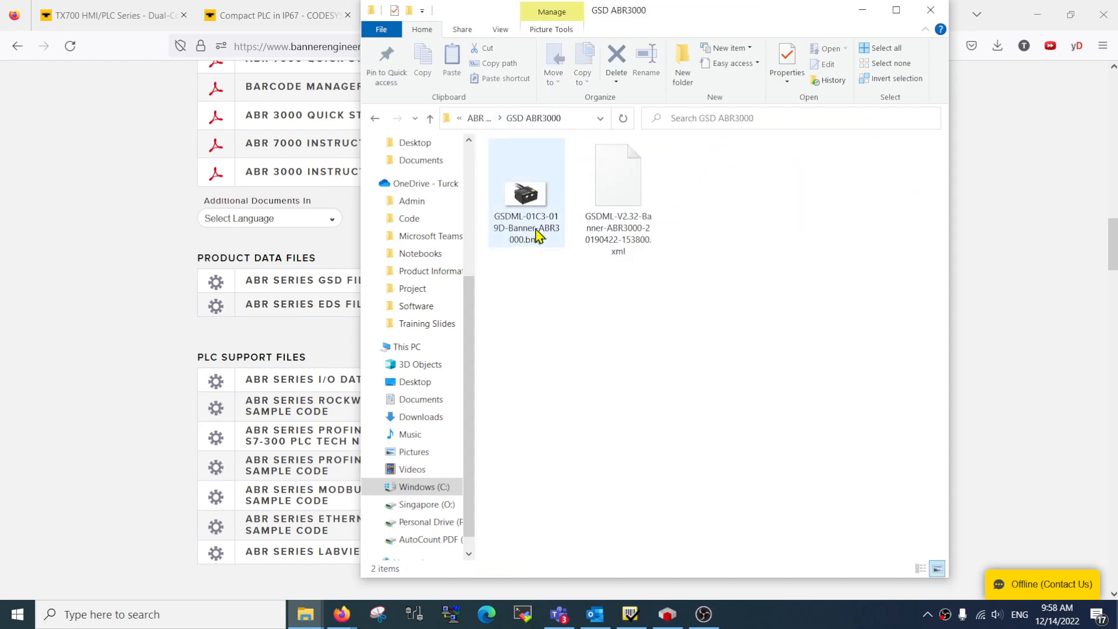
left_click(617, 174)
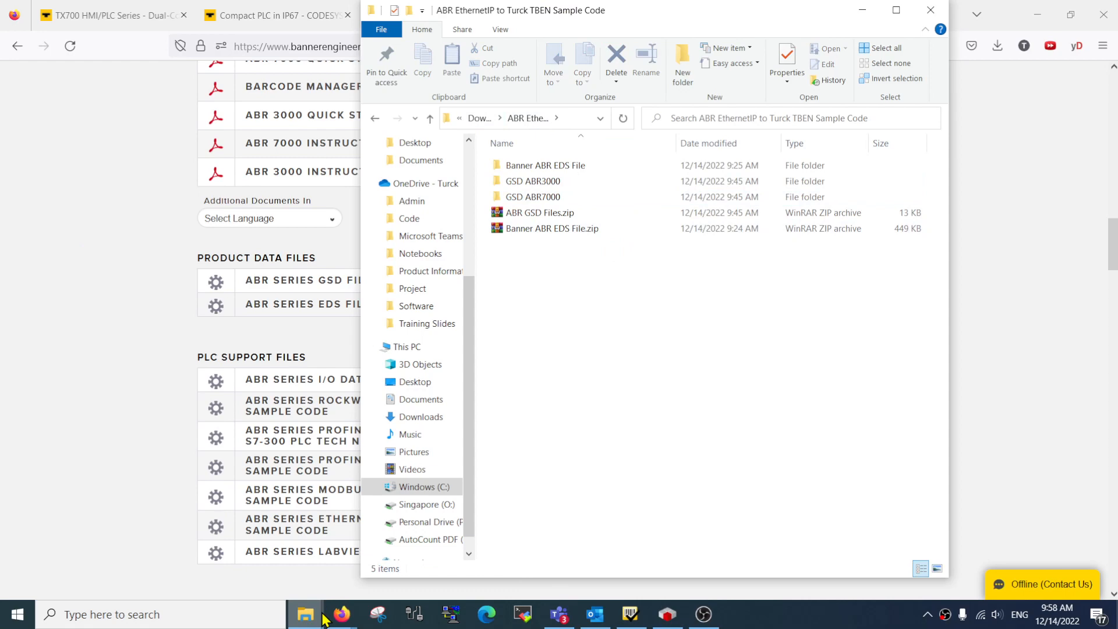
mouse_move(665, 614)
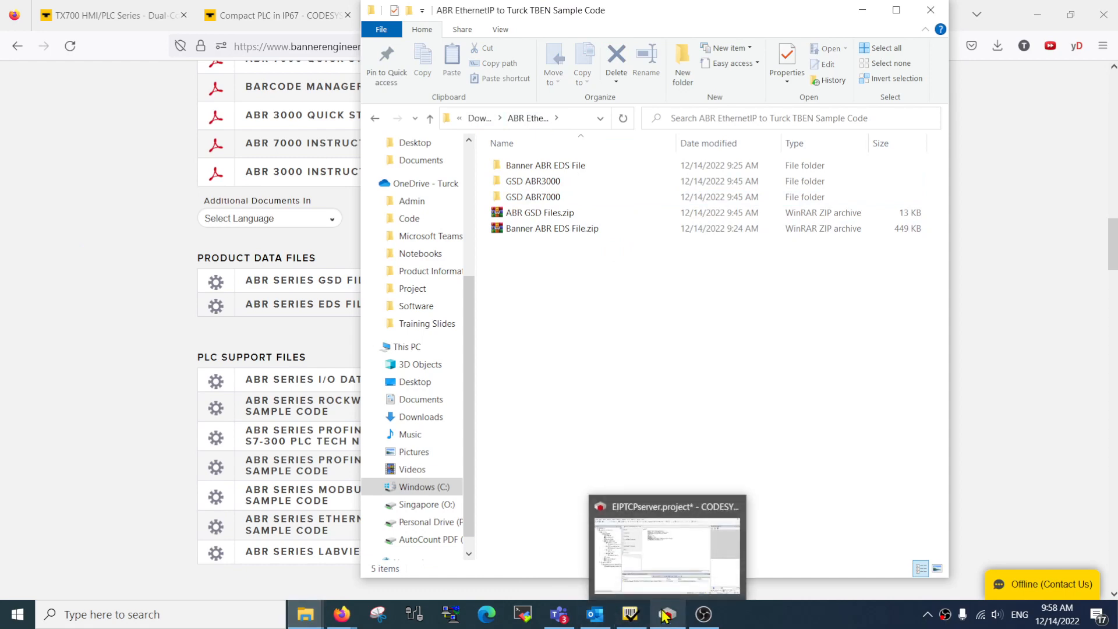
Return to the EIPTCPserver CODESYS project and bring up Tools > Device Repository.
left_click(667, 545)
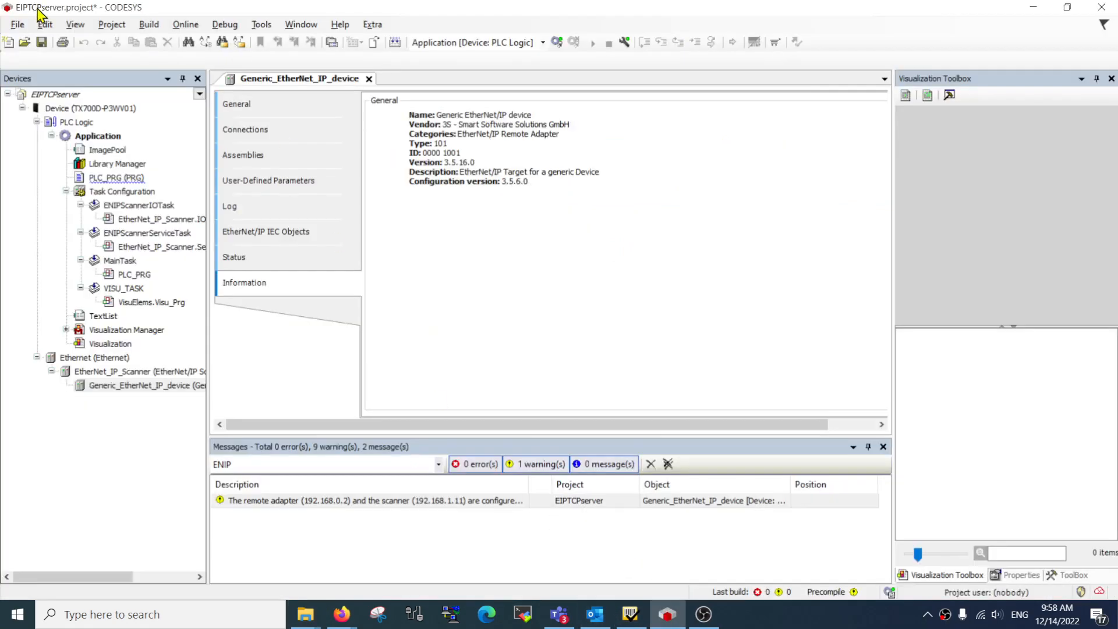
mouse_move(111, 24)
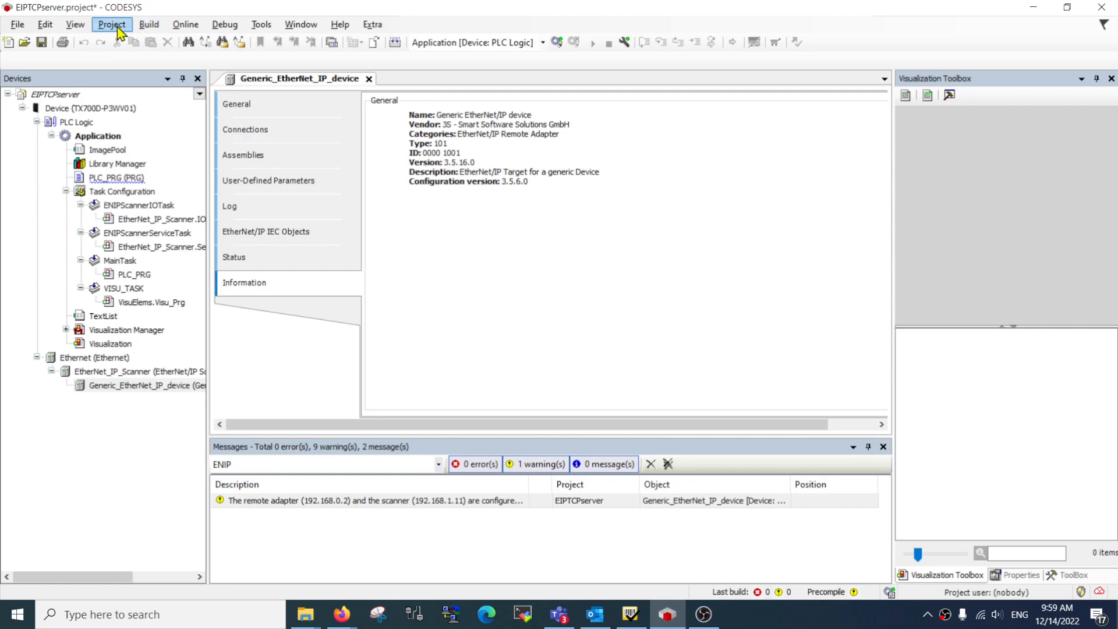
mouse_move(185, 24)
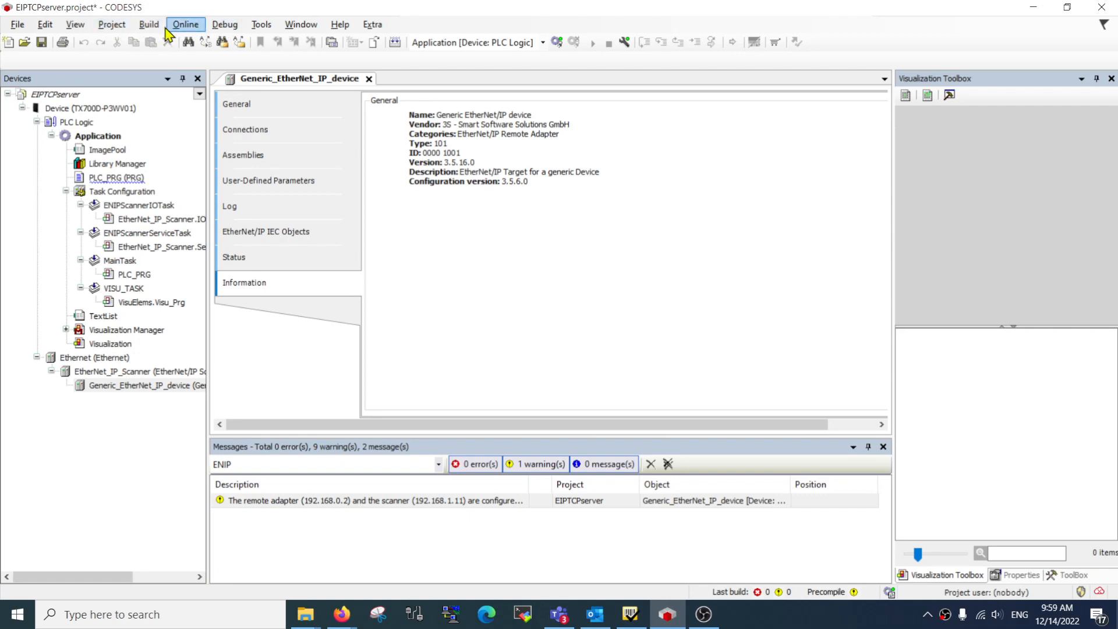
left_click(224, 24)
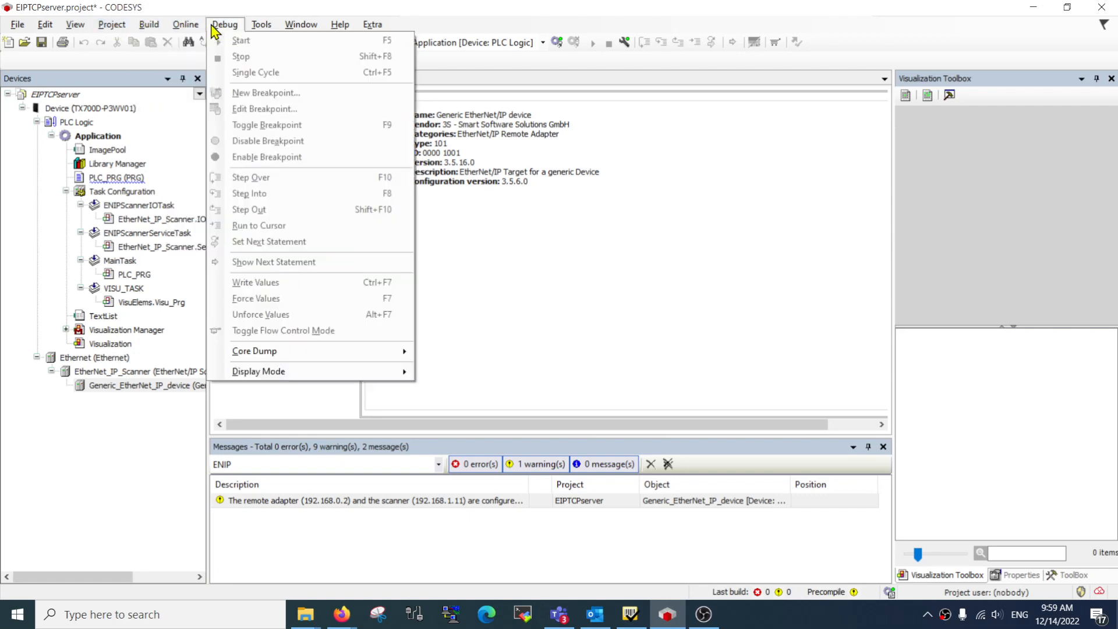
left_click(261, 24)
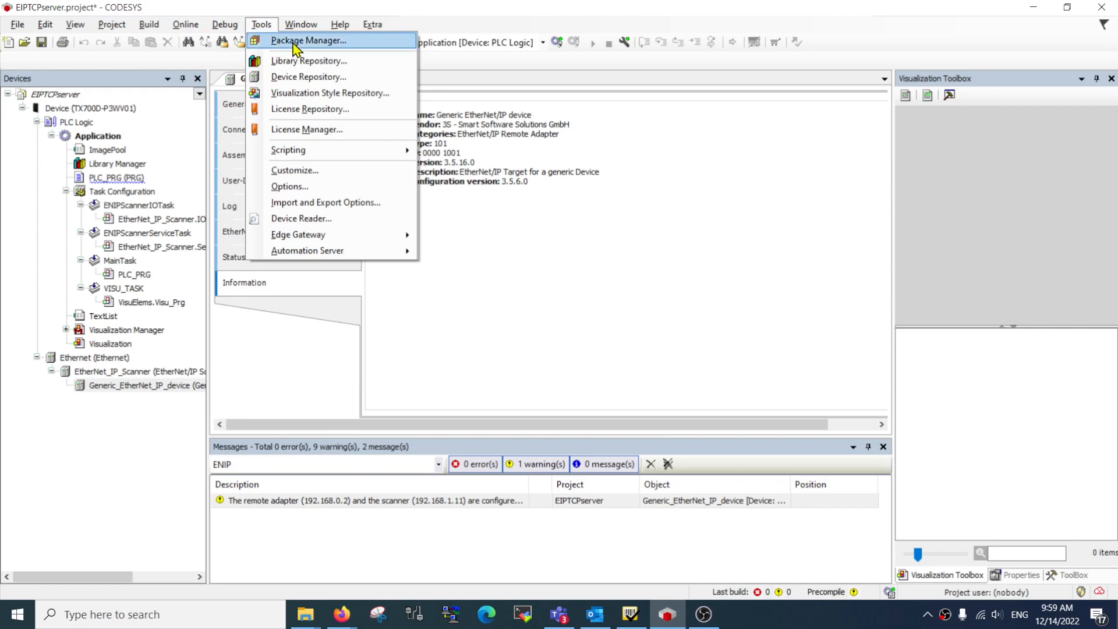
left_click(307, 77)
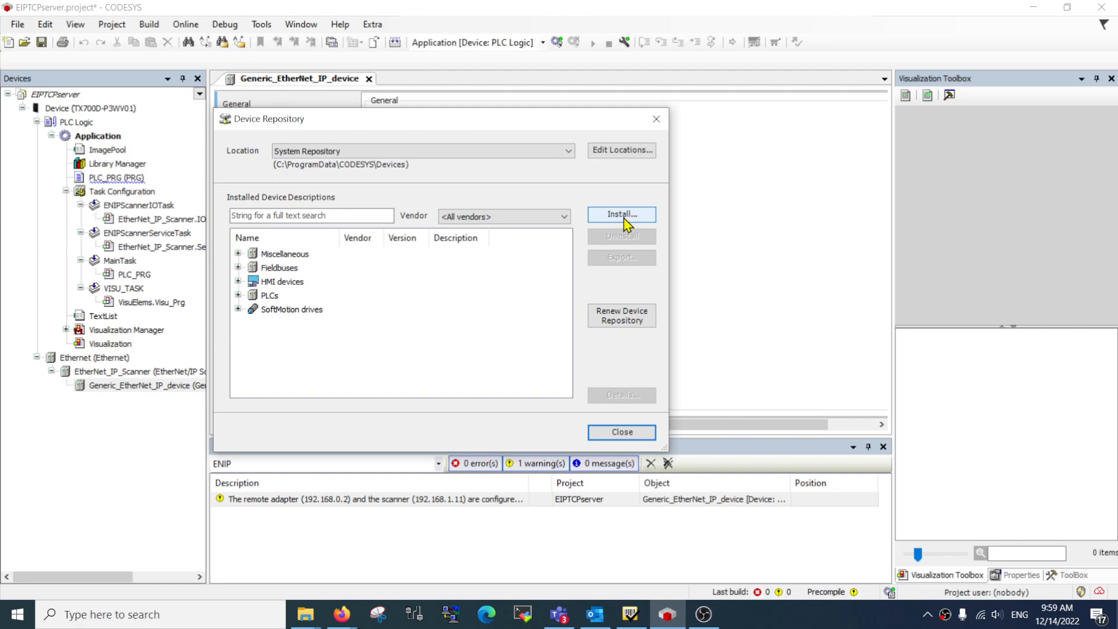
Install Banner_ABR_1_1_08312018.eds from the Banner ABR EDS File folder into the repository.
left_click(621, 214)
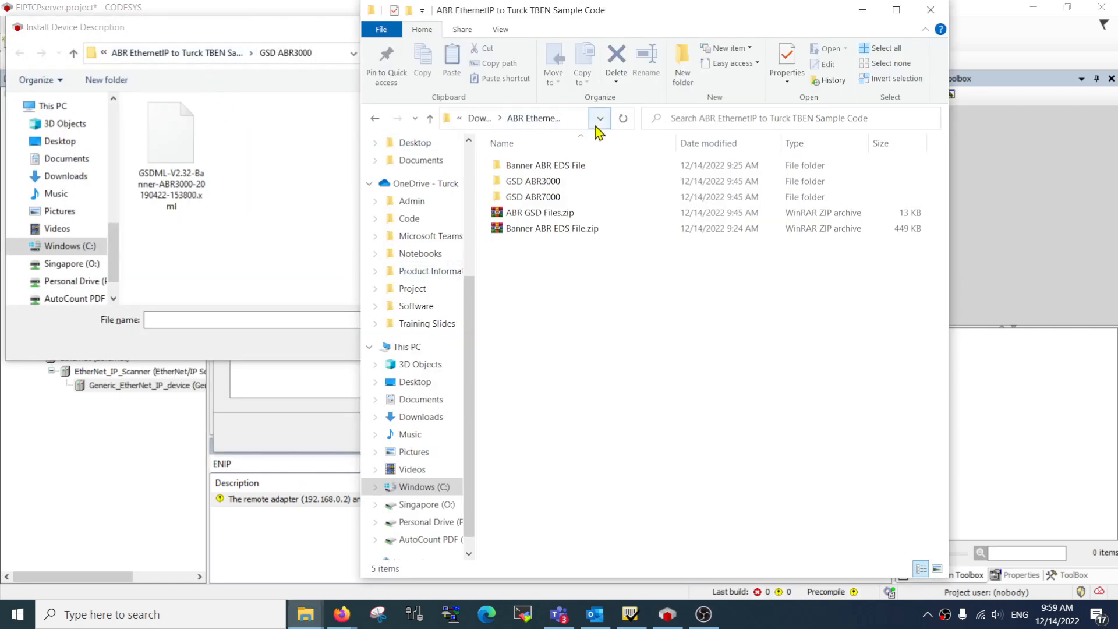
mouse_move(496, 132)
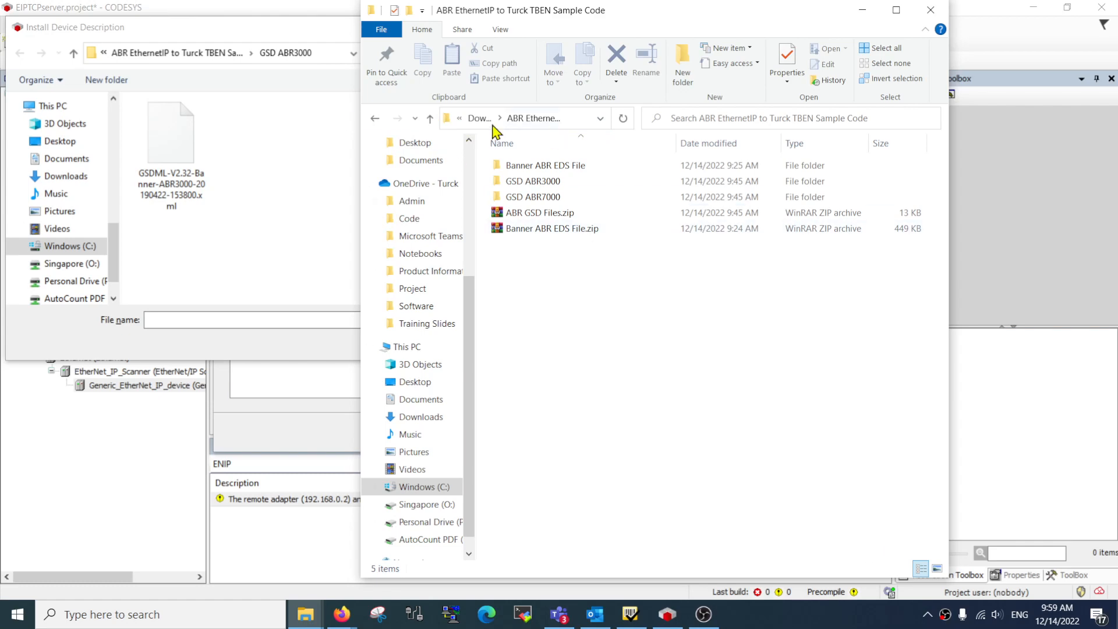
left_click(520, 118)
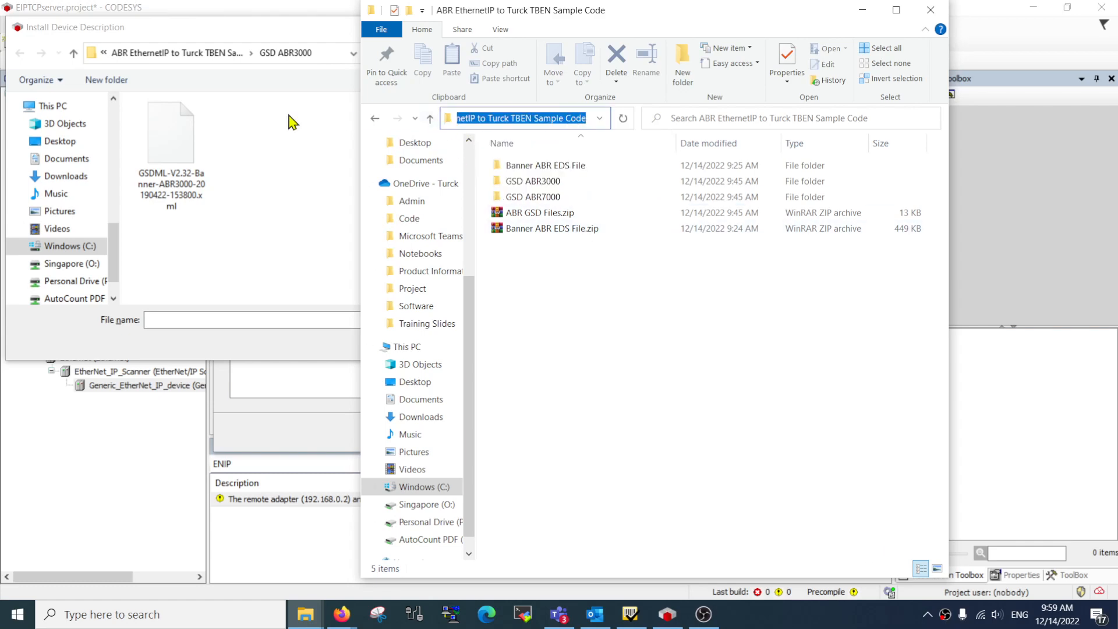
left_click(930, 11)
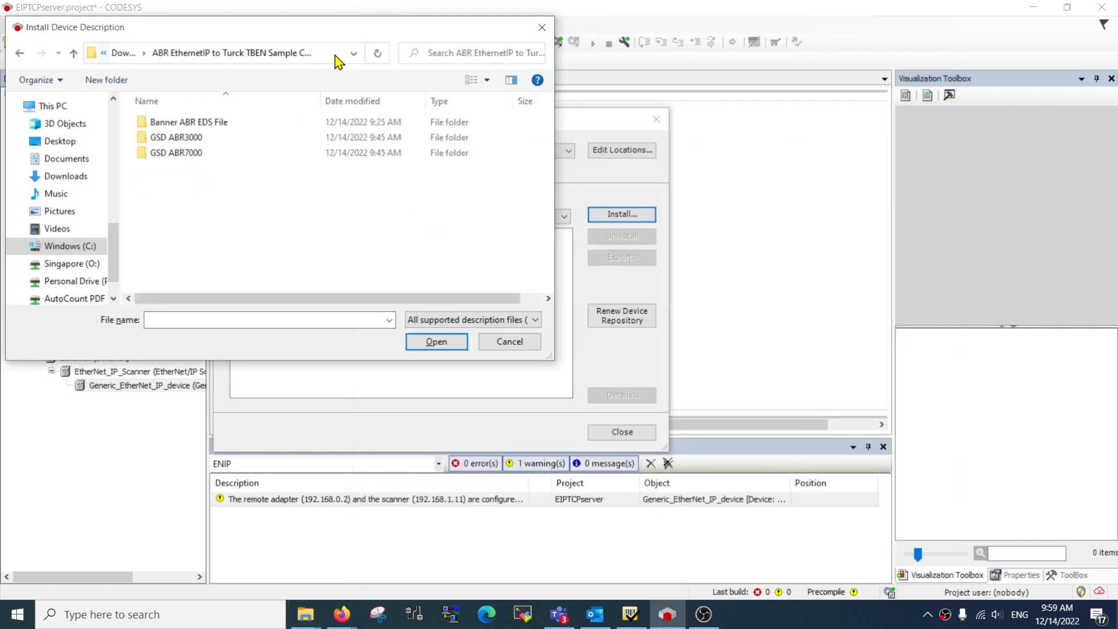
left_click(189, 121)
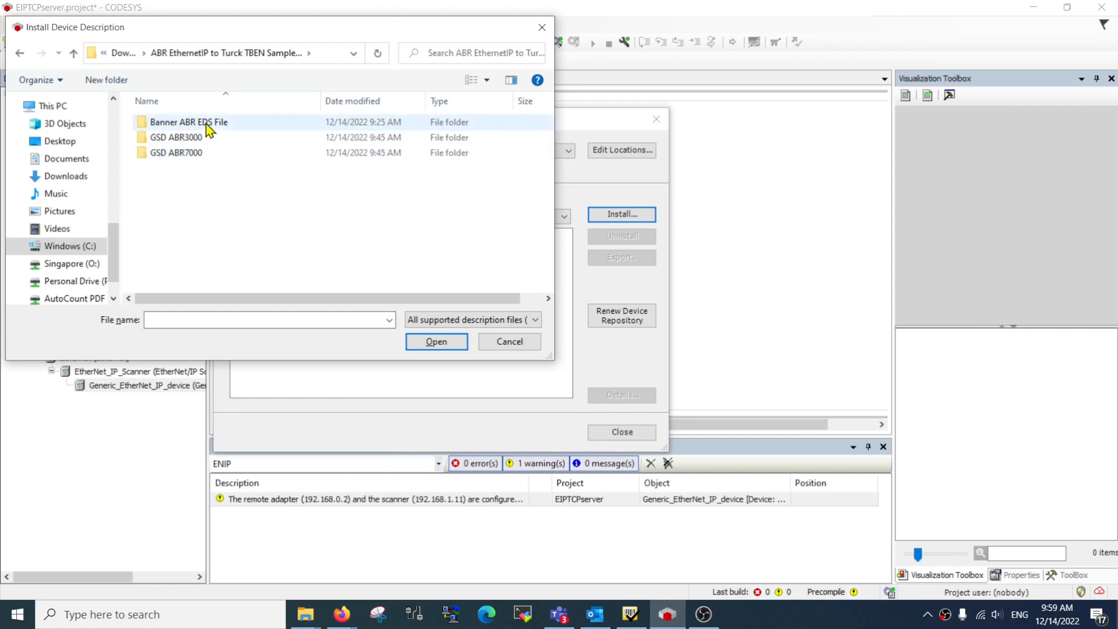
double_click(190, 121)
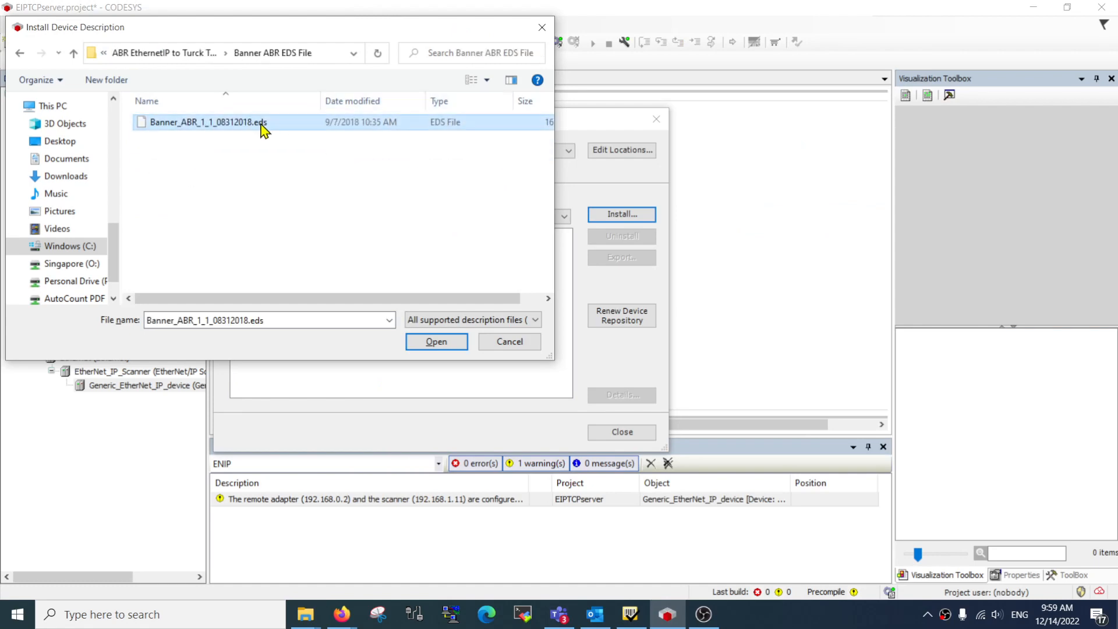
left_click(436, 341)
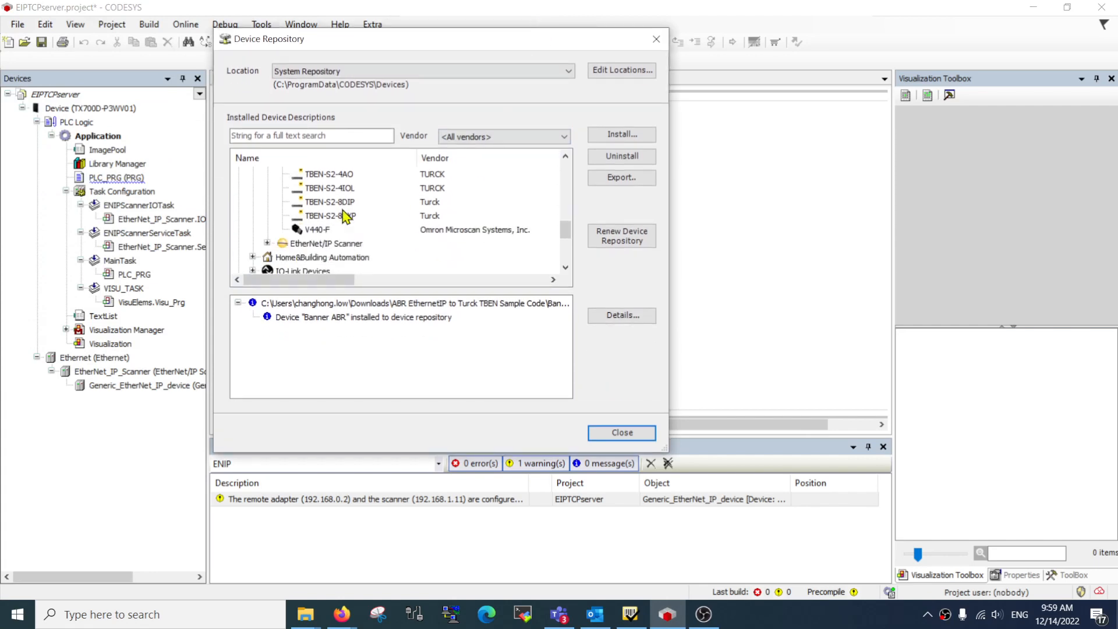
Browse the installed devices to find Banner ABR under EtherNet/IP Remote Adapter.
left_click(317, 230)
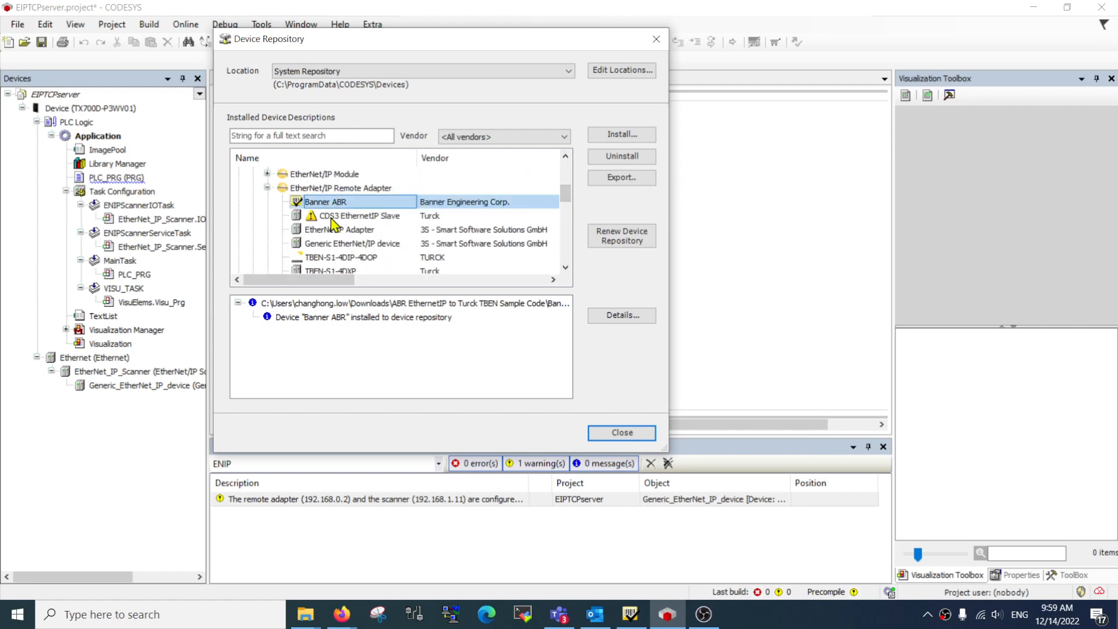
mouse_move(453, 207)
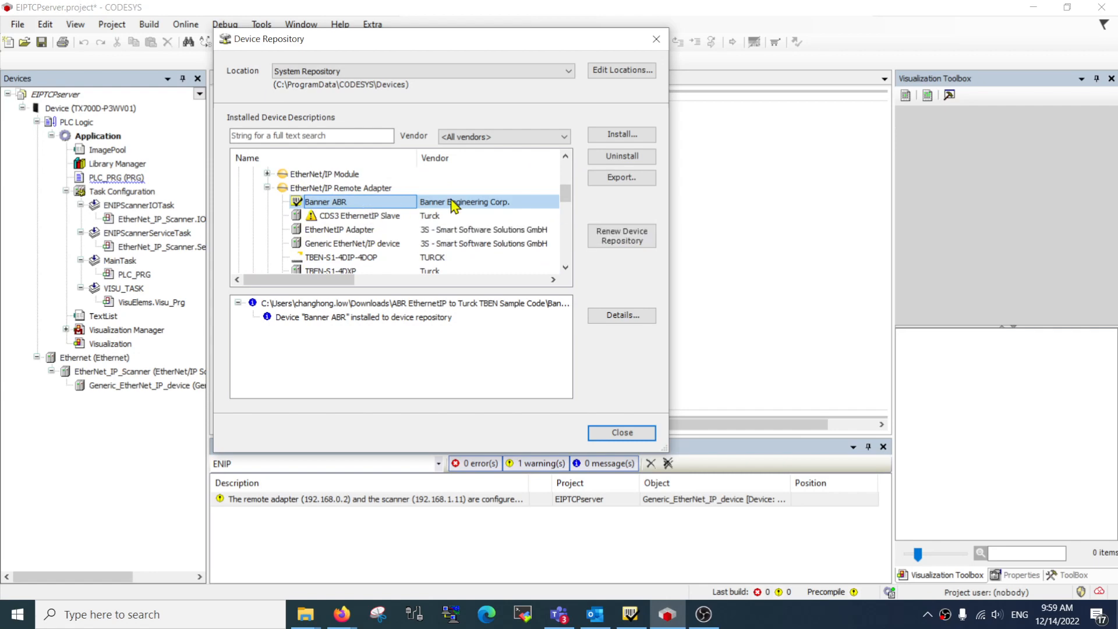
scroll("down", 3)
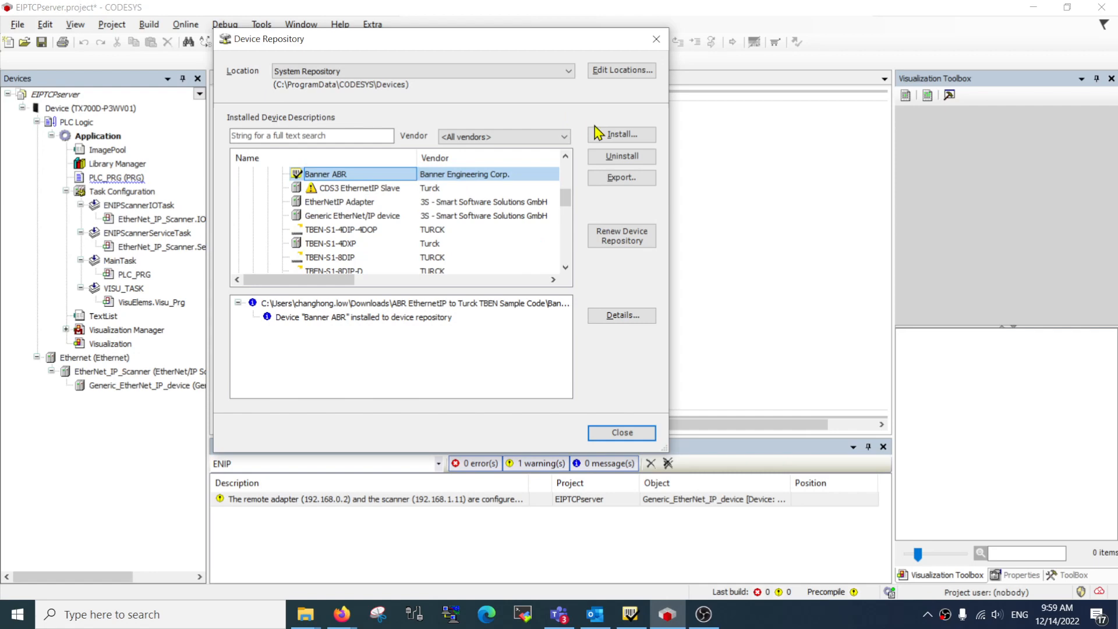
Install the ABR3000 GSDML file from the GSD ABR3000 folder.
left_click(620, 134)
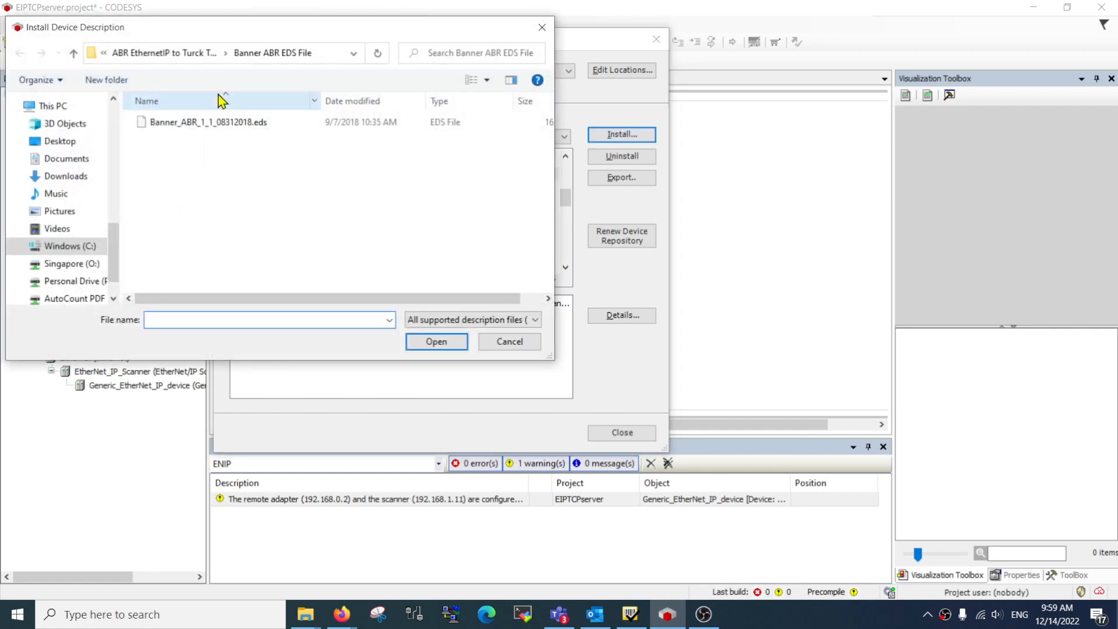
left_click(73, 53)
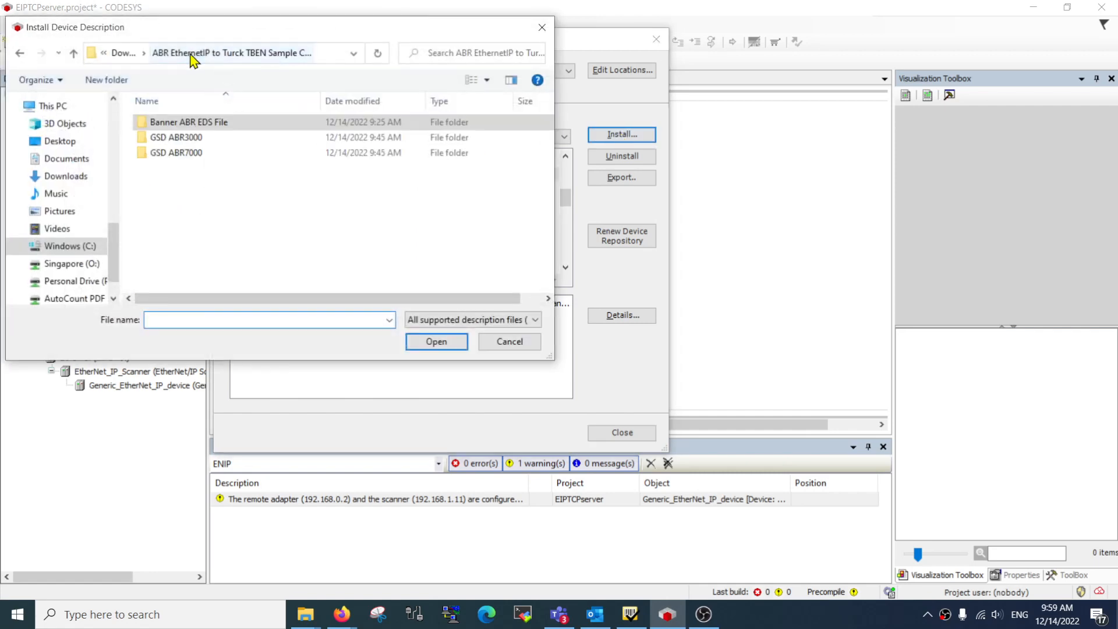
double_click(176, 138)
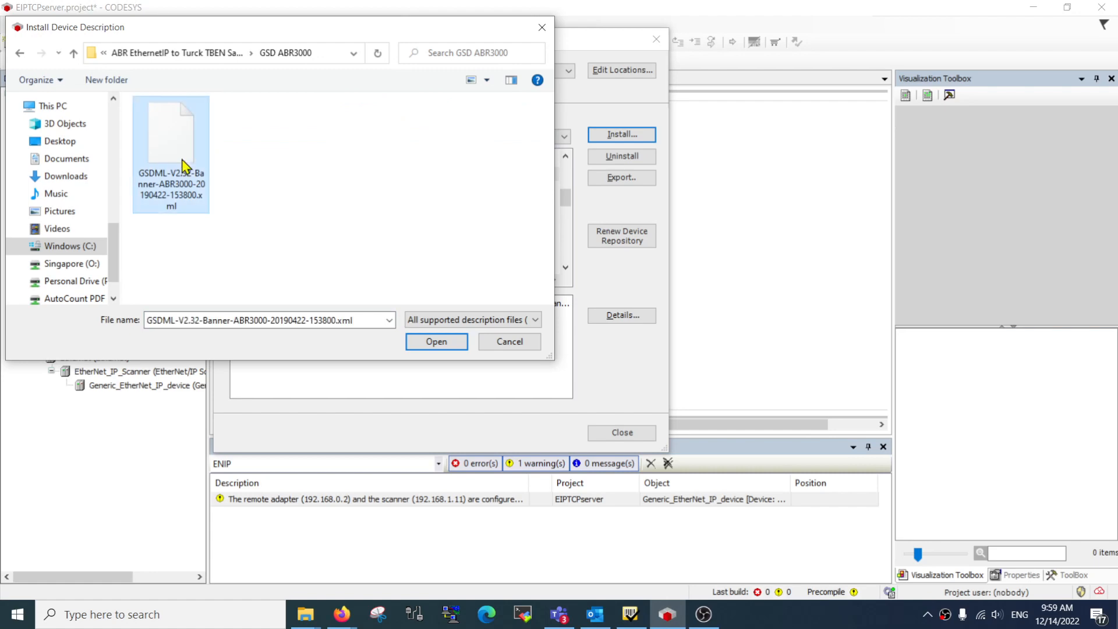
left_click(436, 341)
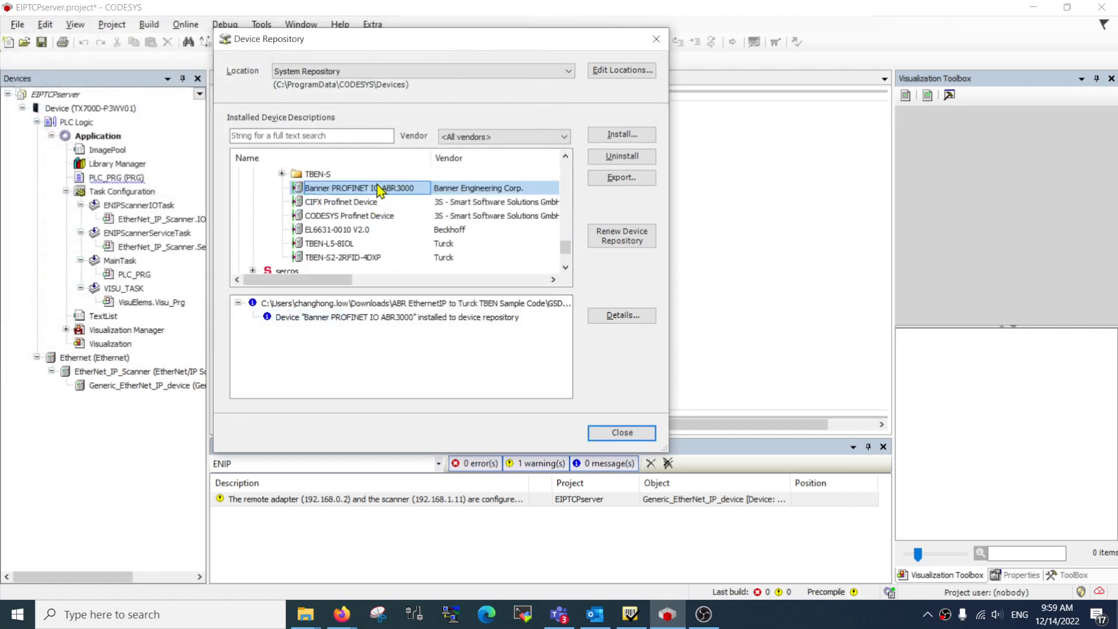
mouse_move(621, 134)
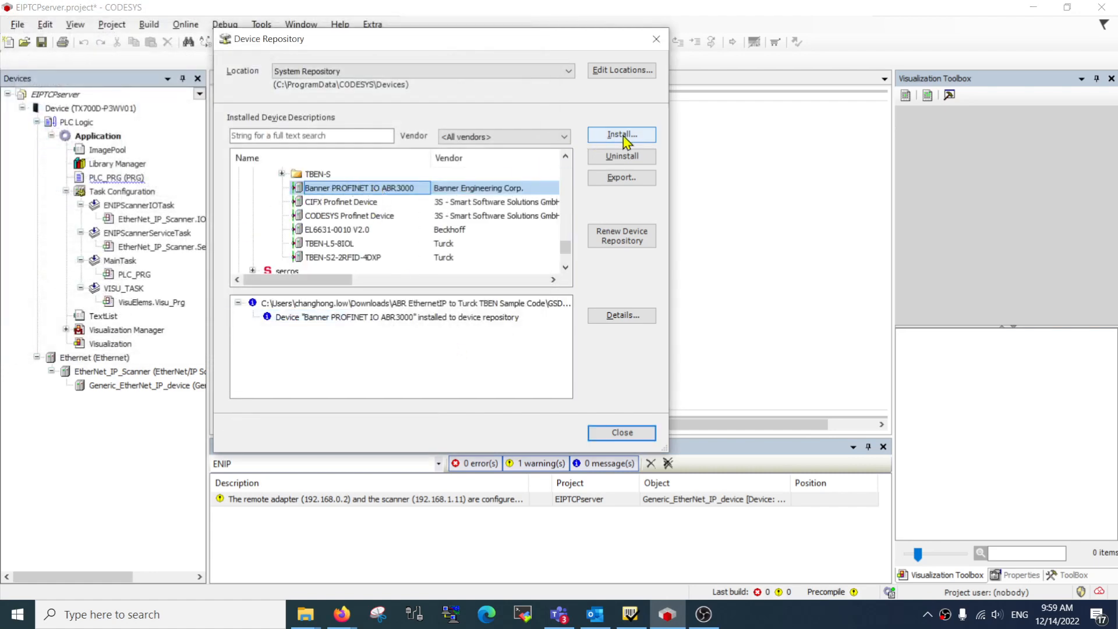
Install the ABR7000 GSDML file from the GSD ABR7000 folder.
left_click(620, 135)
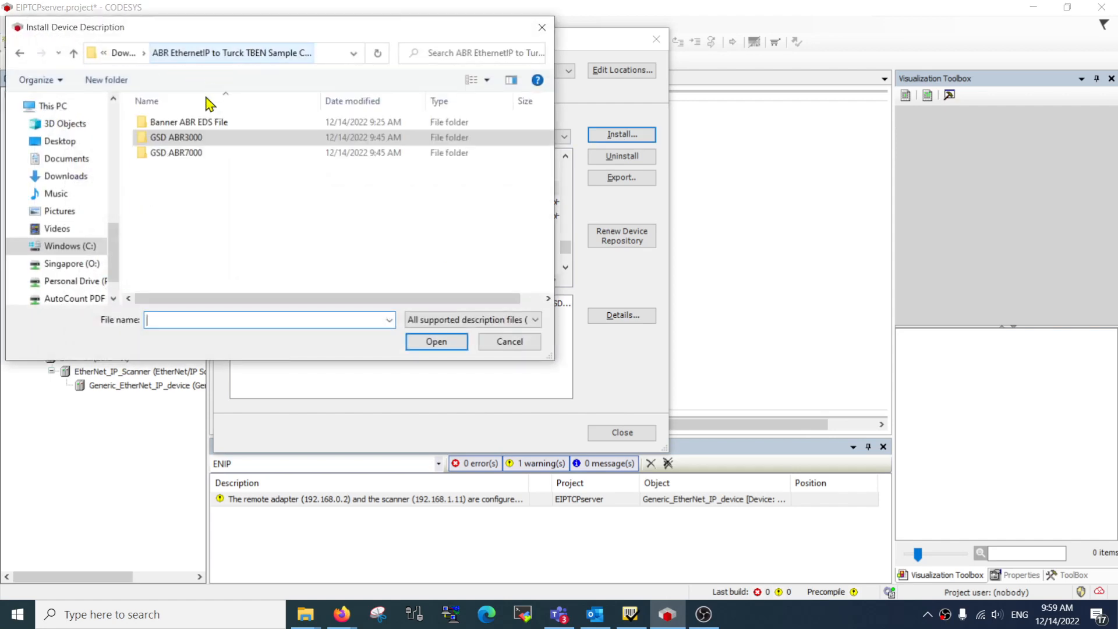
double_click(176, 152)
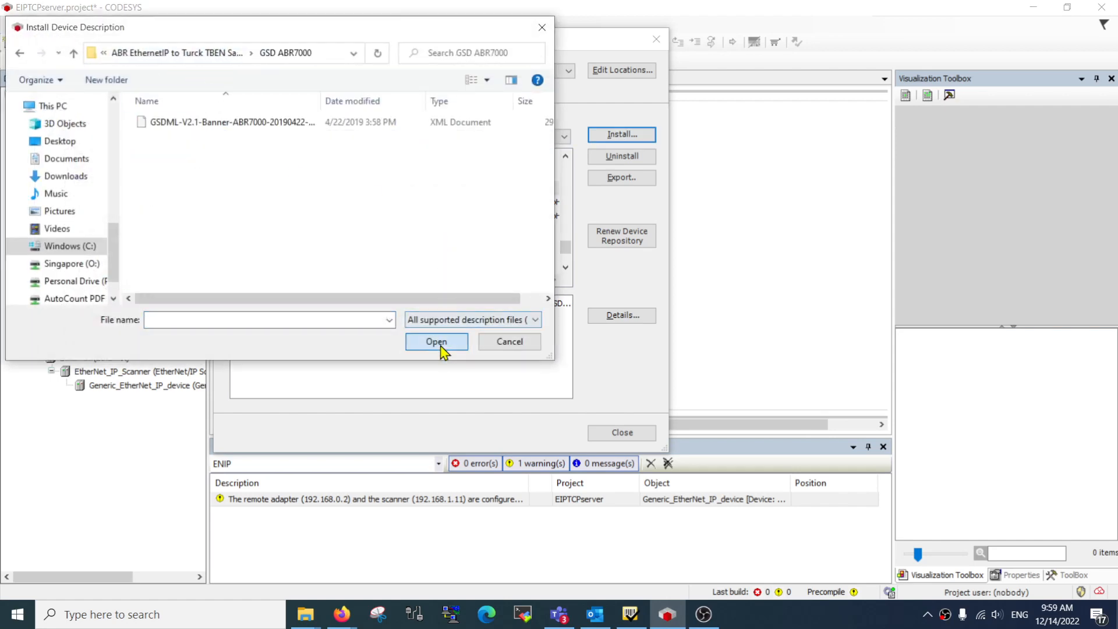
left_click(230, 122)
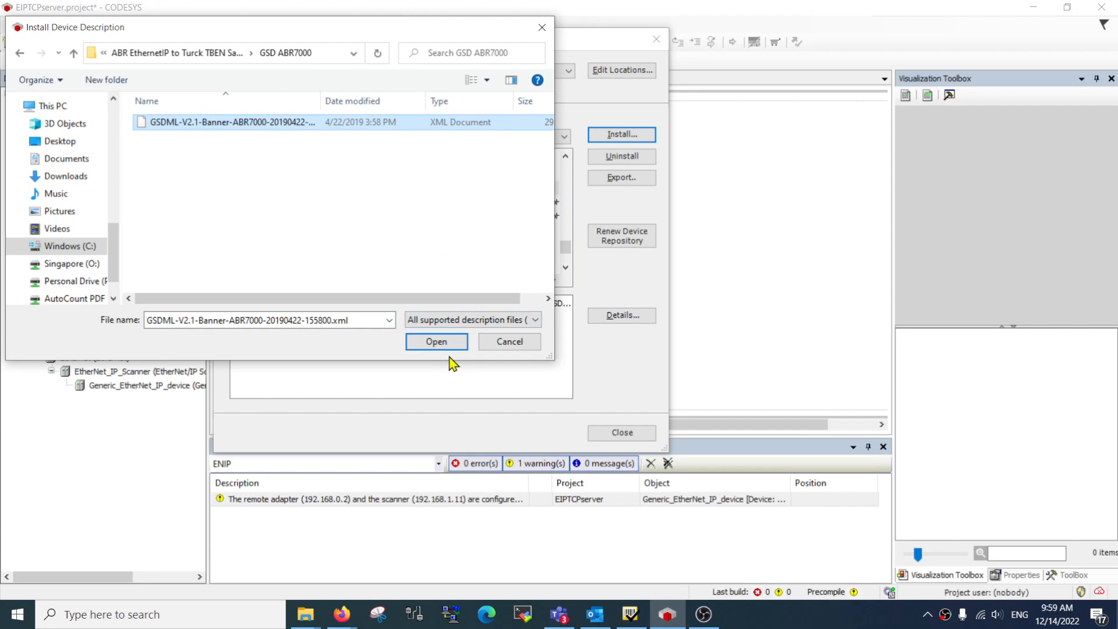
left_click(436, 341)
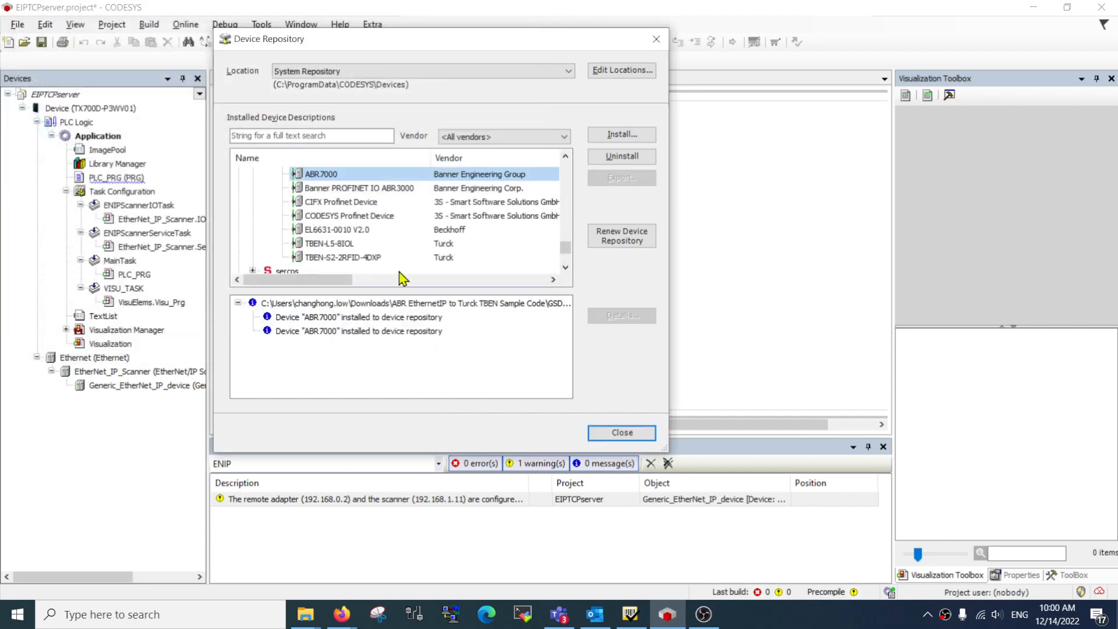
Add a Banner ABR remote adapter beneath the EtherNet_IP_Scanner in the device tree.
left_click(621, 432)
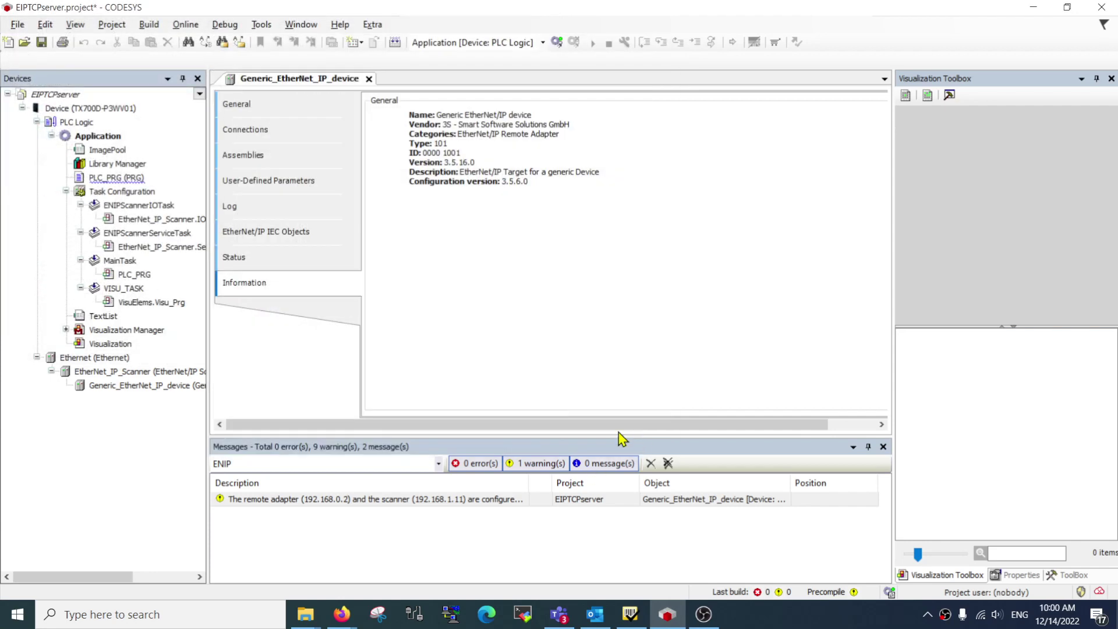
left_click(138, 371)
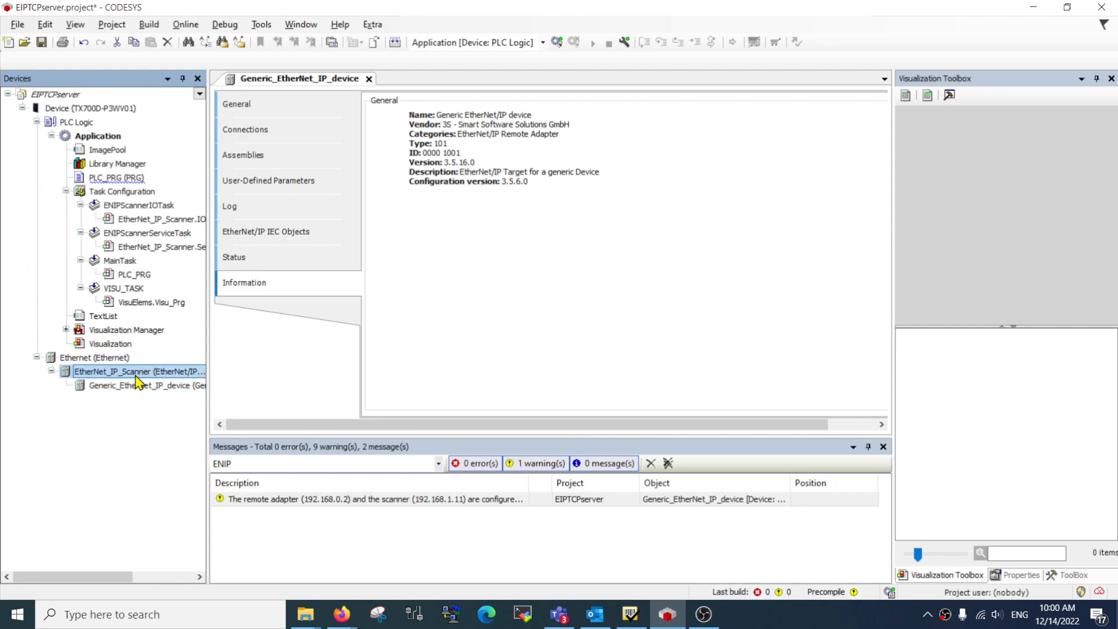
left_click(145, 386)
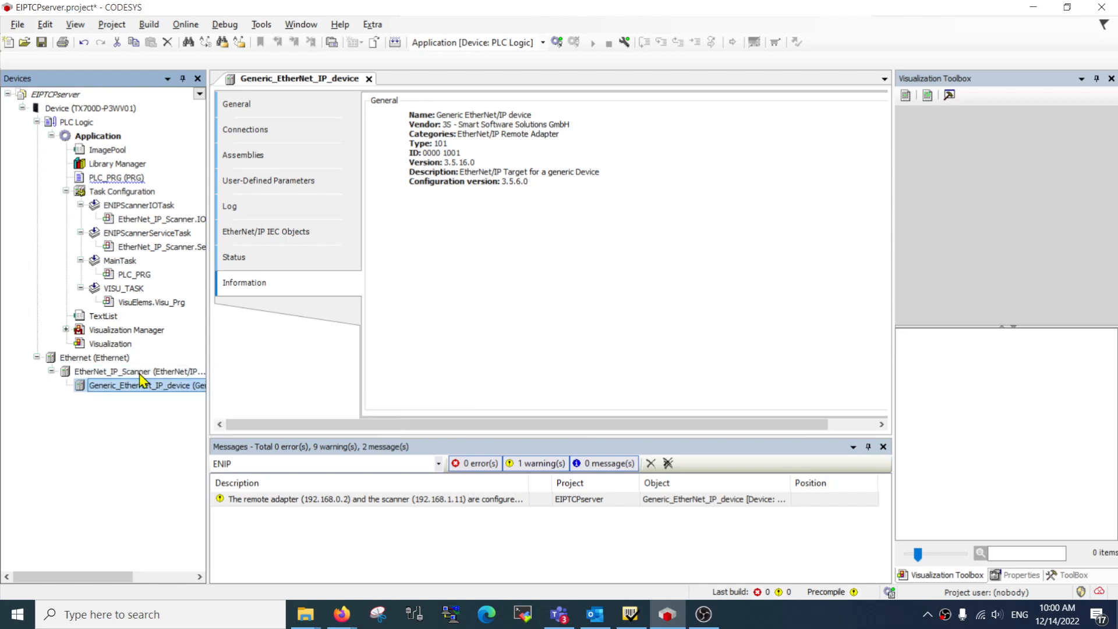
right_click(147, 385)
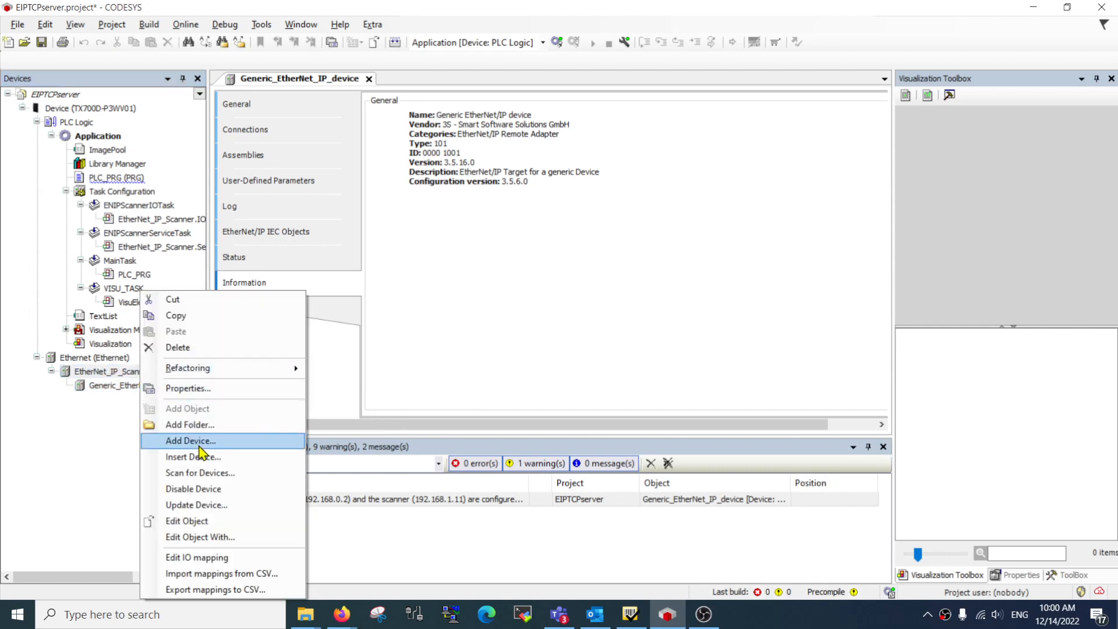
left_click(190, 440)
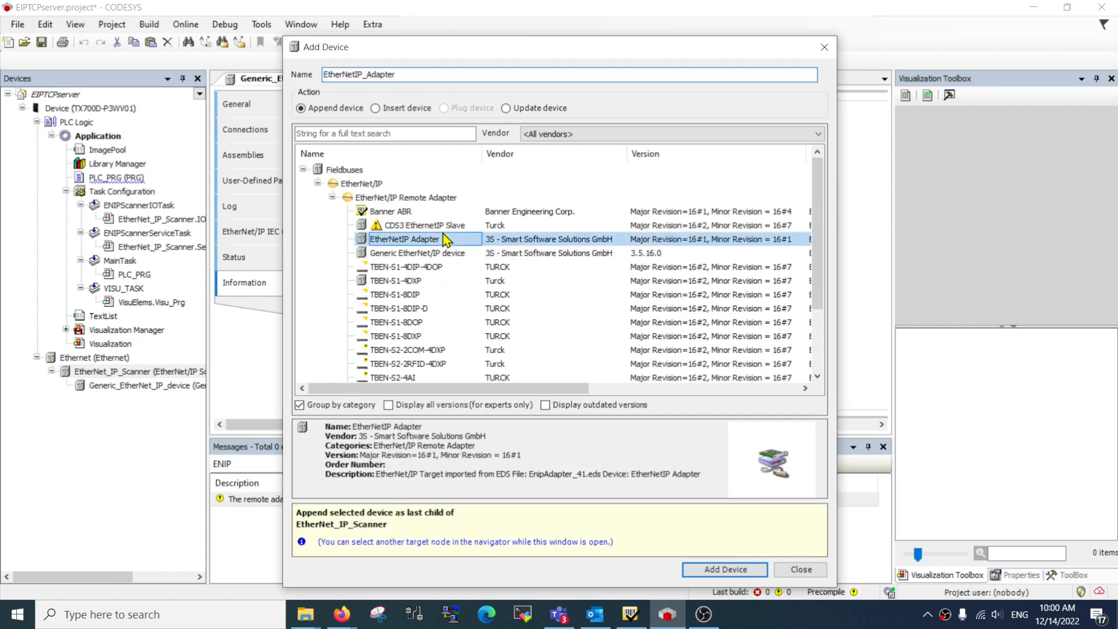
left_click(390, 211)
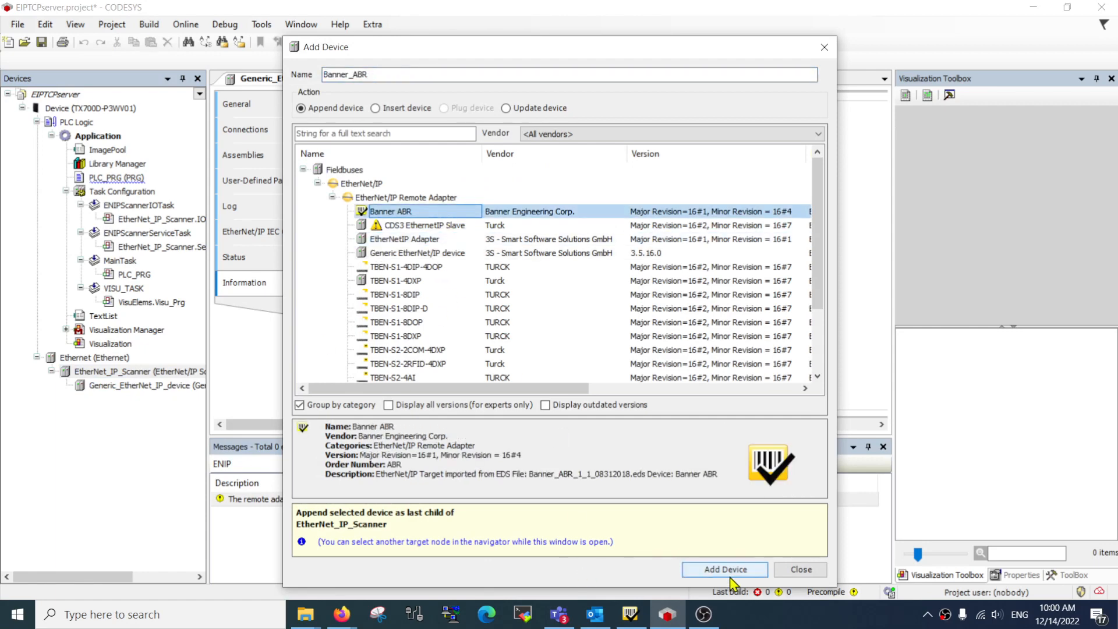
left_click(723, 570)
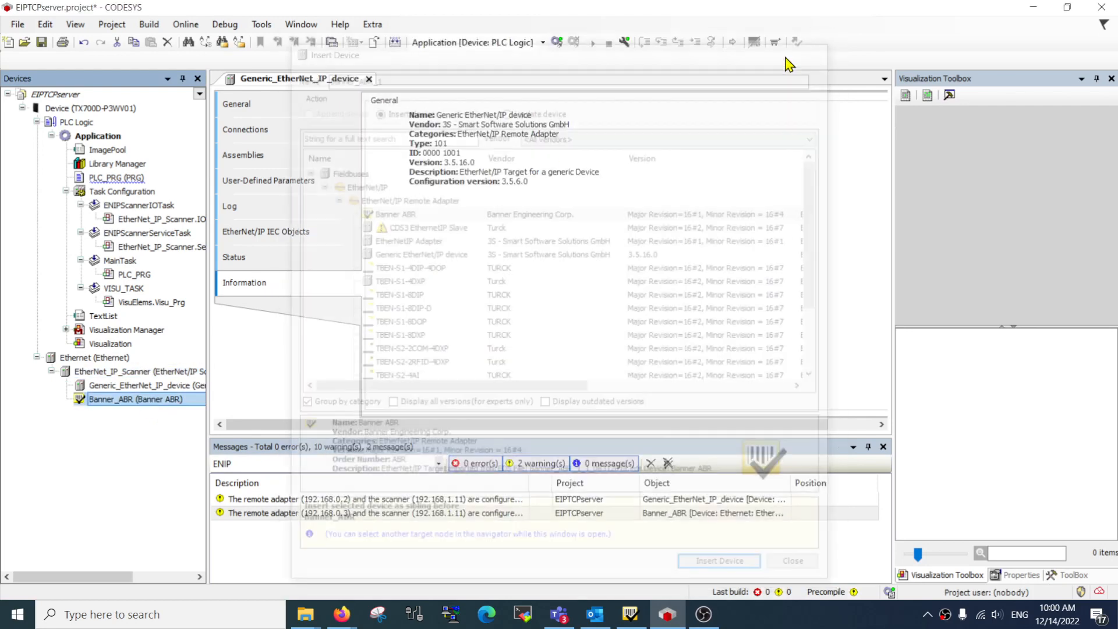
Review Banner_ABR's General, Connections, Assemblies and EtherNet/IP I/O Mapping pages.
left_click(792, 560)
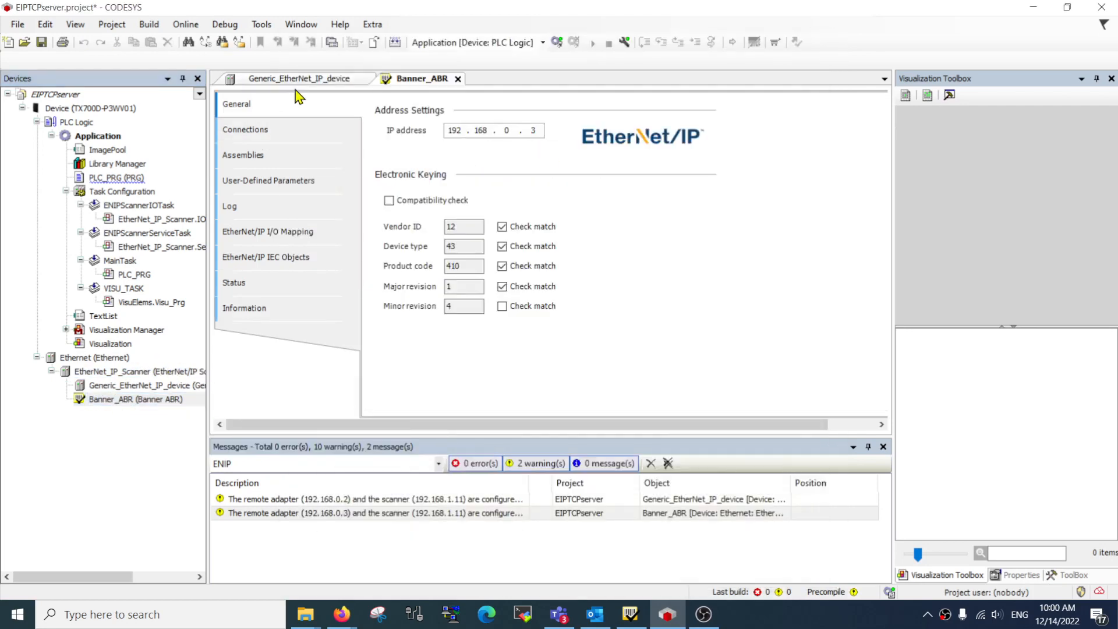
left_click(246, 130)
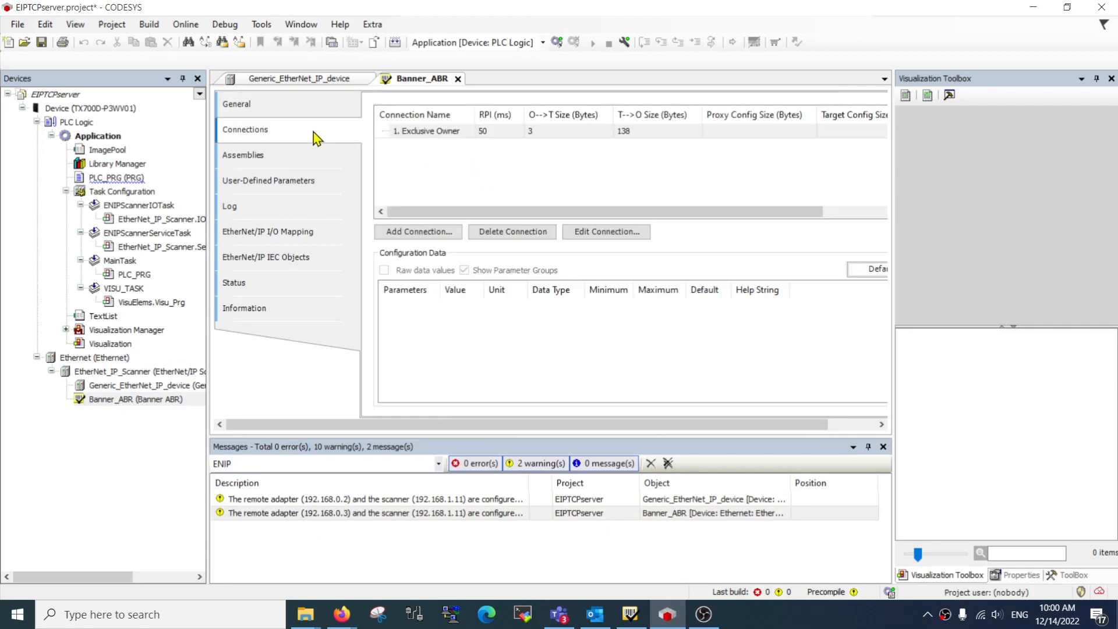
left_click(243, 154)
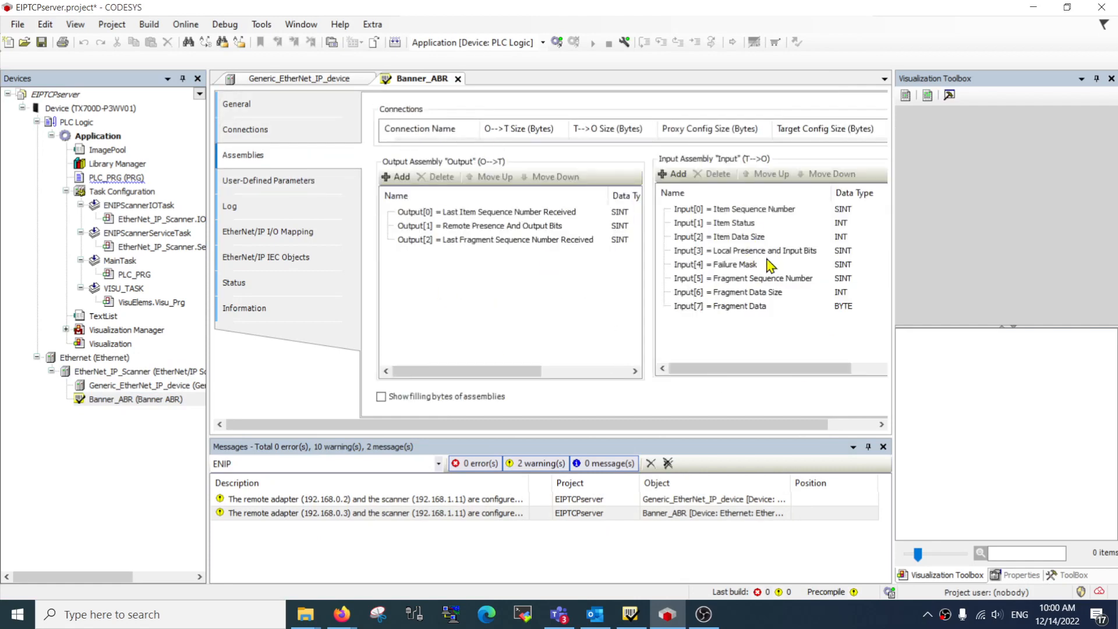
mouse_move(577, 256)
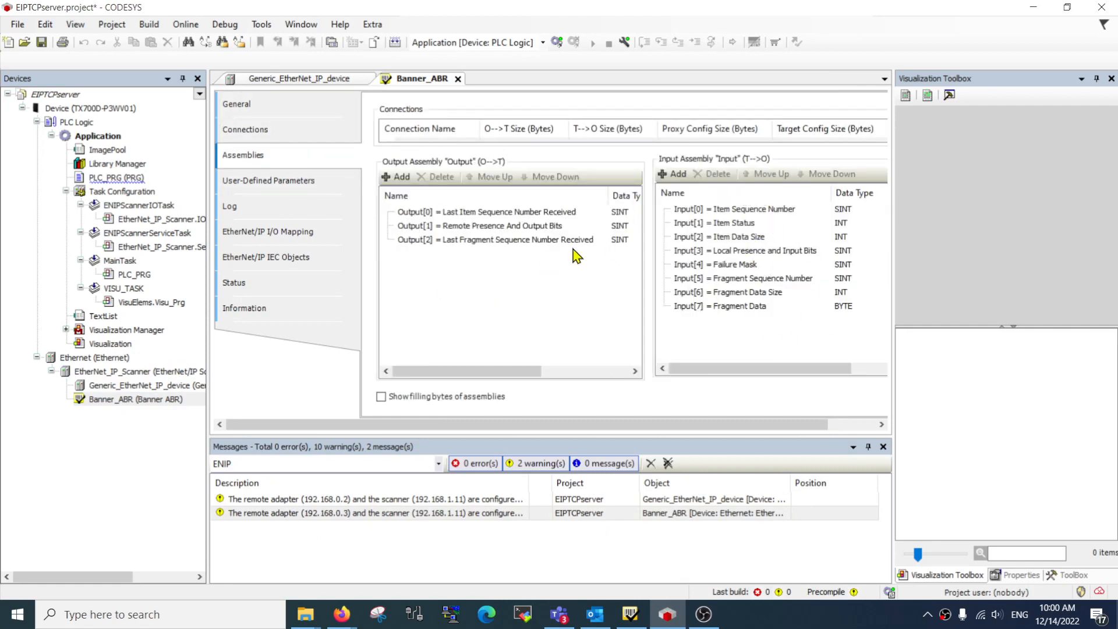
left_click(268, 230)
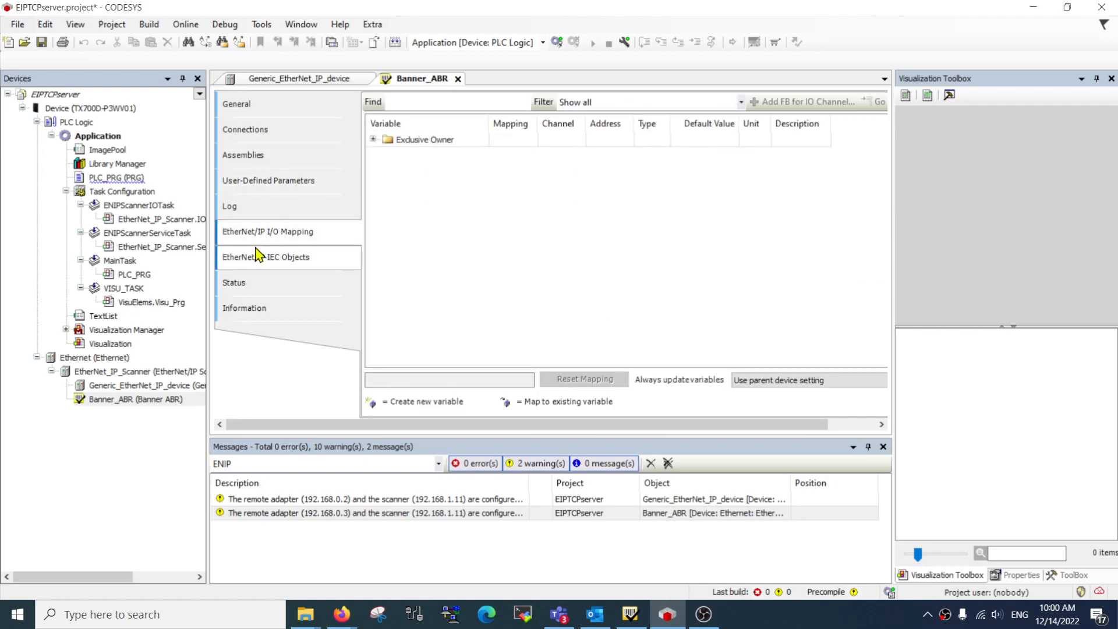
mouse_move(105, 408)
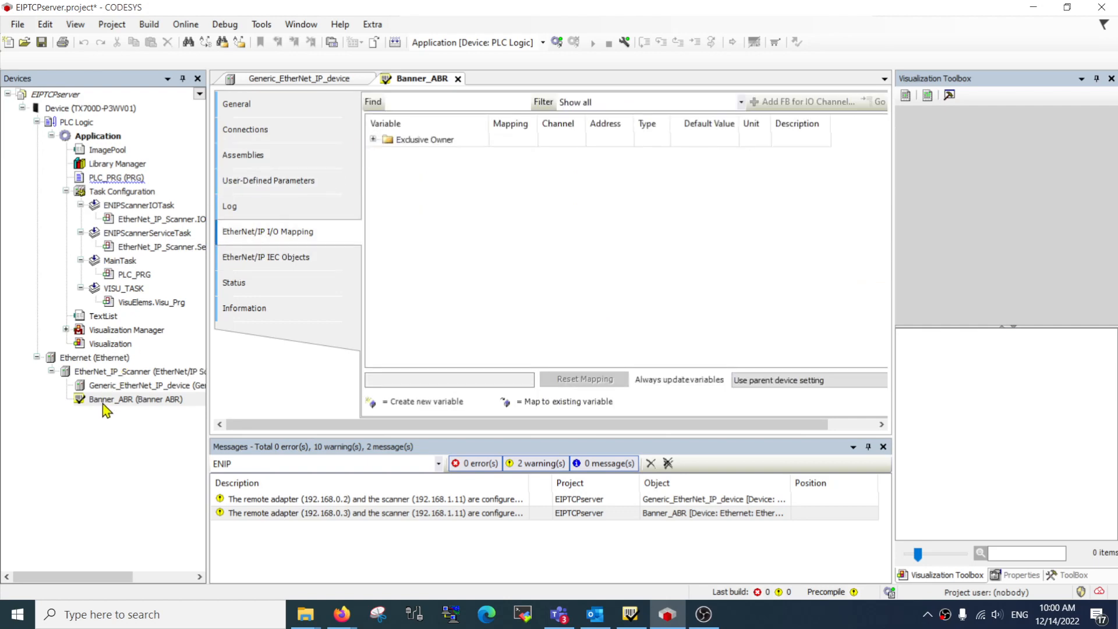
Add an Ethernet adapter to the PLC device and a PN-Controller under Ethernet_1.
right_click(133, 398)
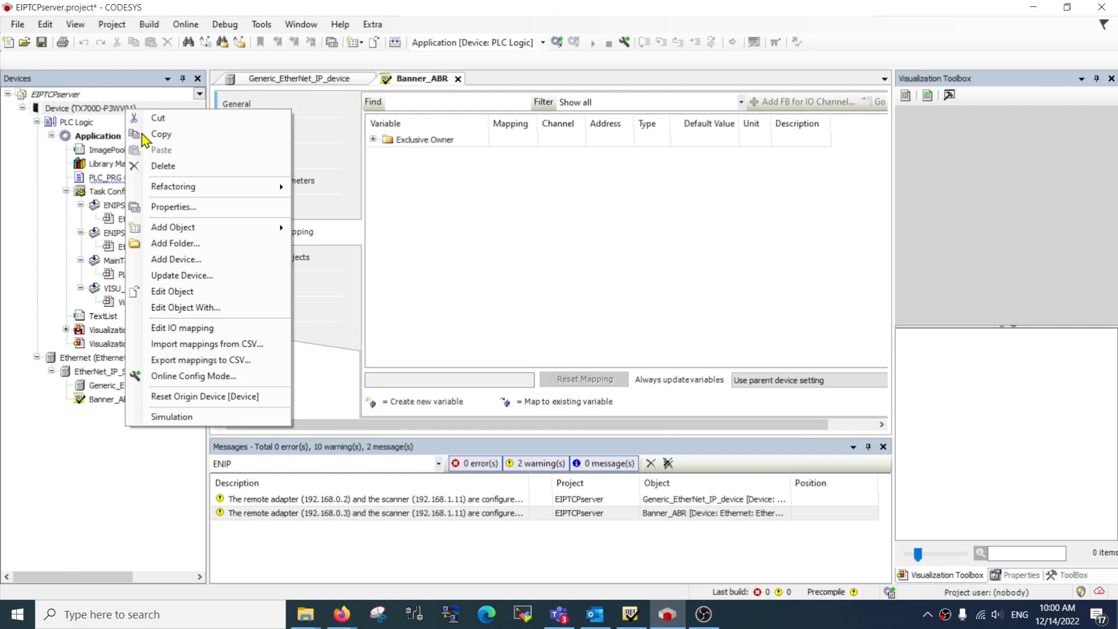
left_click(176, 259)
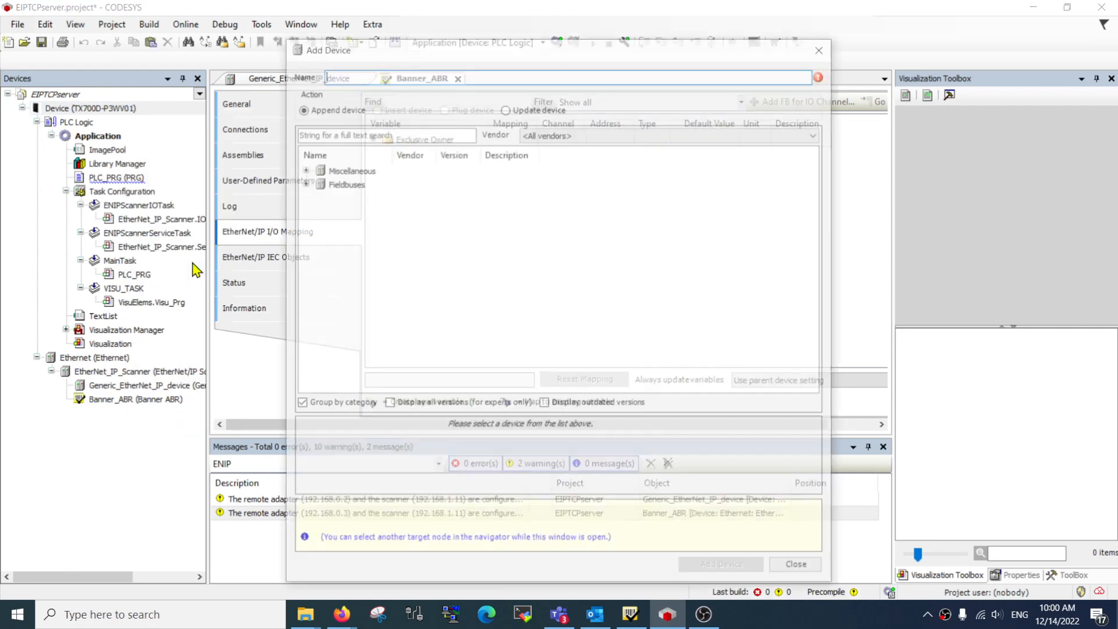
left_click(303, 183)
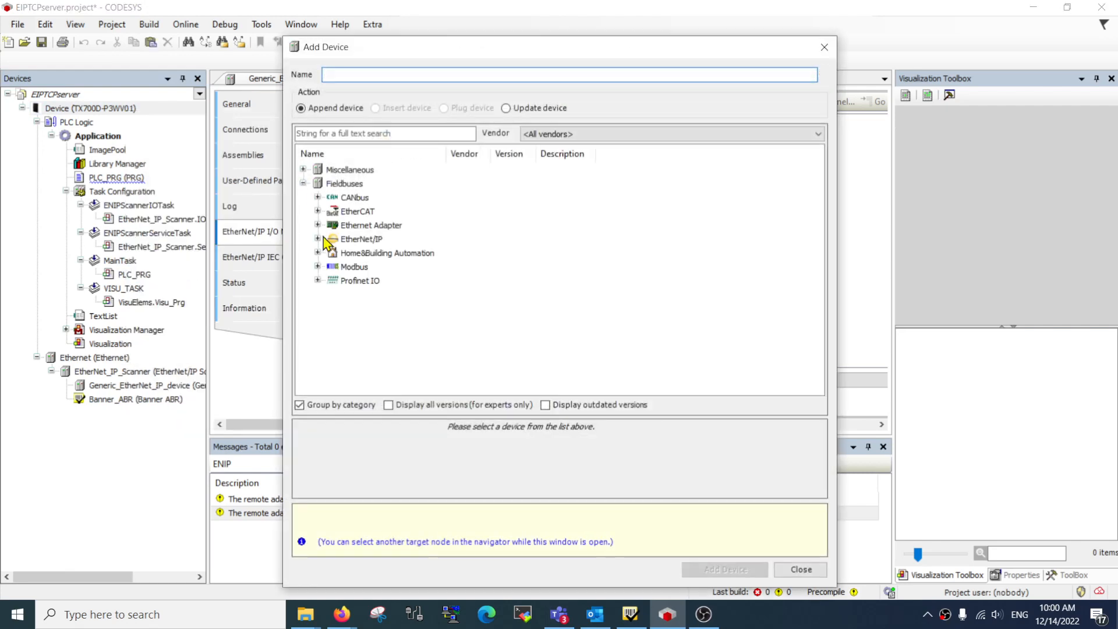
left_click(384, 307)
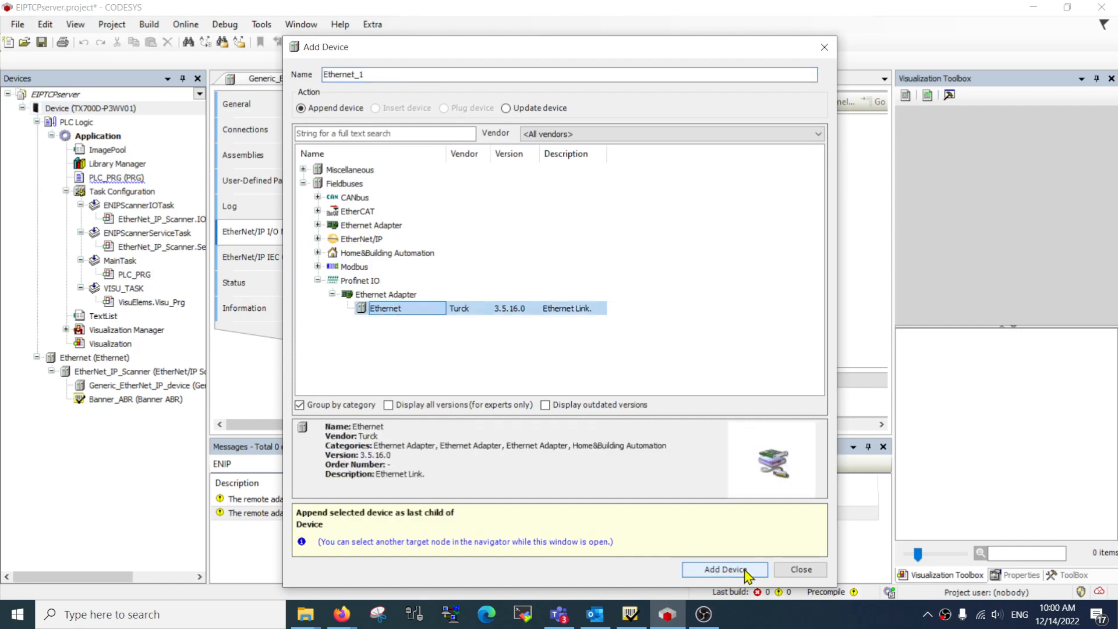
left_click(723, 569)
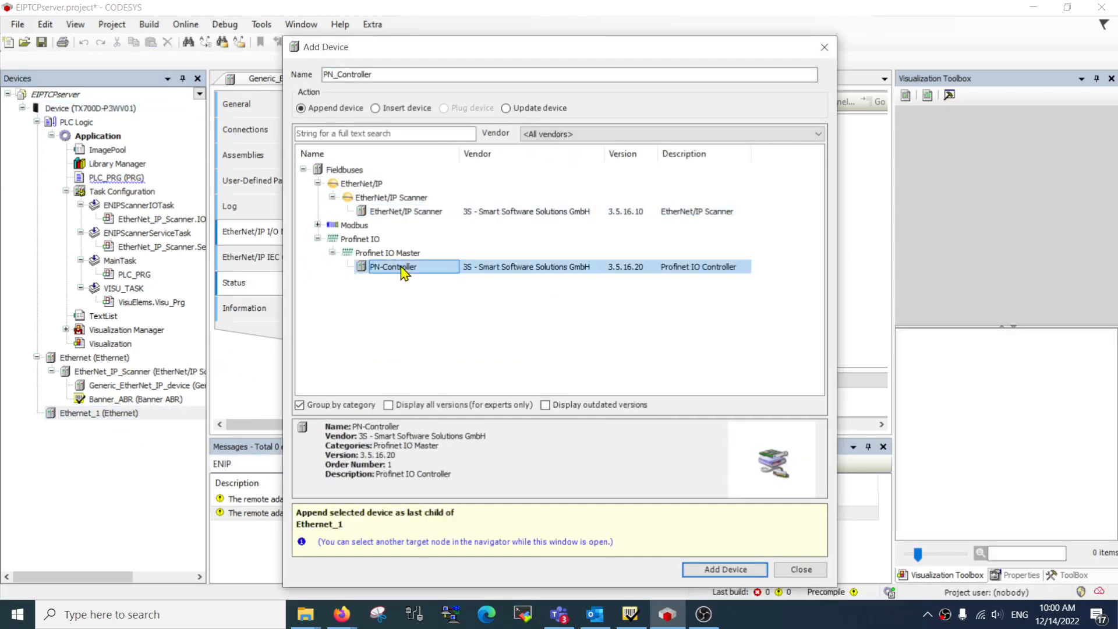
left_click(723, 570)
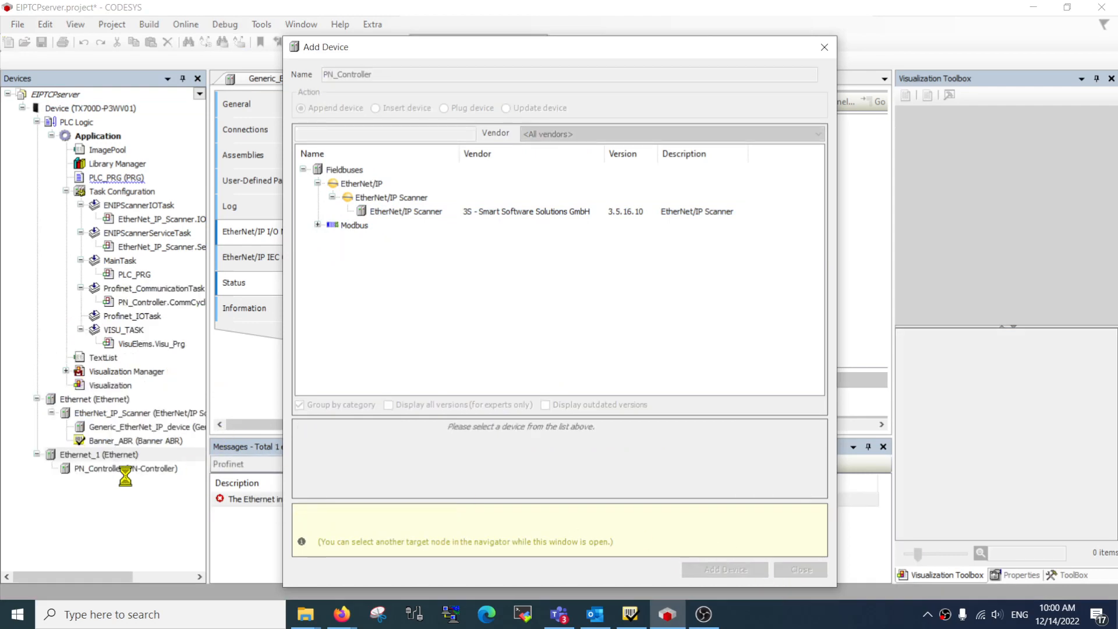
Add the Banner PROFINET IO ABR3000 device under PN_Controller.
left_click(125, 469)
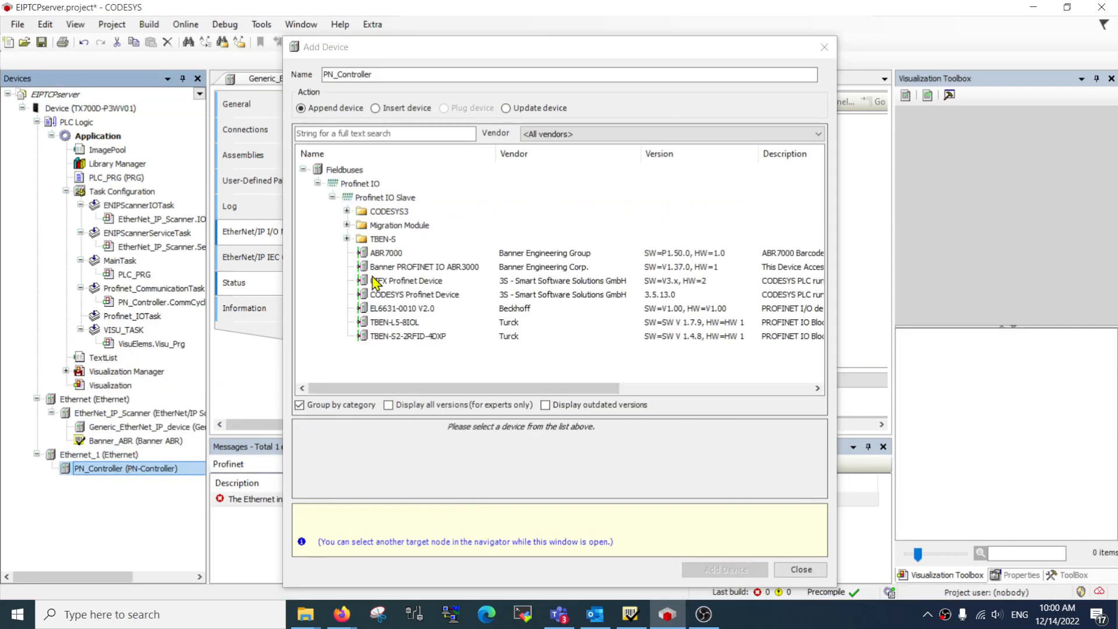
left_click(385, 253)
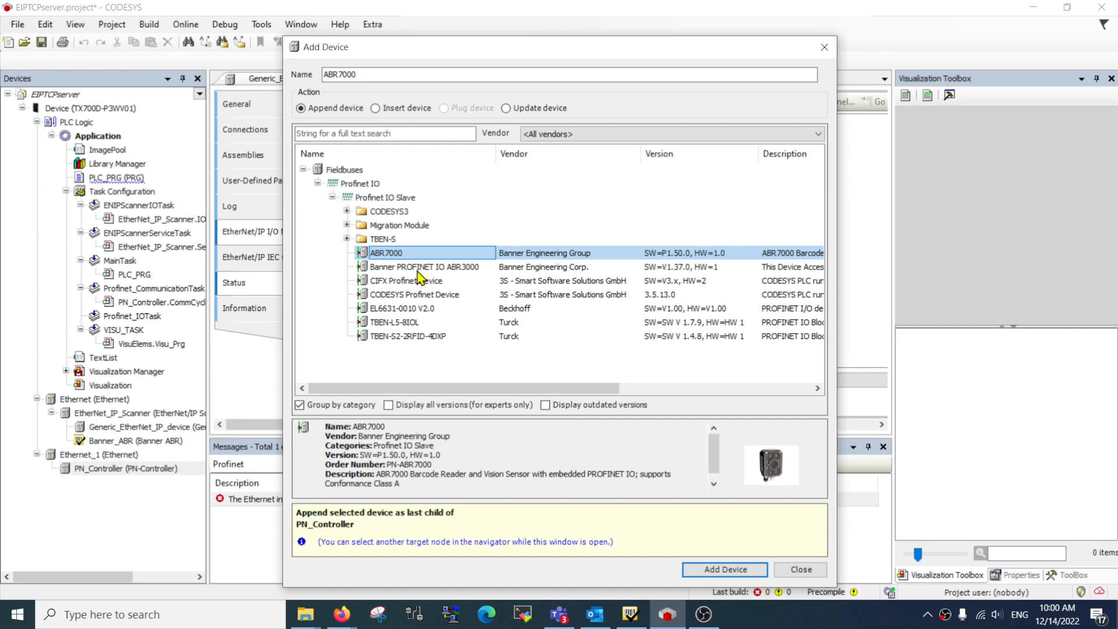
left_click(424, 265)
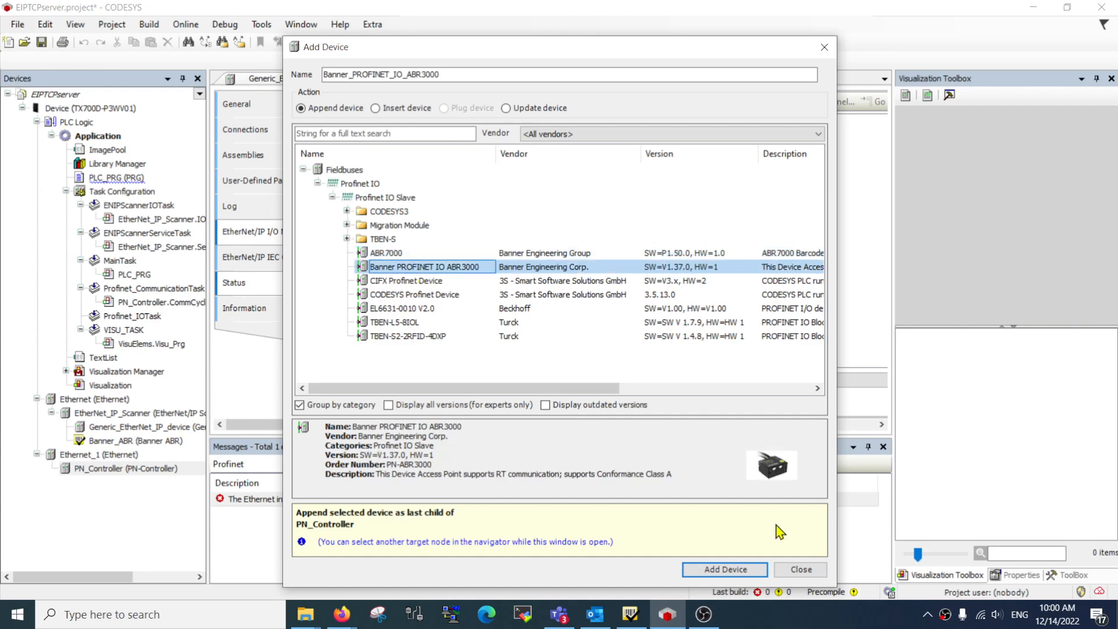
left_click(724, 570)
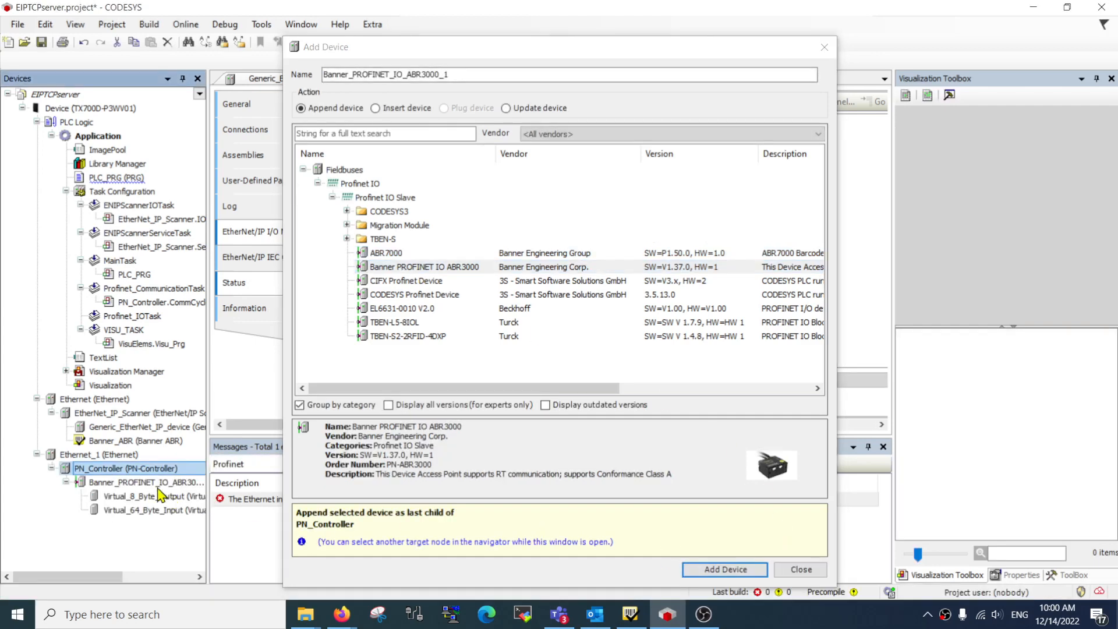
left_click(375, 107)
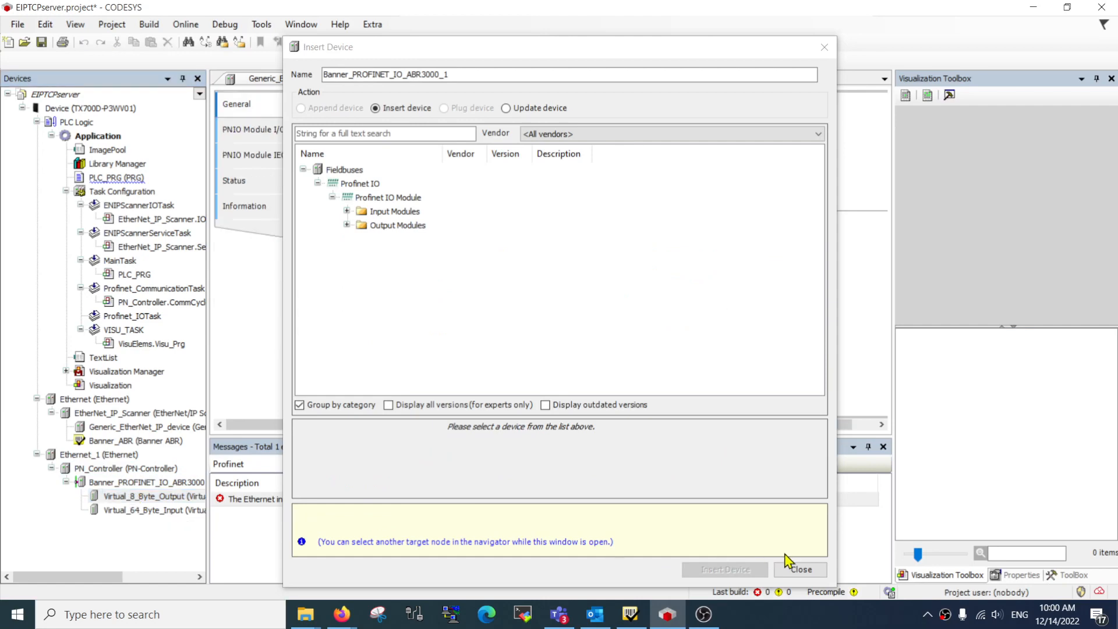
left_click(800, 569)
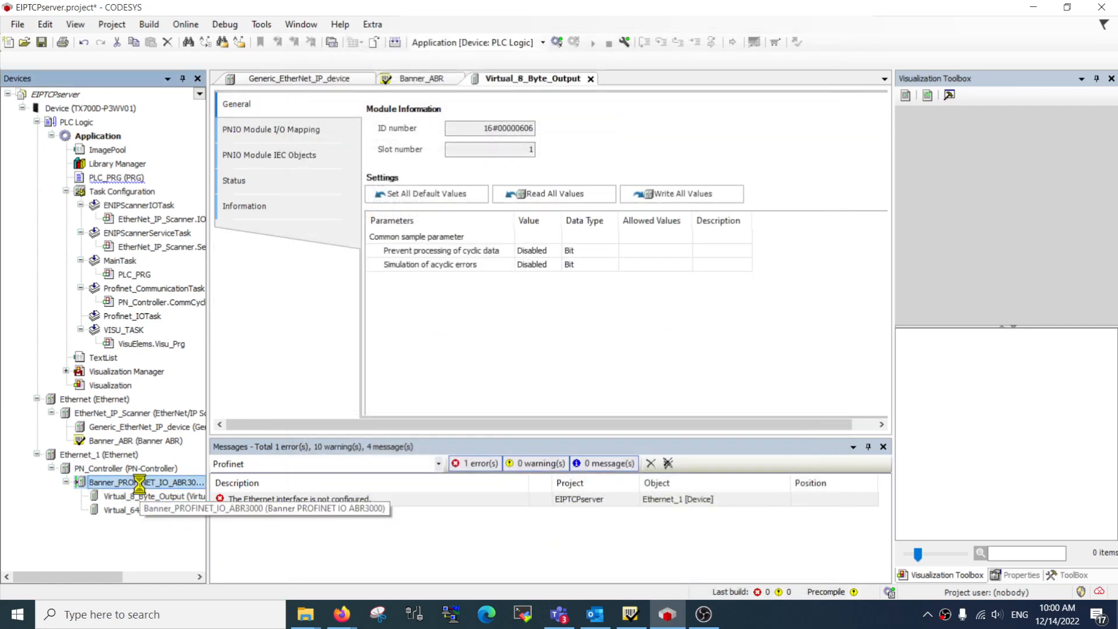
Review the ABR3000's output module I/O mapping and the Virtual_64_Byte_Input module settings.
double_click(147, 482)
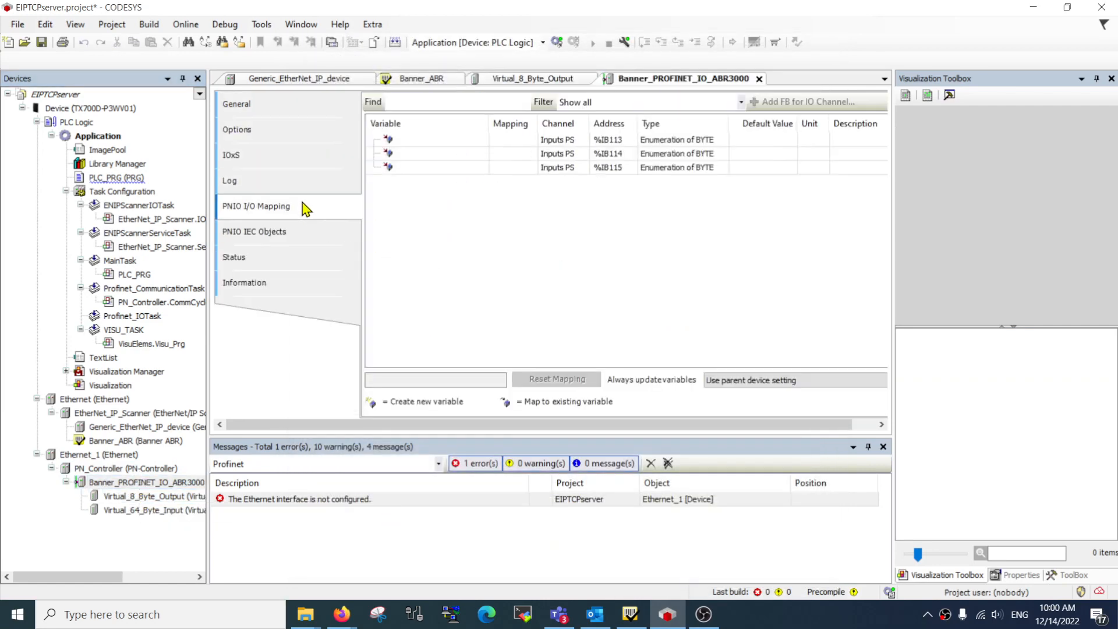
mouse_move(286, 180)
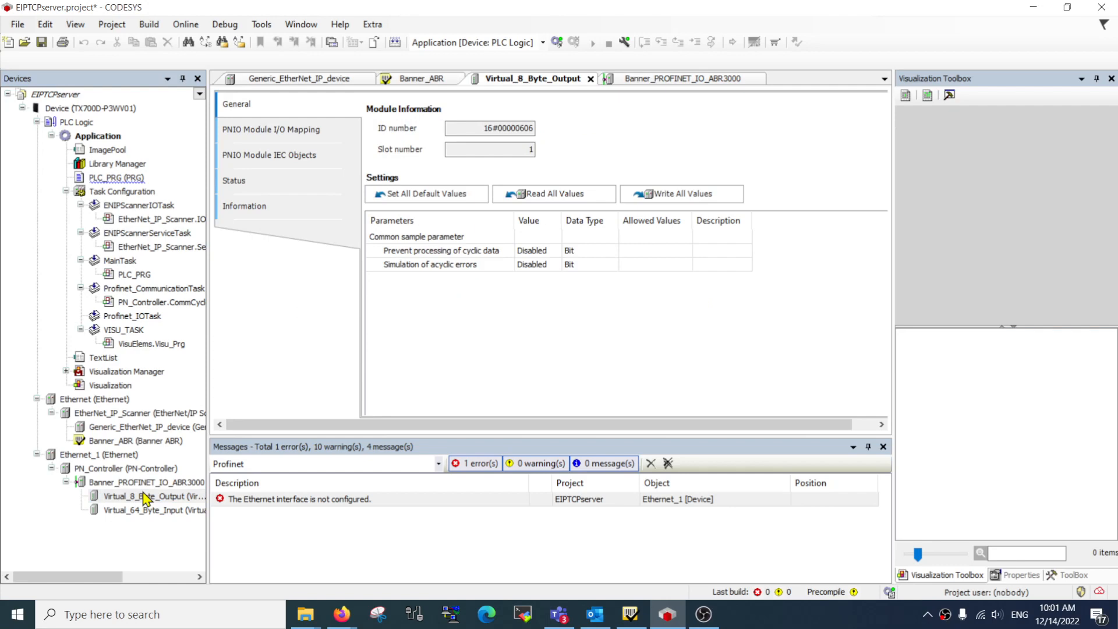
left_click(271, 130)
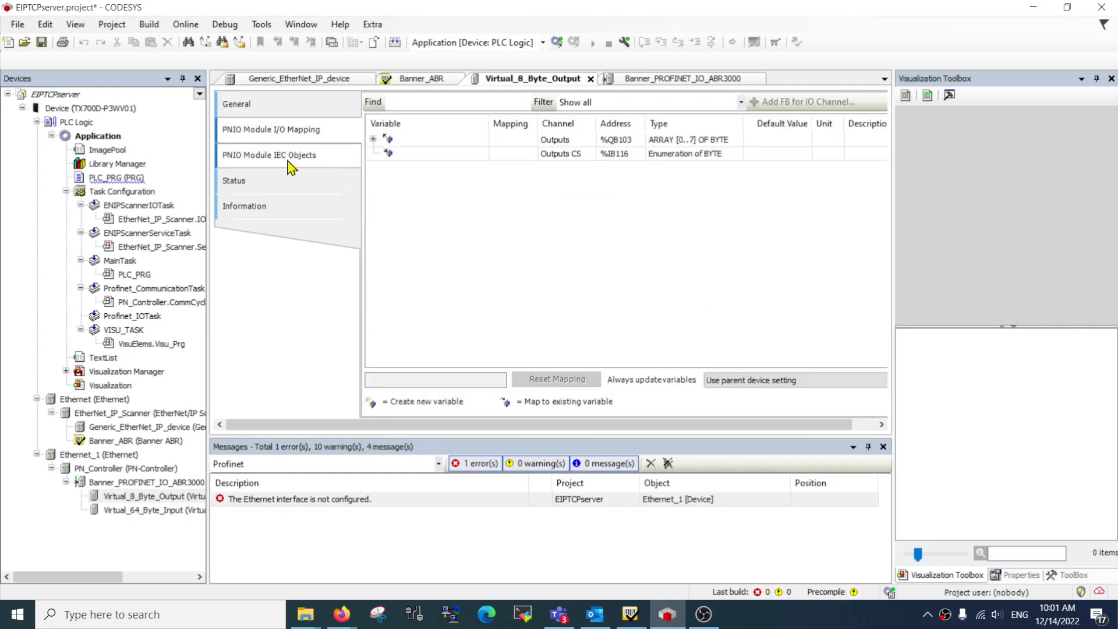
double_click(145, 510)
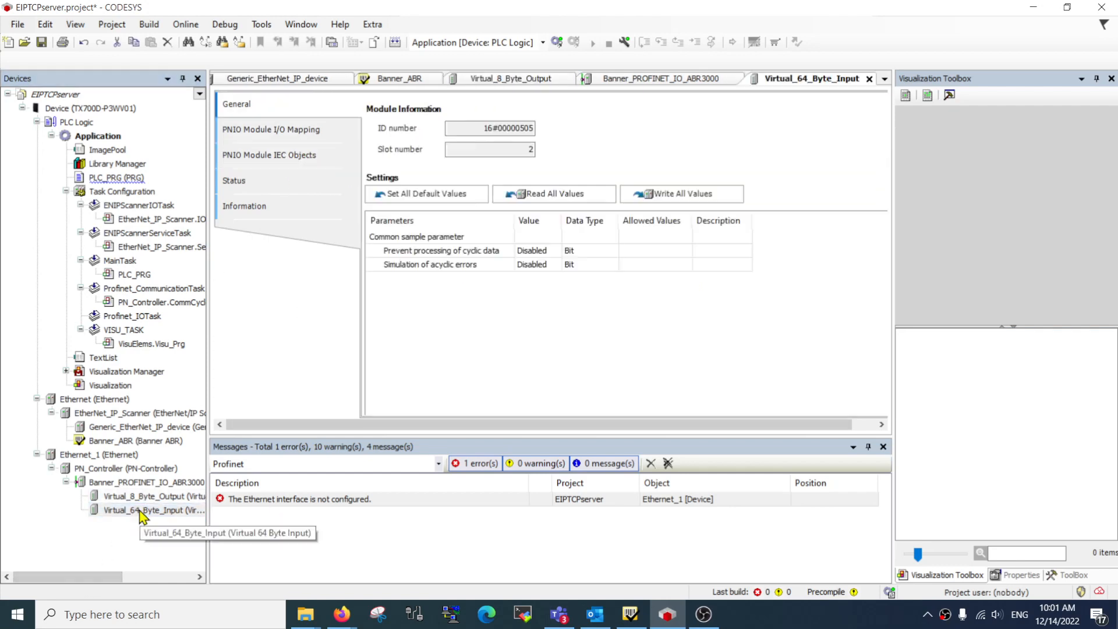
mouse_move(158, 496)
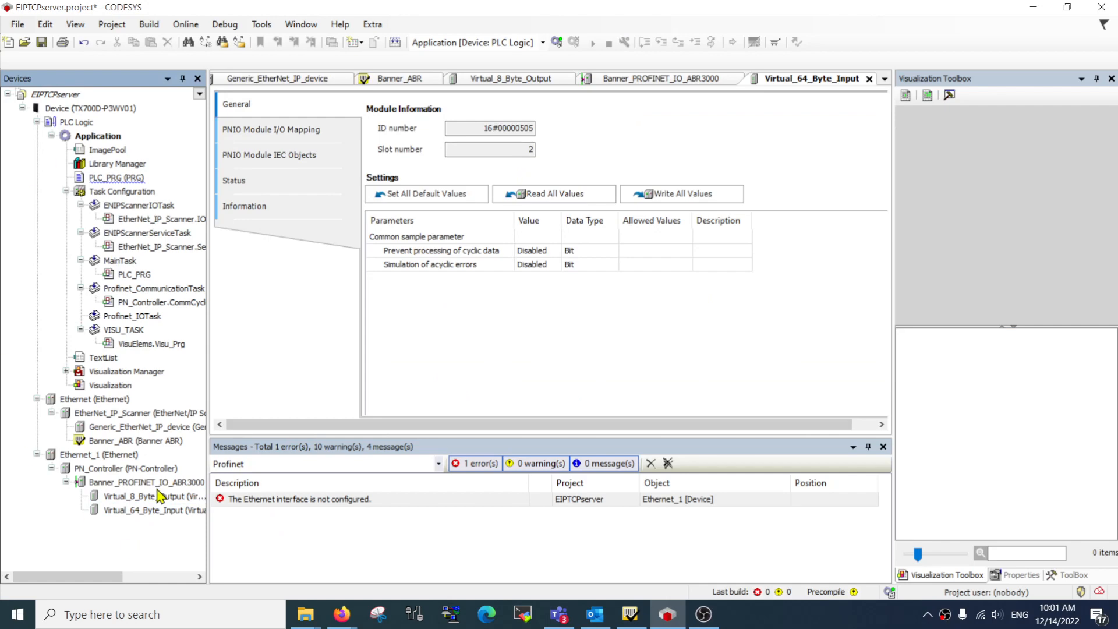
mouse_move(382, 446)
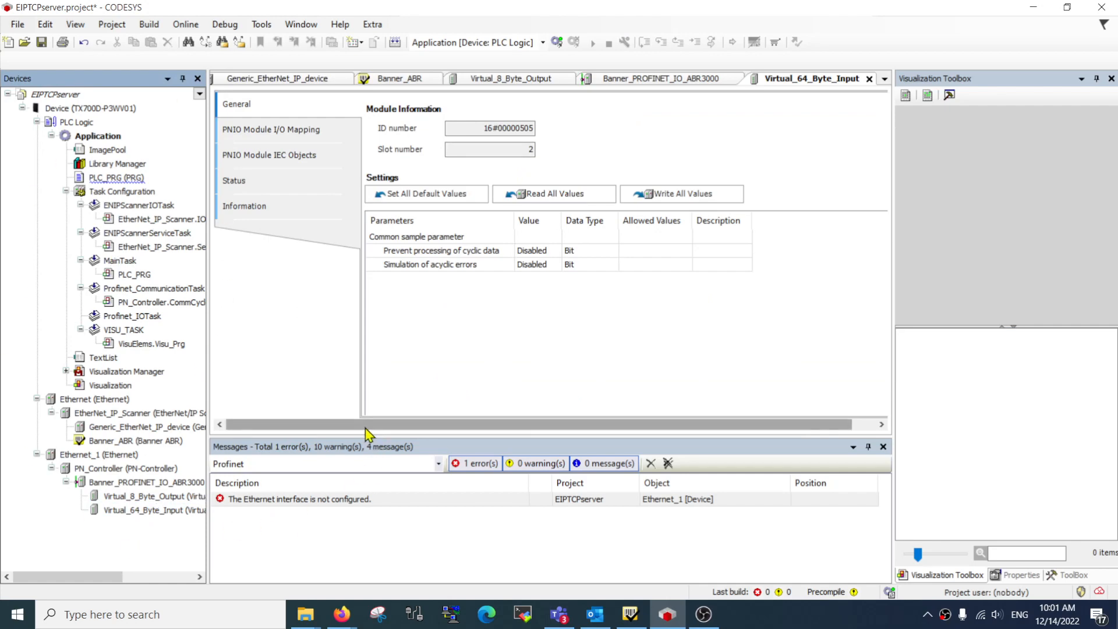
mouse_move(378, 396)
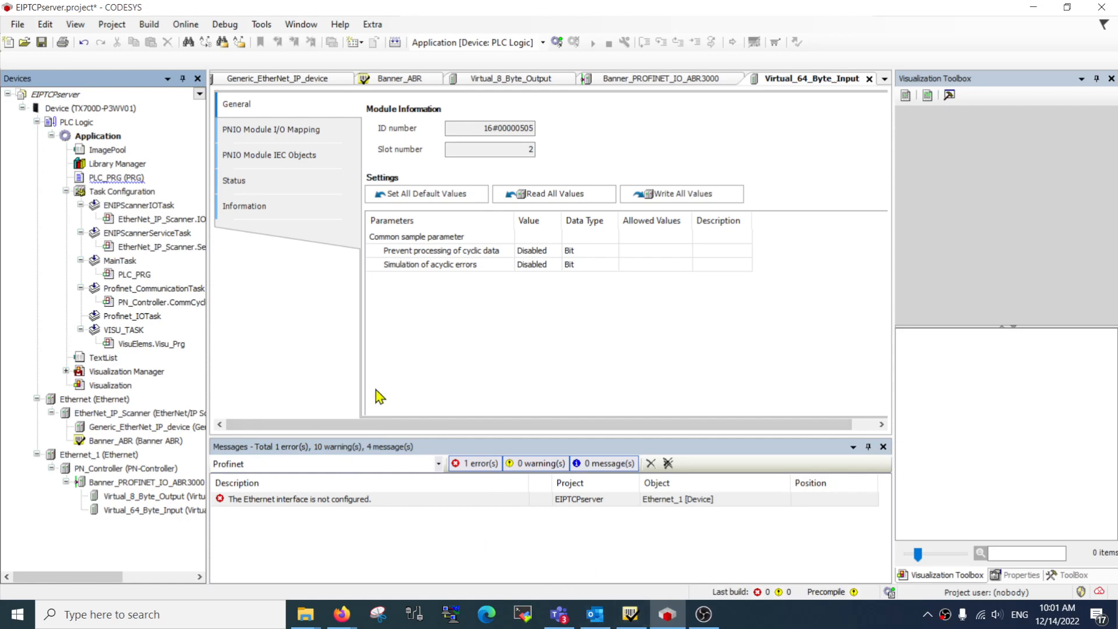
mouse_move(320, 557)
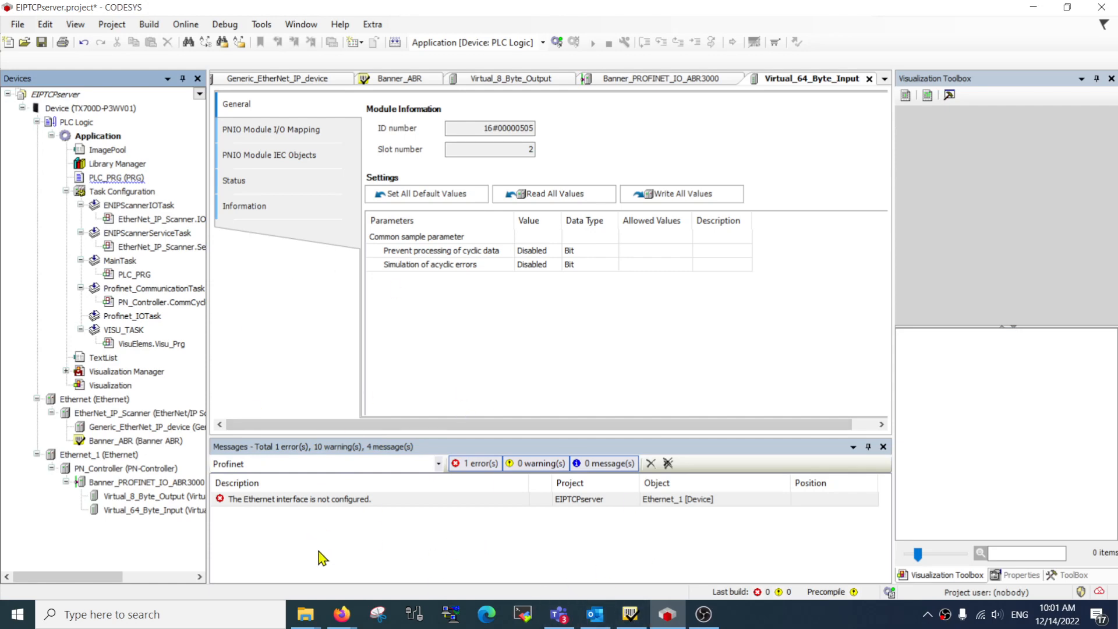
mouse_move(342, 613)
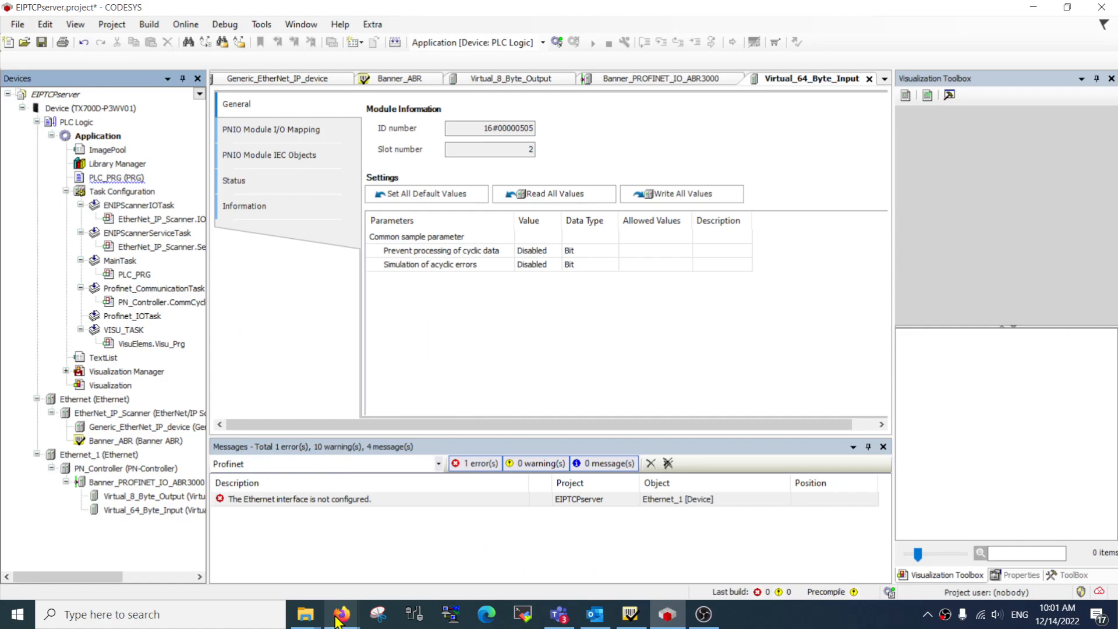
mouse_move(341, 614)
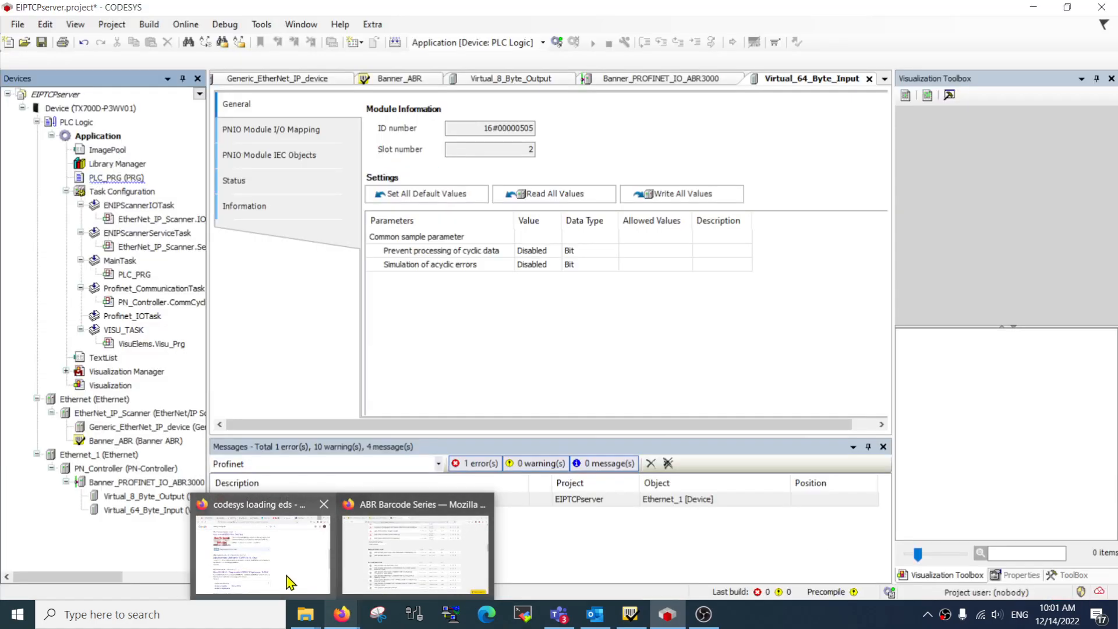
Bring back the browser and scroll the TX700 product page to its download section.
left_click(413, 552)
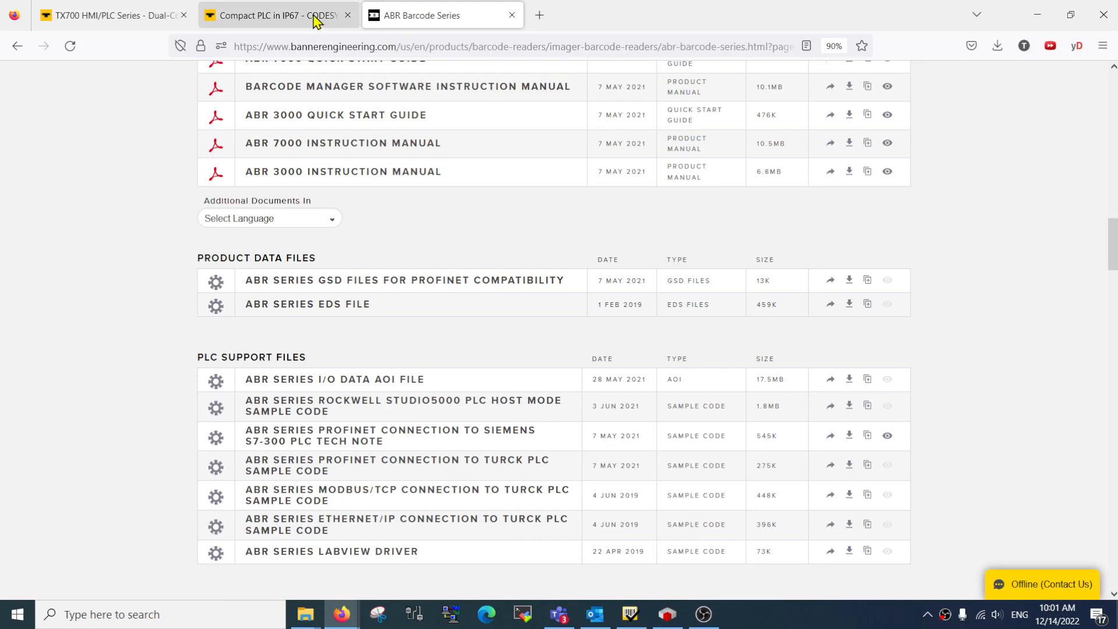
left_click(111, 16)
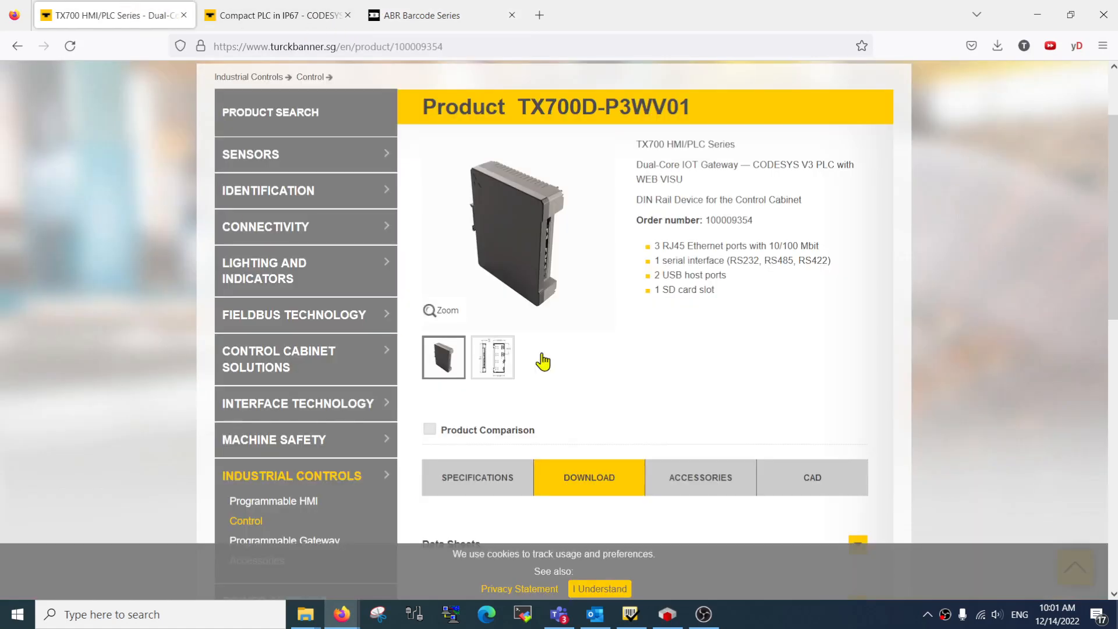
scroll("up", 3)
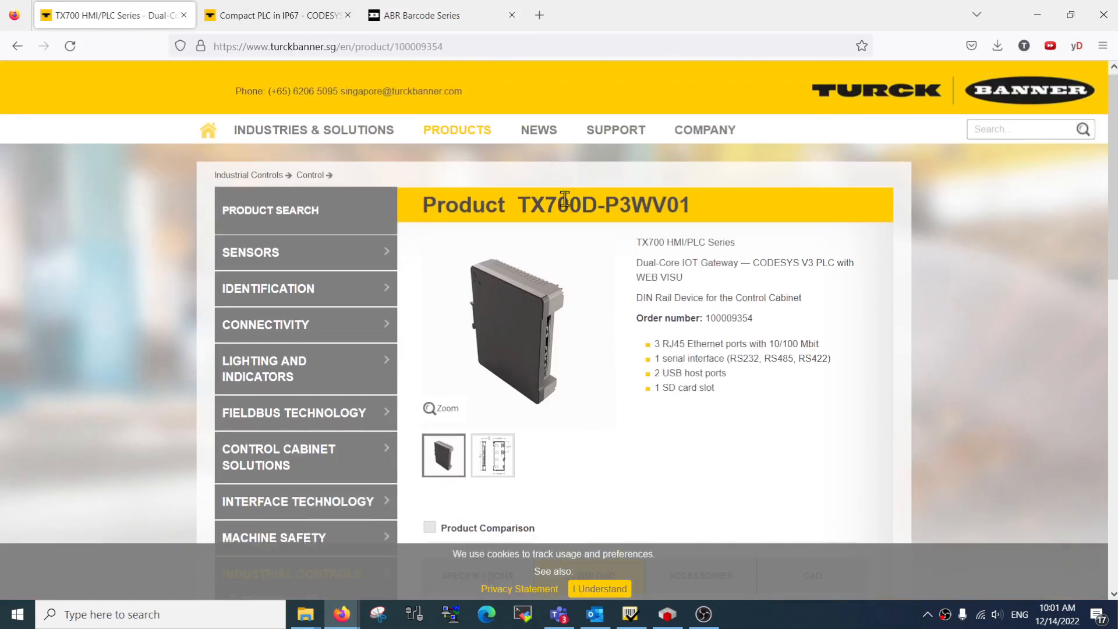
scroll("down", 3)
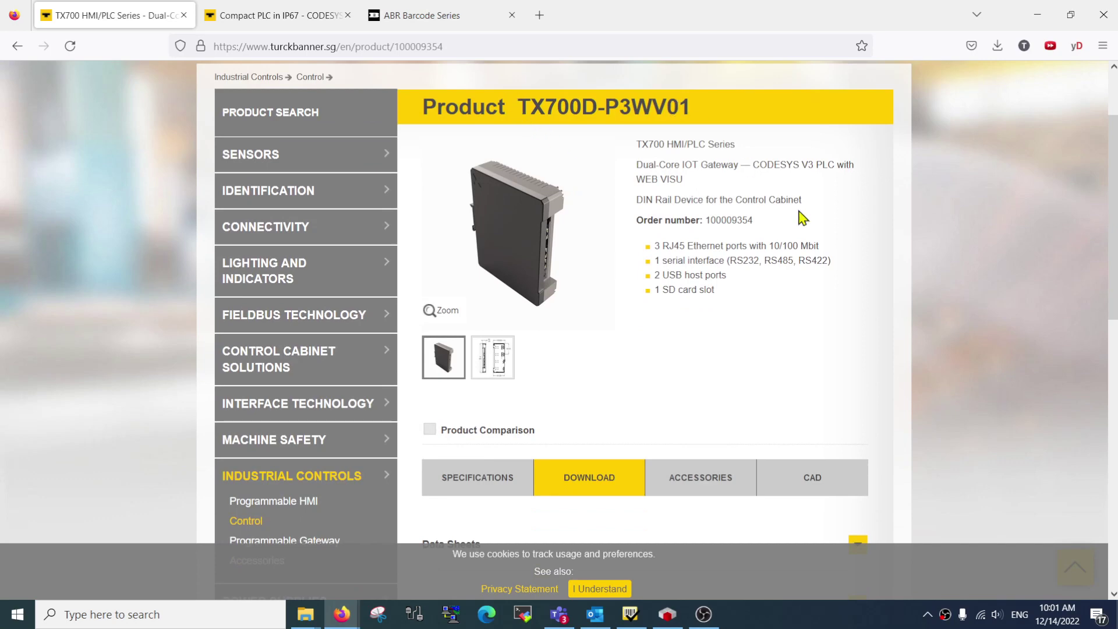
scroll("down", 3)
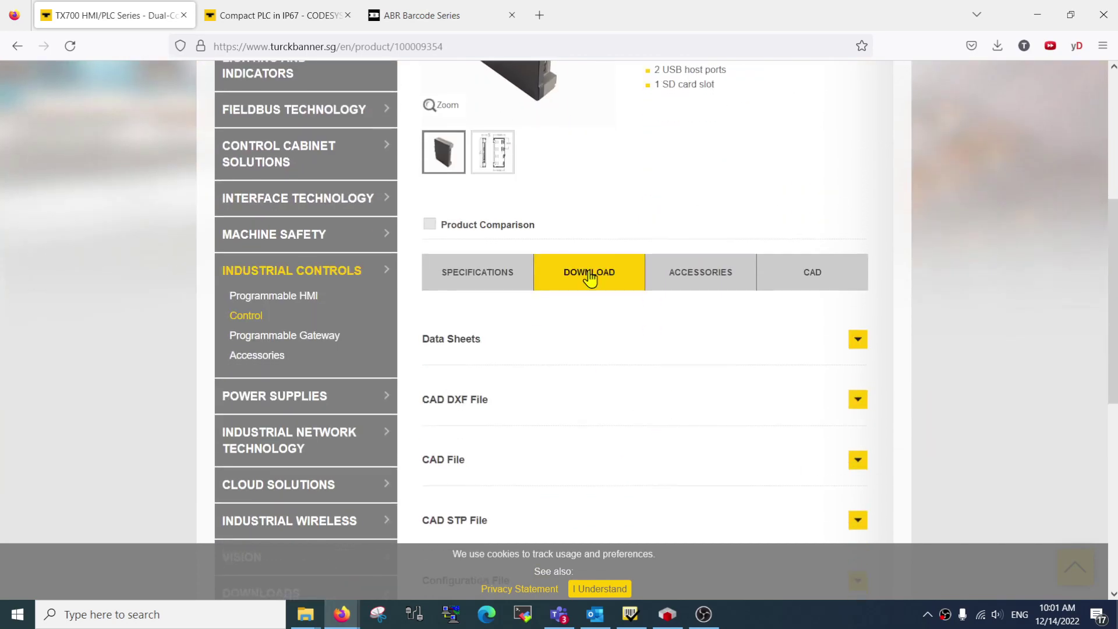
scroll("down", 3)
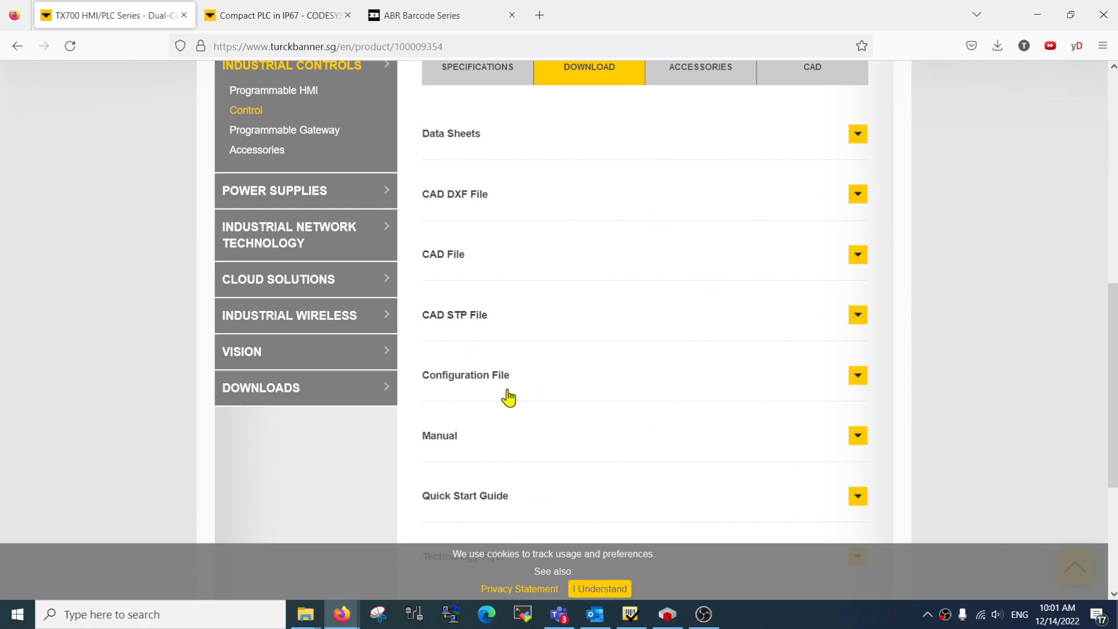
Expand Configuration File and start downloading the TX_PACKAGE_SP16.zip CODESYS package.
left_click(859, 375)
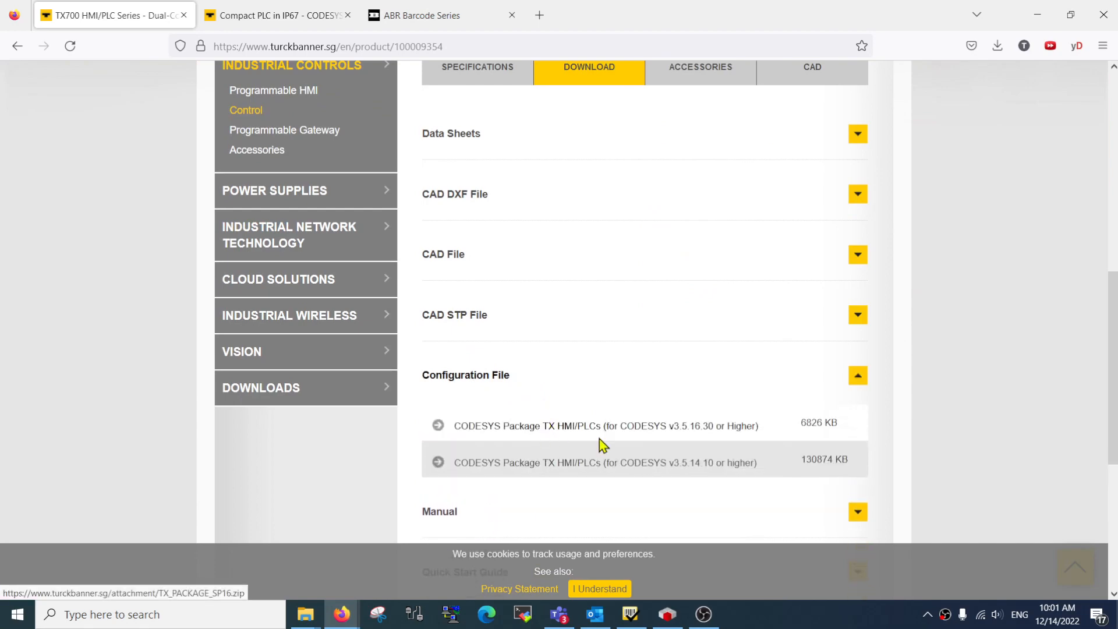
scroll("down", 3)
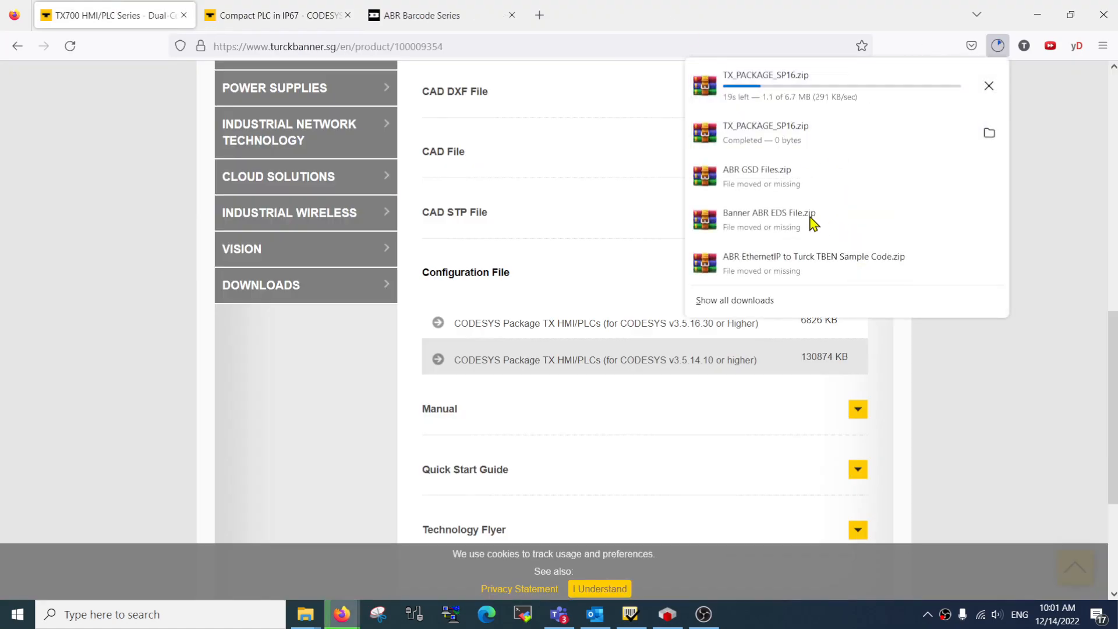
mouse_move(989, 85)
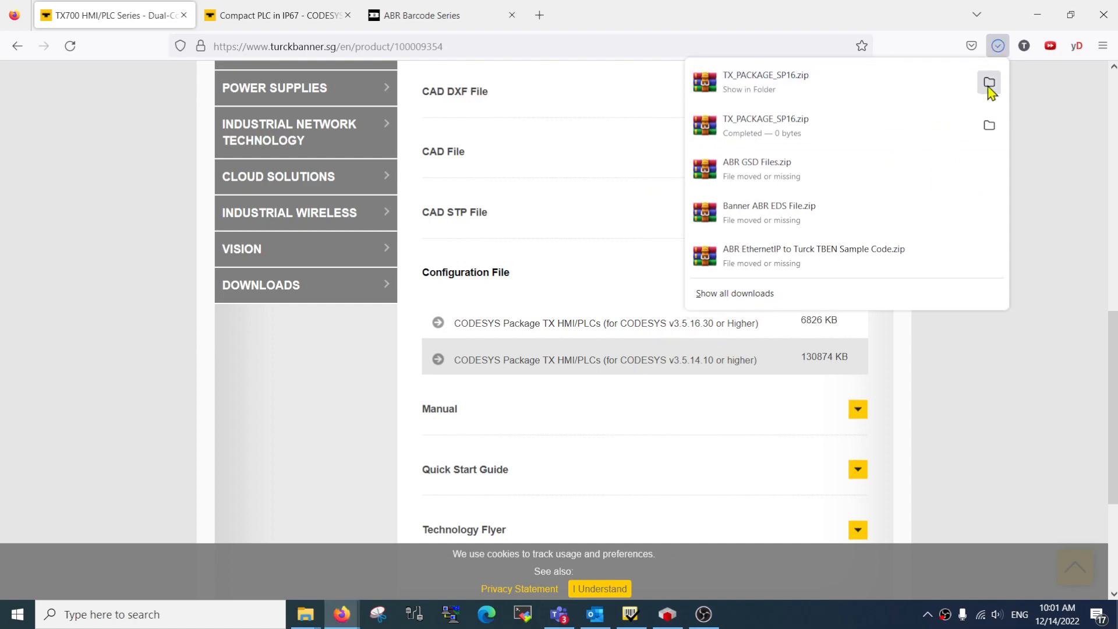
Reveal TX_PACKAGE_SP16.zip in its Downloads folder and extract it here.
left_click(499, 285)
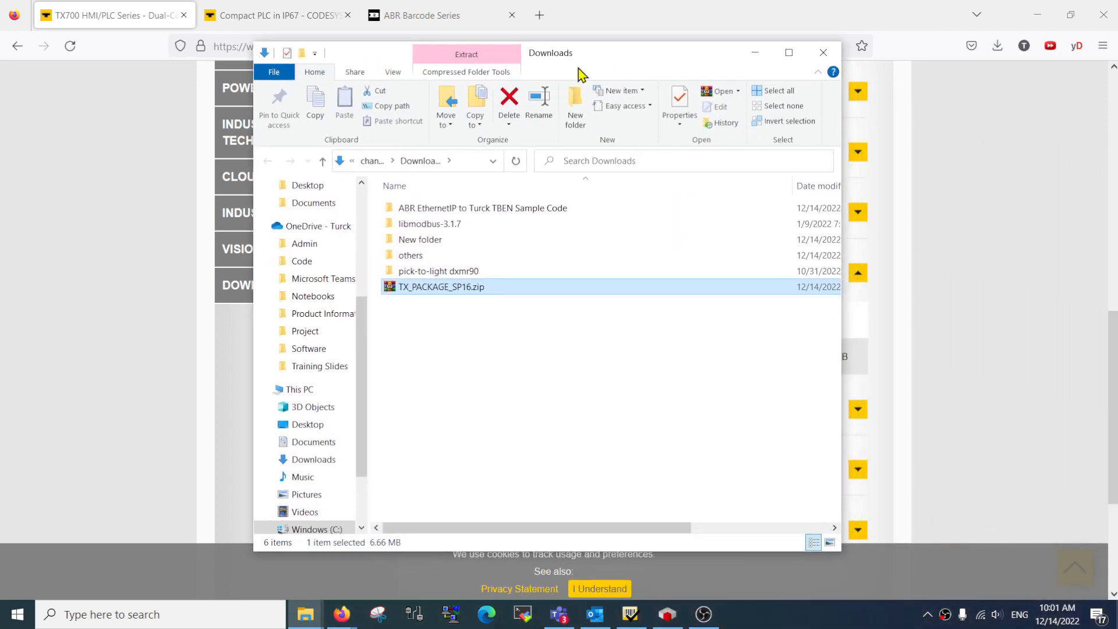
right_click(440, 287)
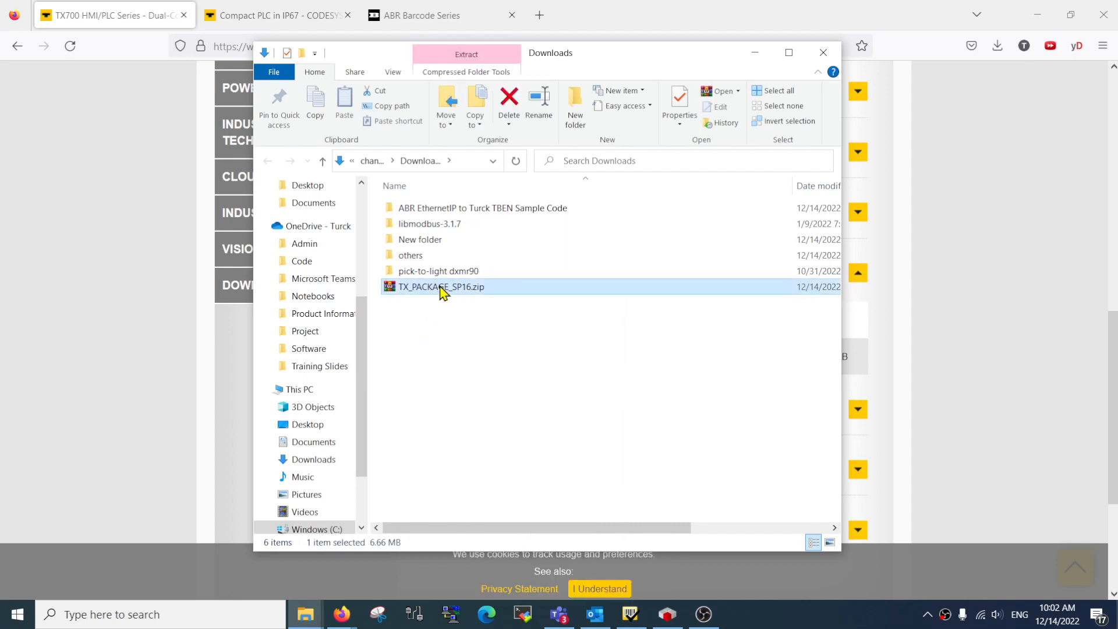
right_click(440, 286)
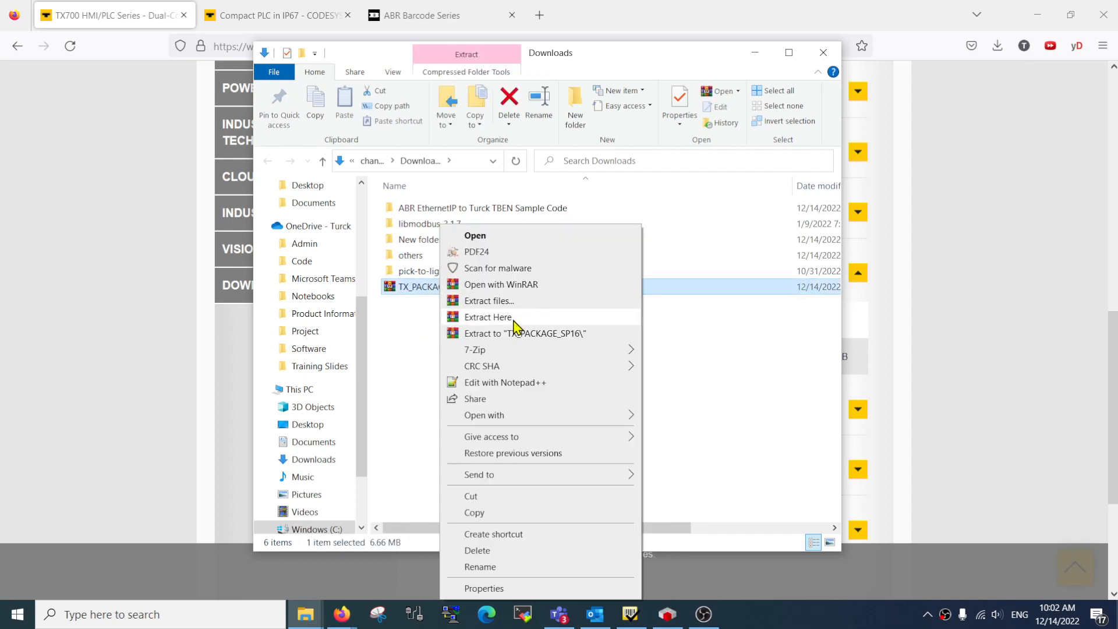
mouse_move(564, 326)
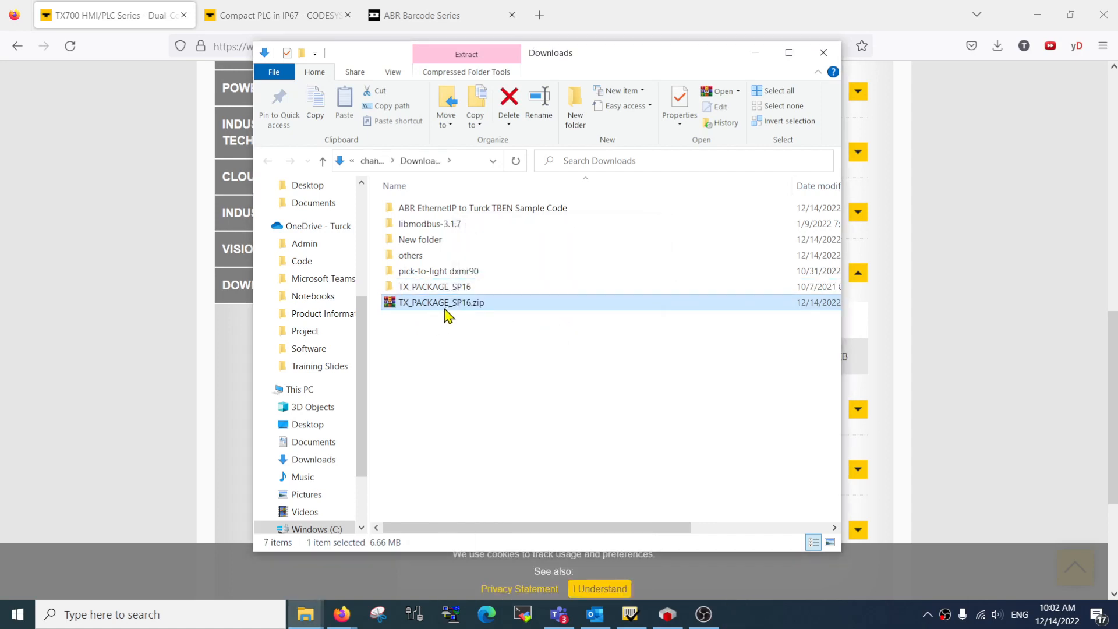
Navigate into TX_PACKAGE_SP16 and its TX Package_v3.5.16.30_v12 folder.
double_click(434, 286)
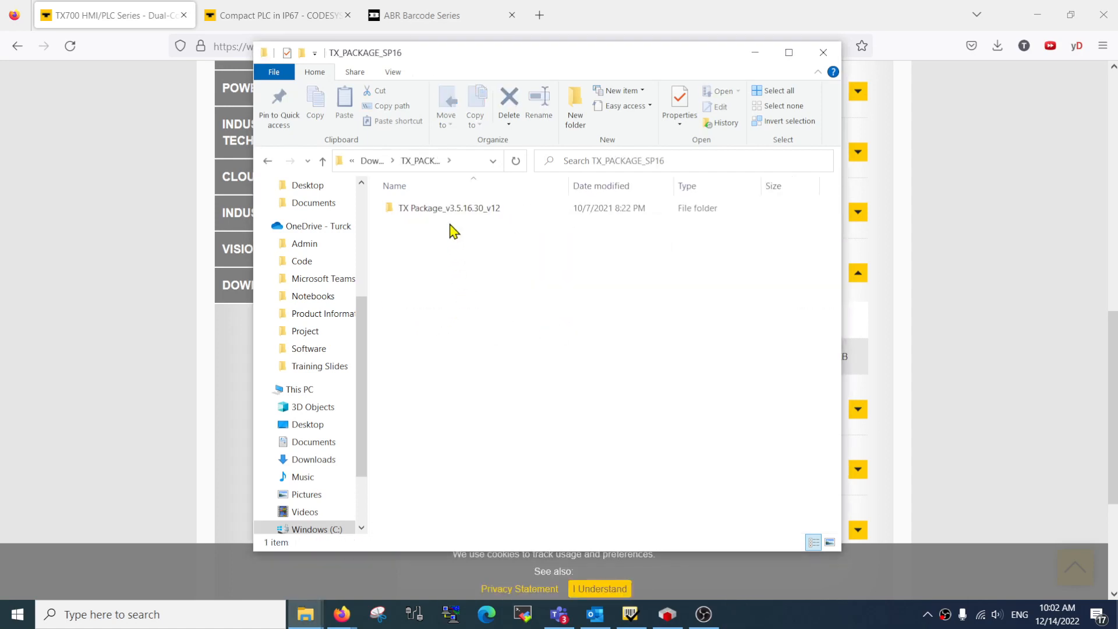
double_click(448, 207)
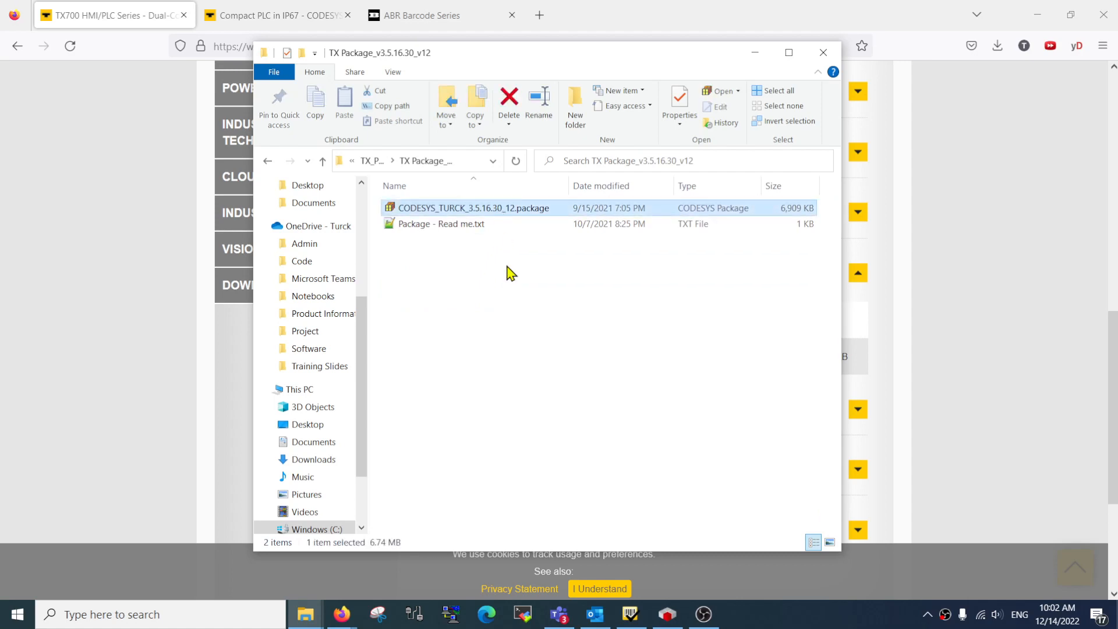
mouse_move(488, 229)
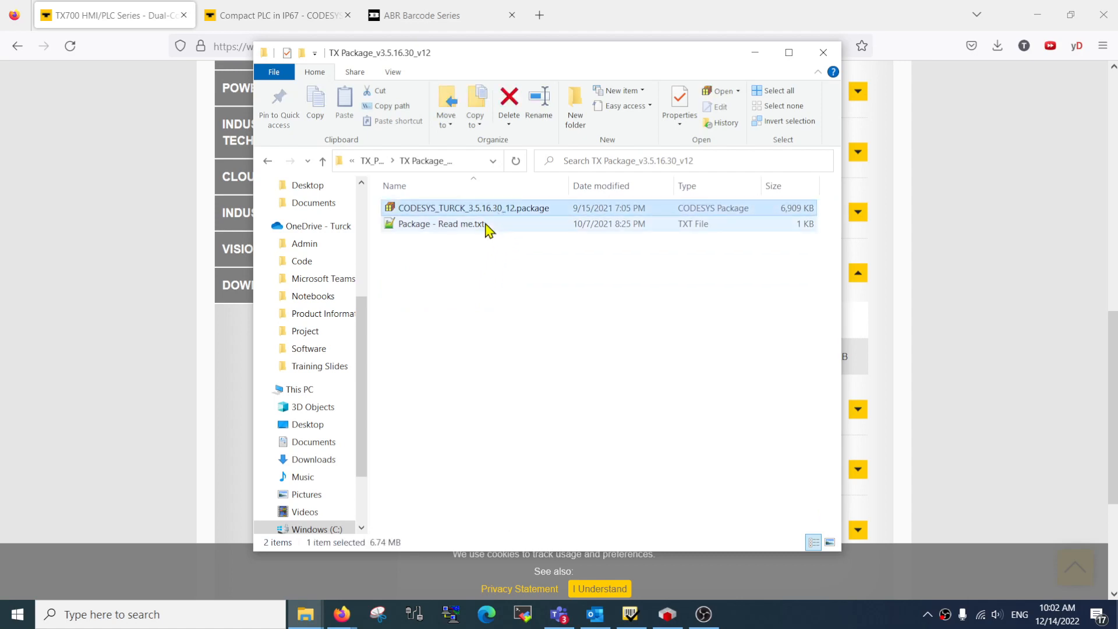
Read Package - Read me.txt in Notepad++ (CODESYS v3.5.16.30, install via Package Manager), then close it.
double_click(440, 224)
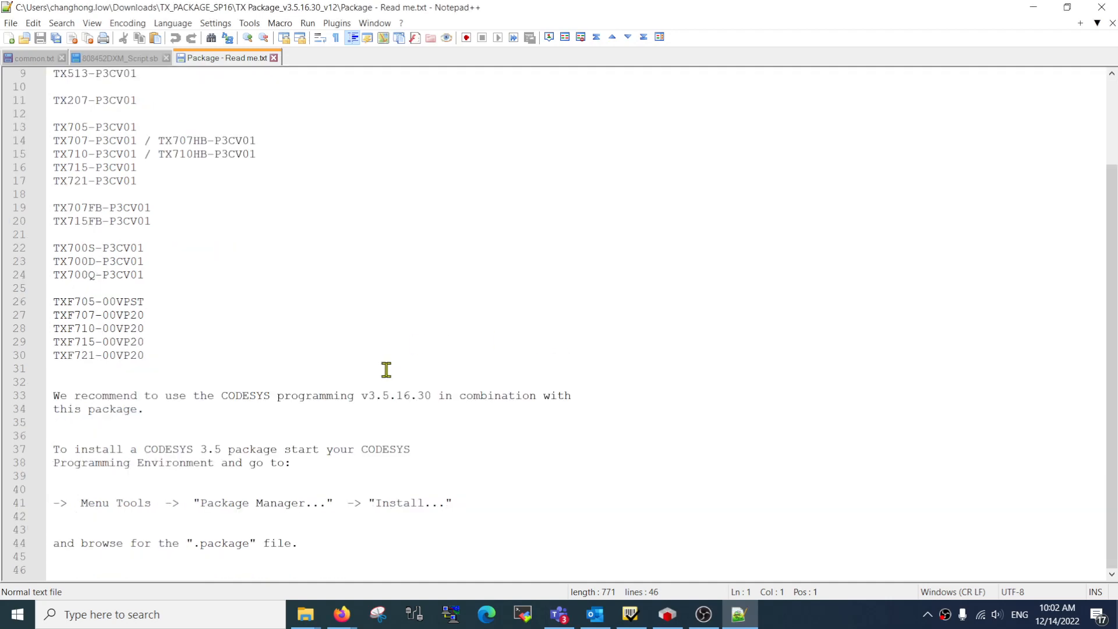
left_click(460, 193)
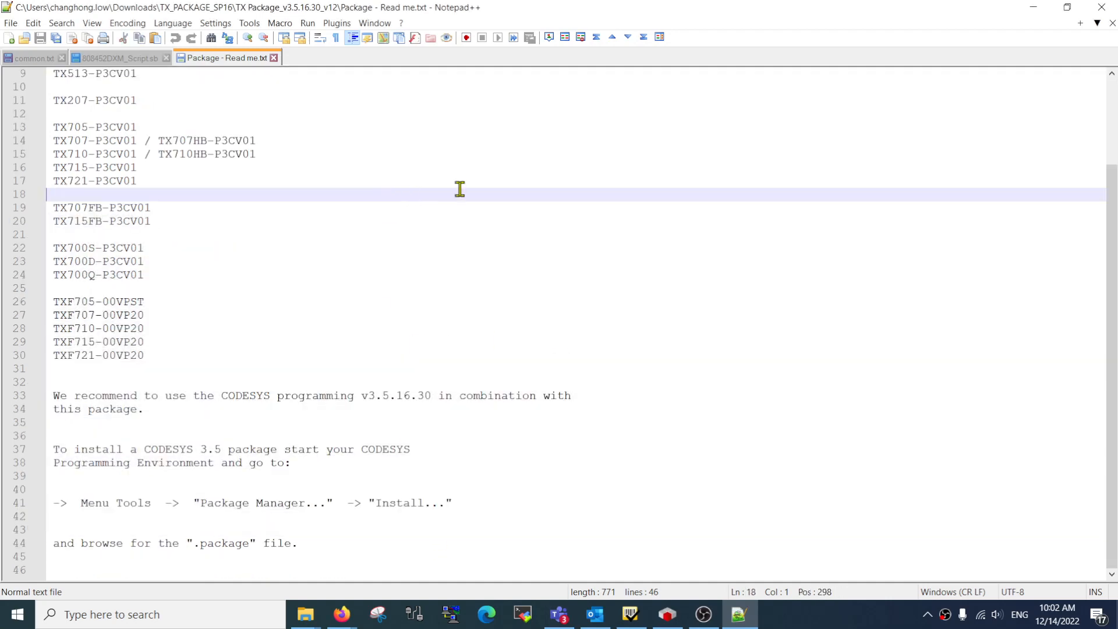
mouse_move(1104, 8)
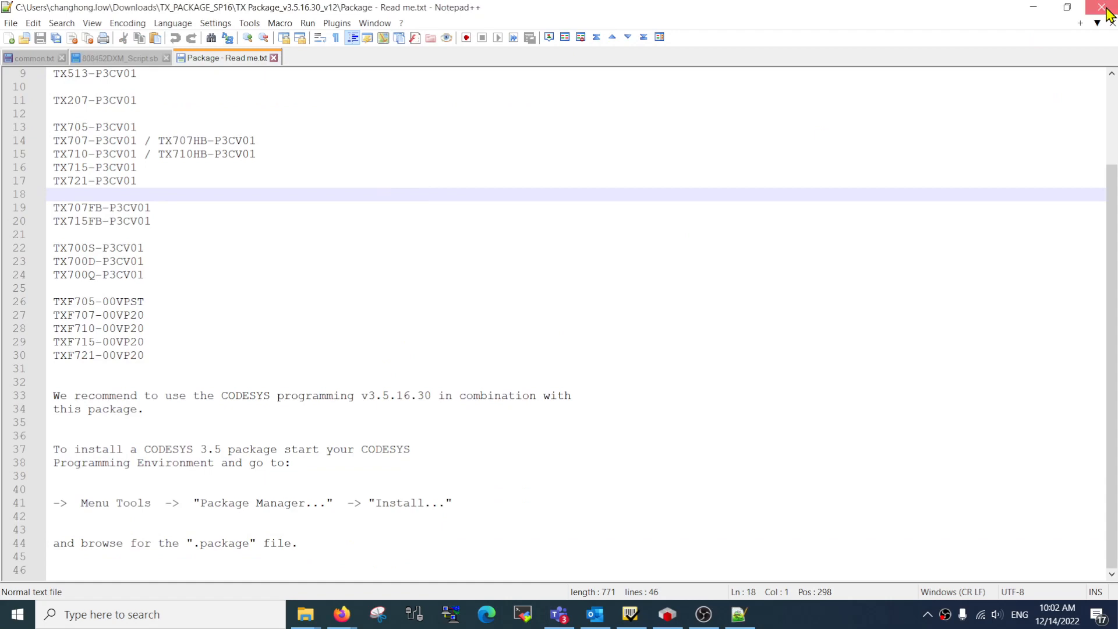
left_click(1104, 9)
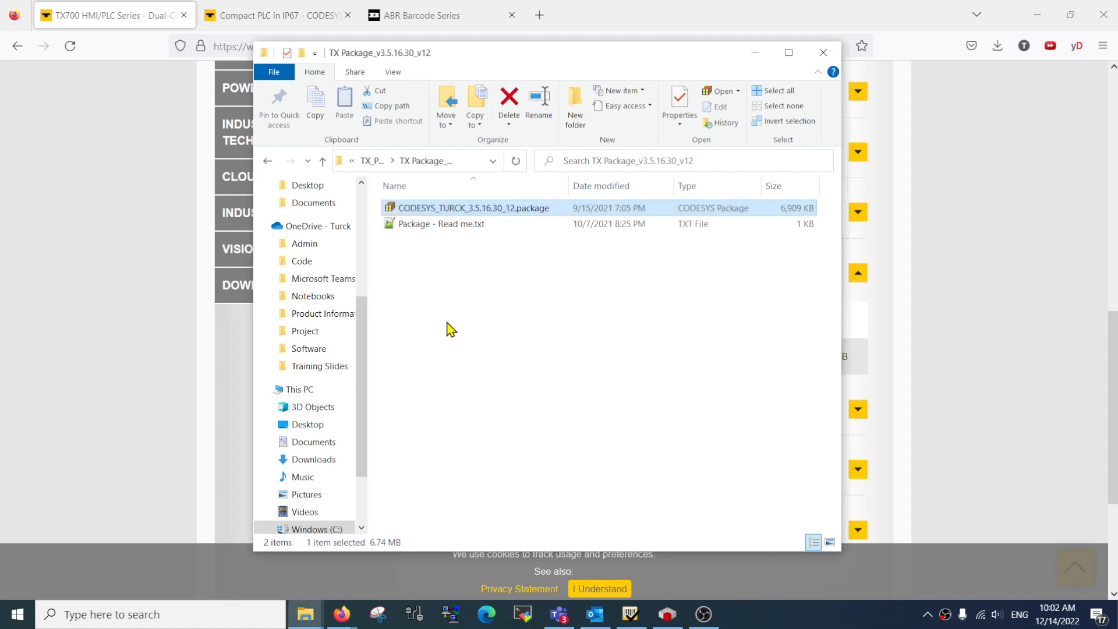
mouse_move(452, 326)
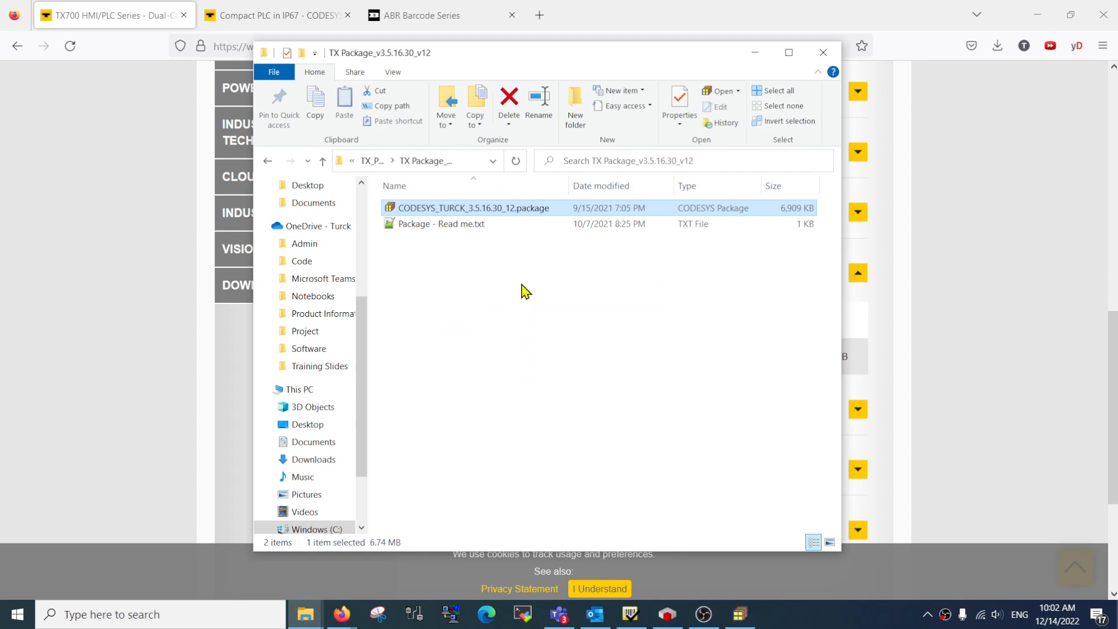
double_click(474, 208)
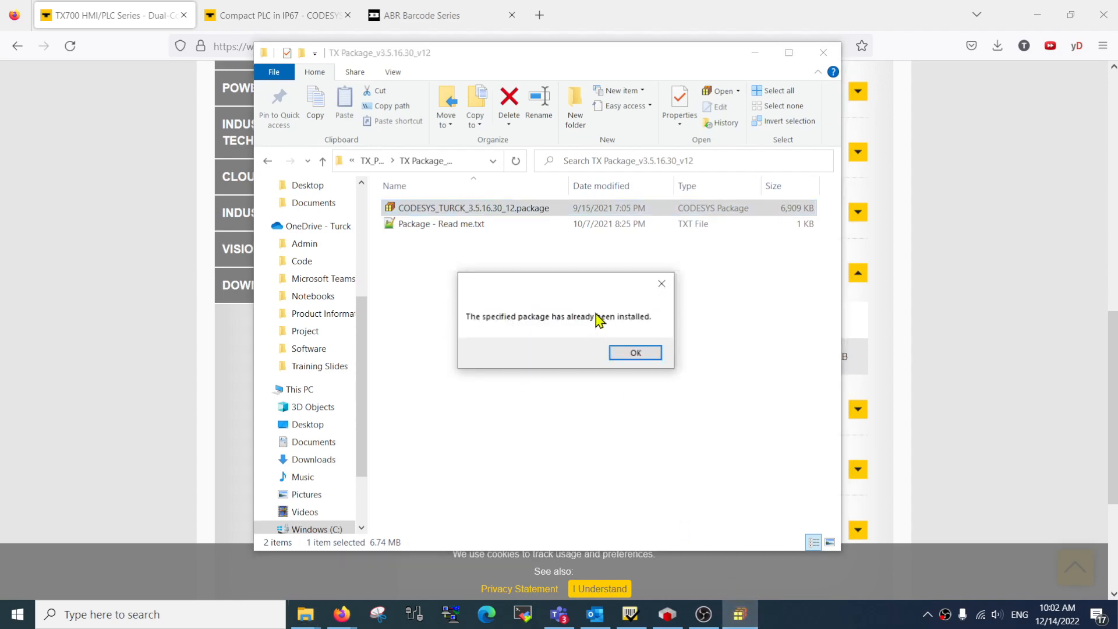
mouse_move(634, 352)
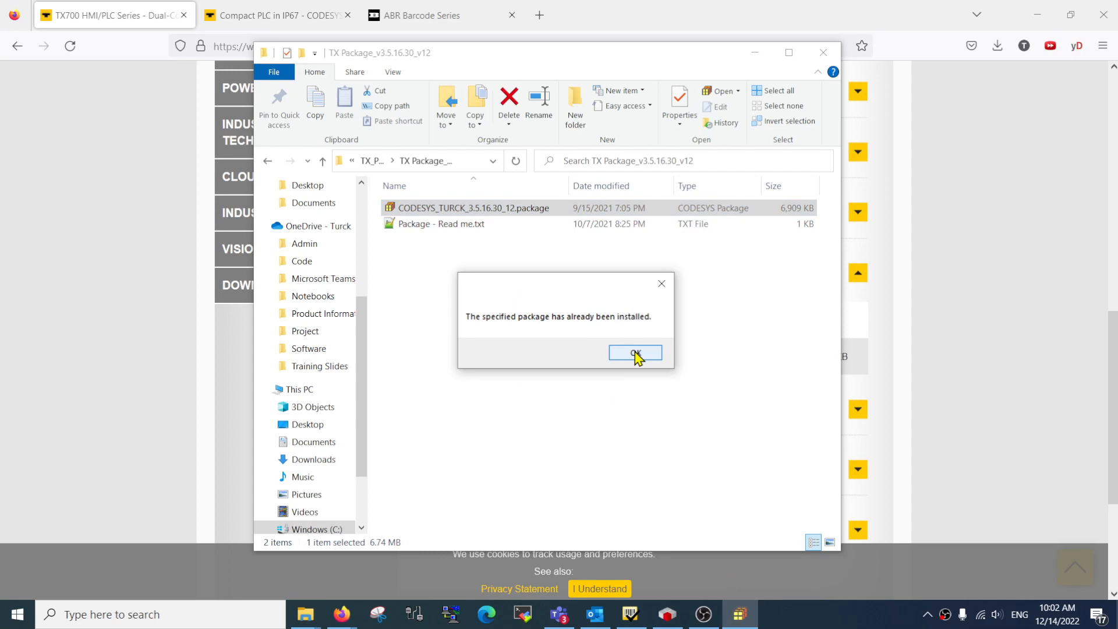
left_click(634, 352)
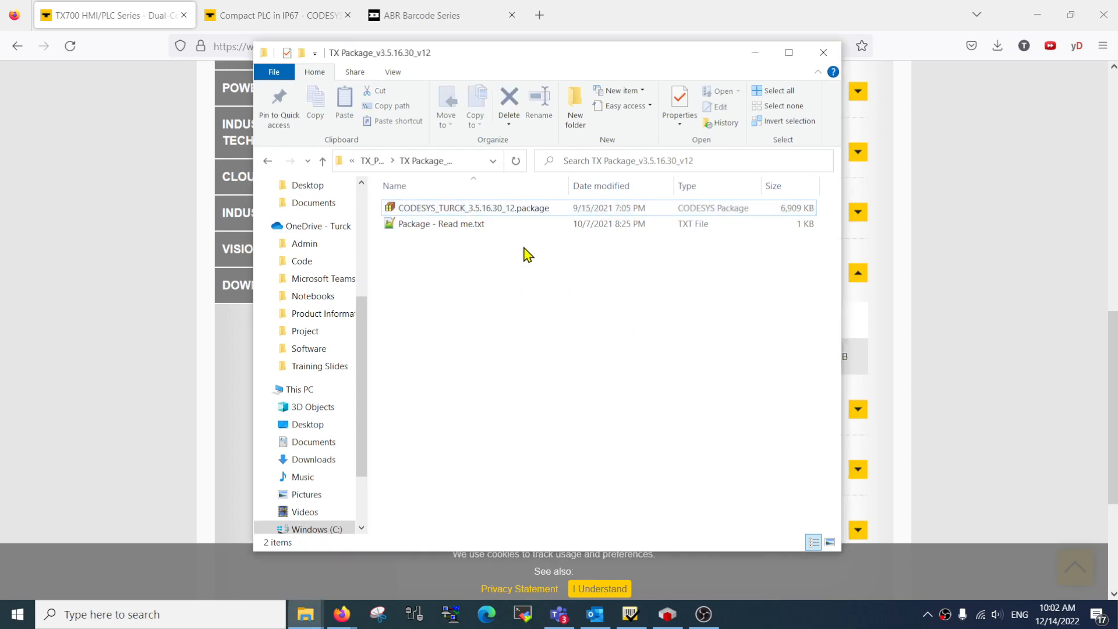
mouse_move(637, 292)
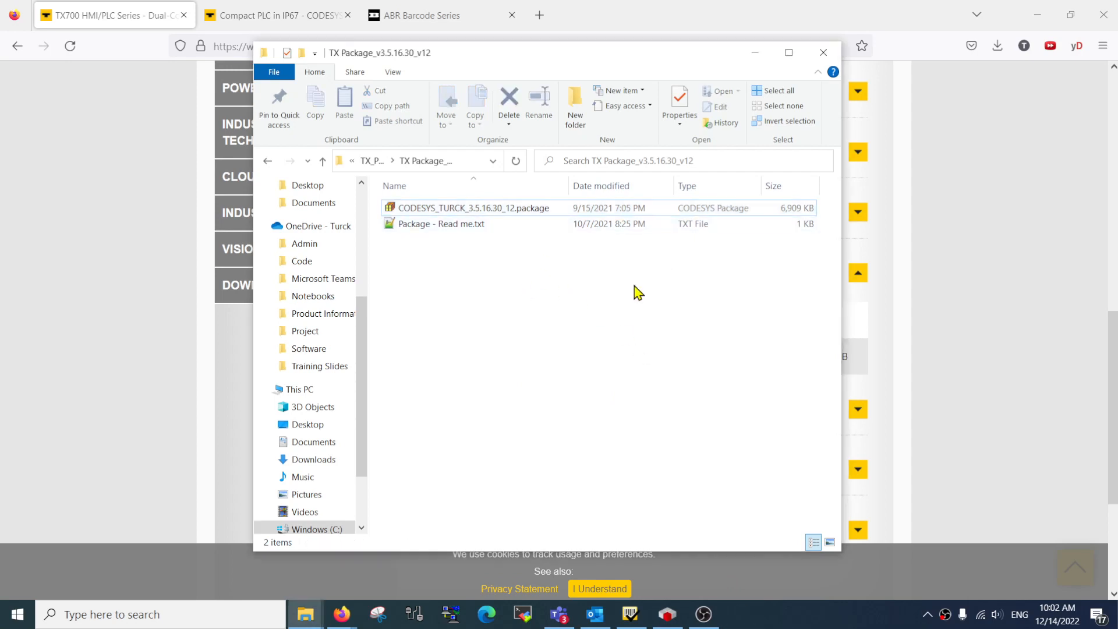
mouse_move(1030, 622)
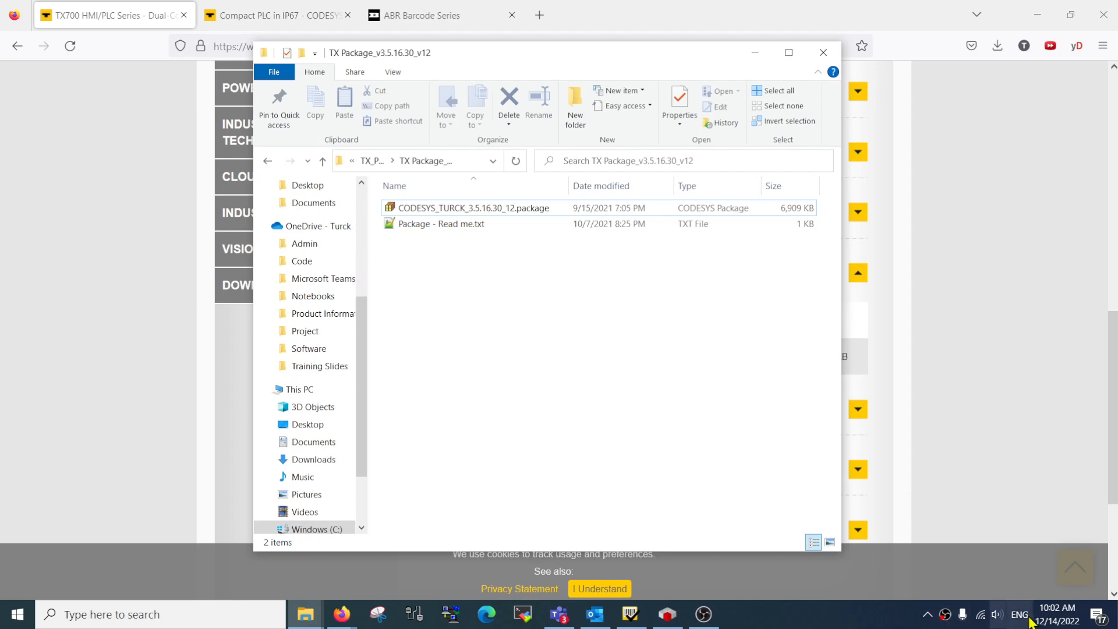